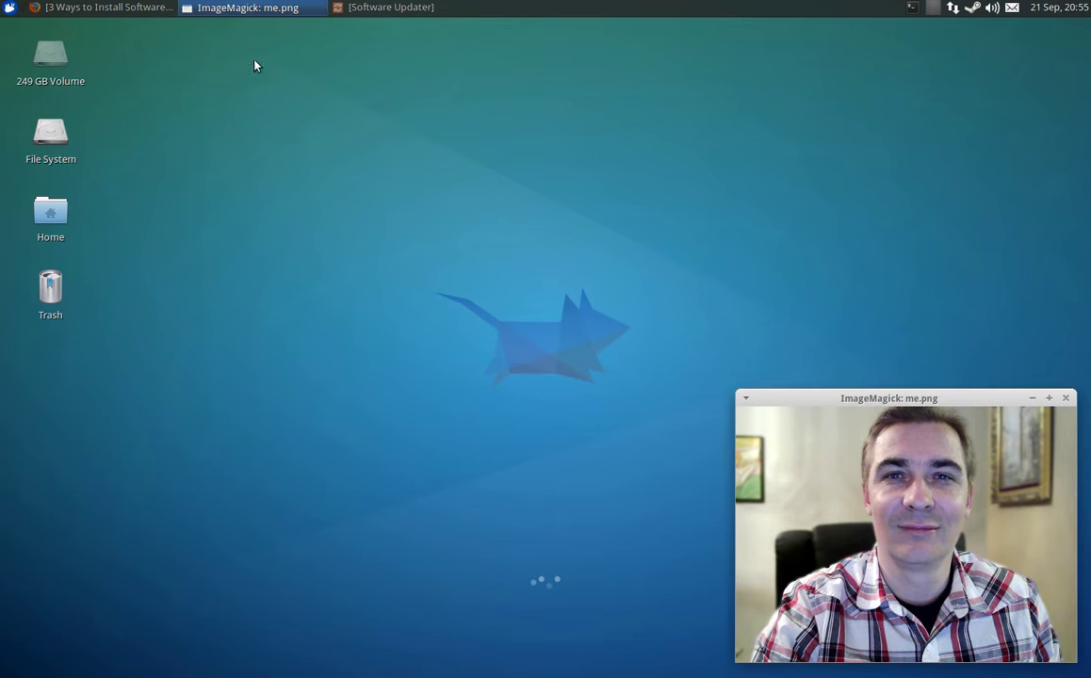
Step: Return Firefox to the Ubuntu install tutorial video and bring it in front of the terminal
left_click(107, 7)
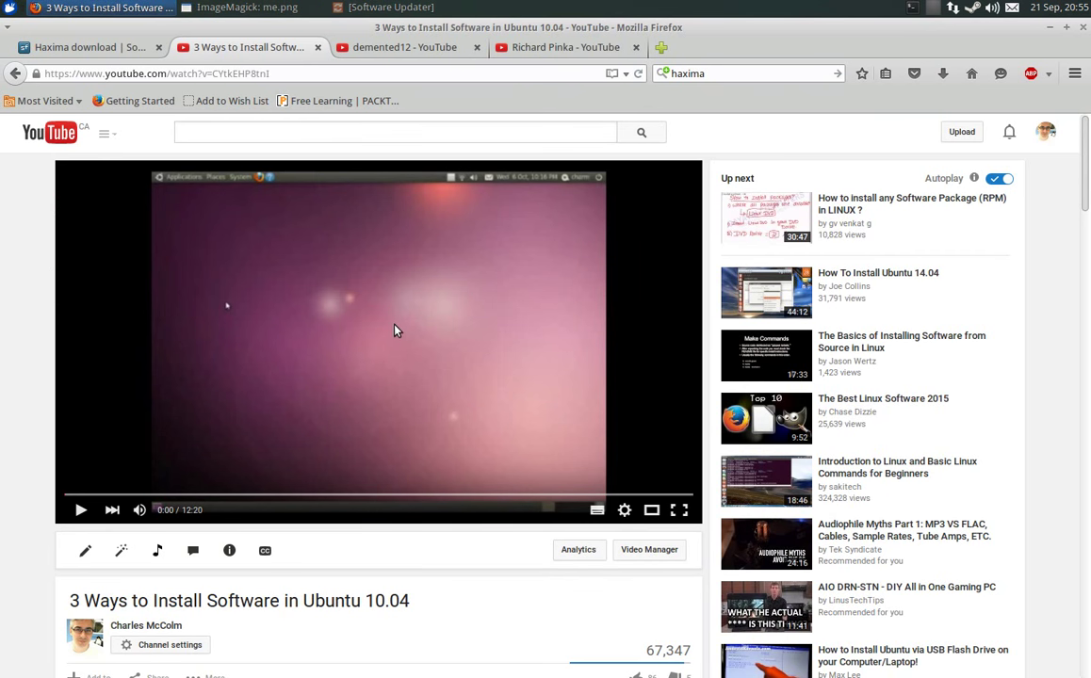
mouse_move(408, 311)
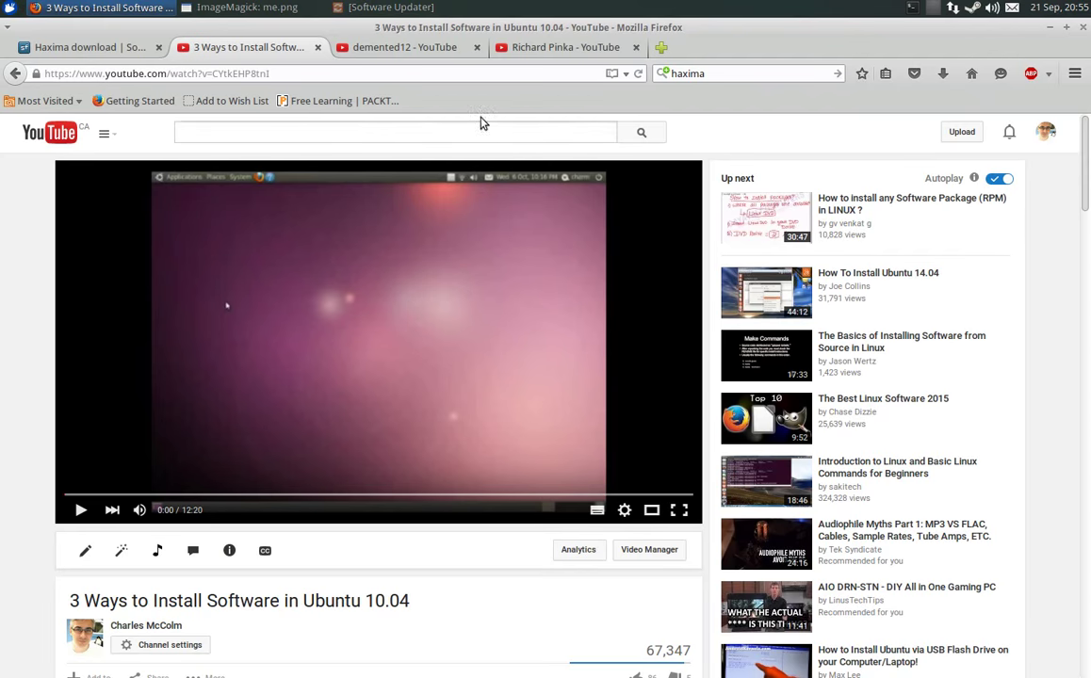
left_click(561, 47)
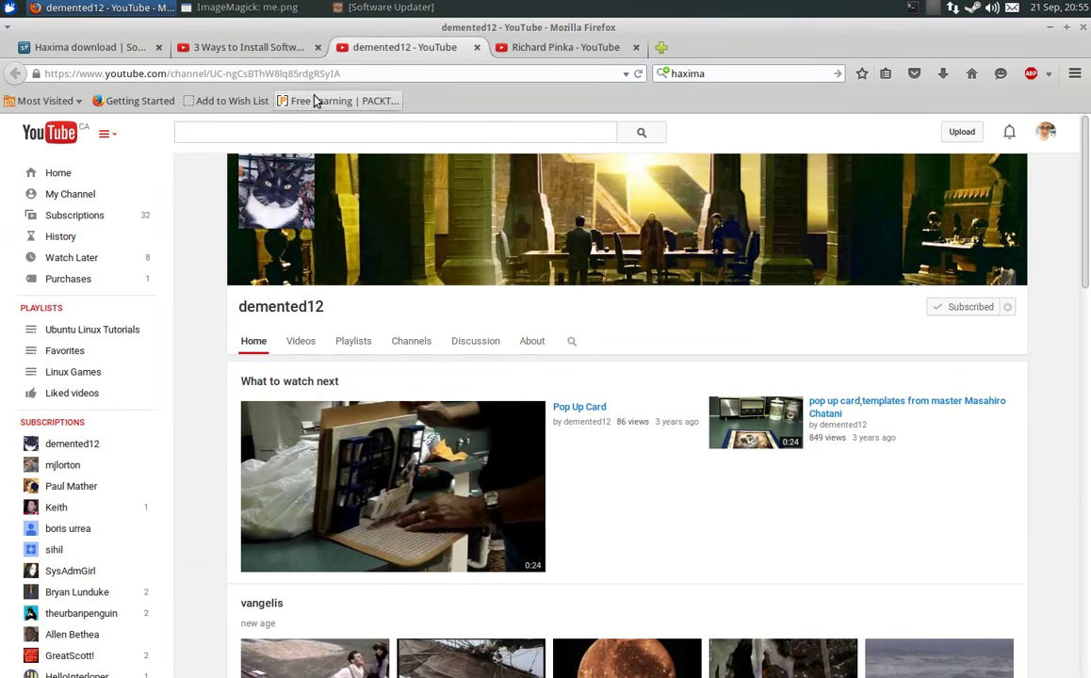
left_click(246, 47)
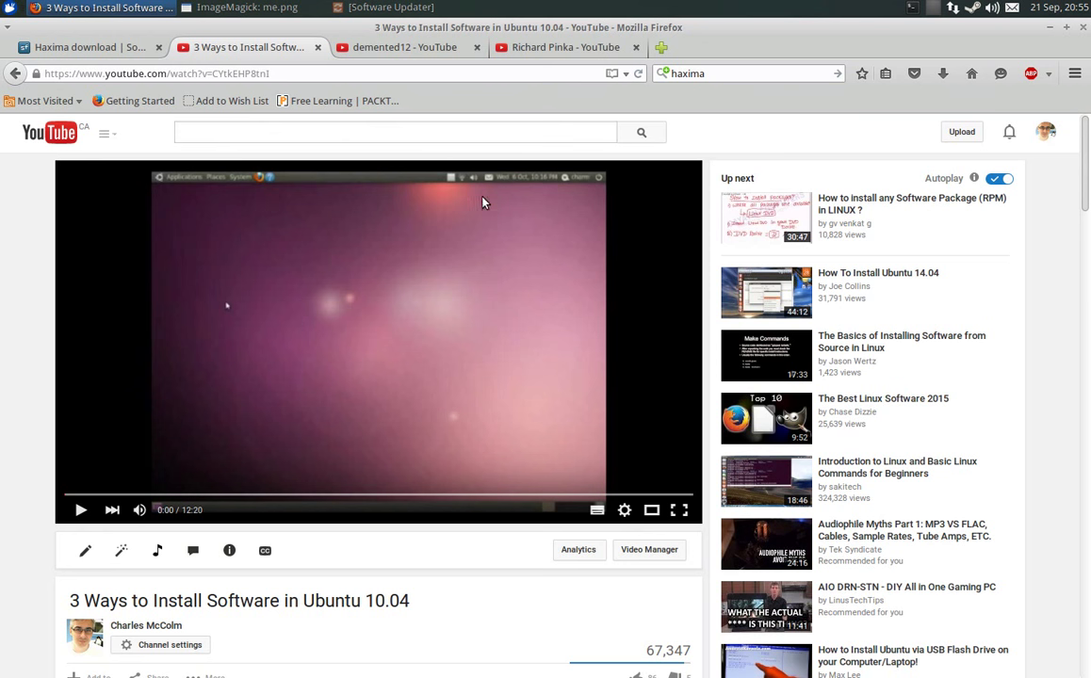
mouse_move(489, 233)
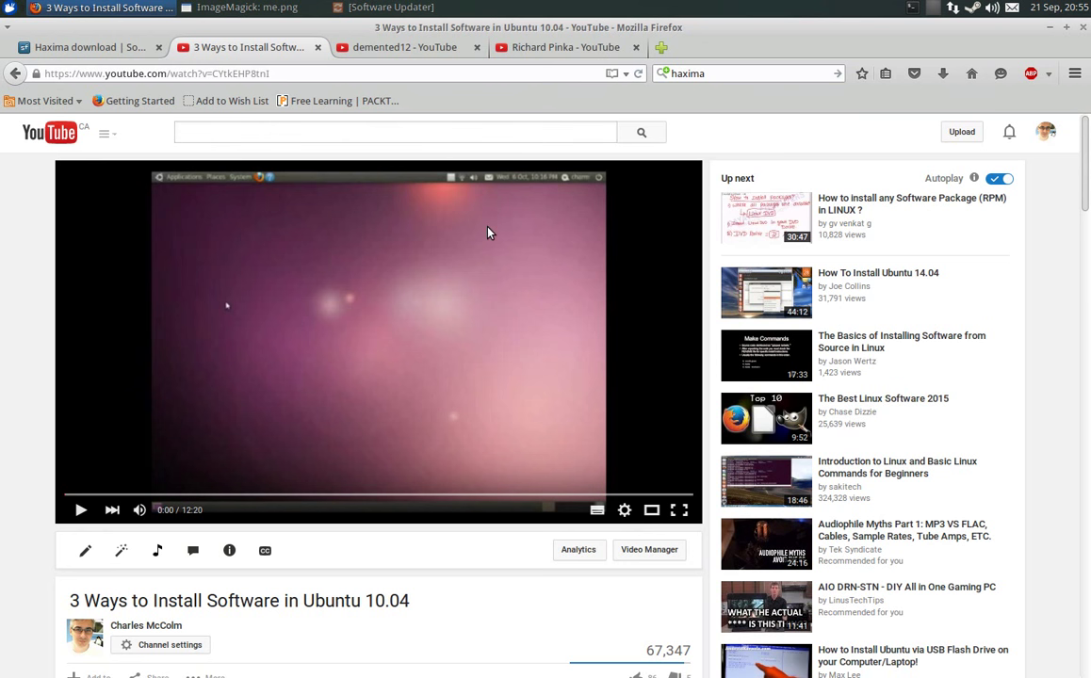
mouse_move(490, 234)
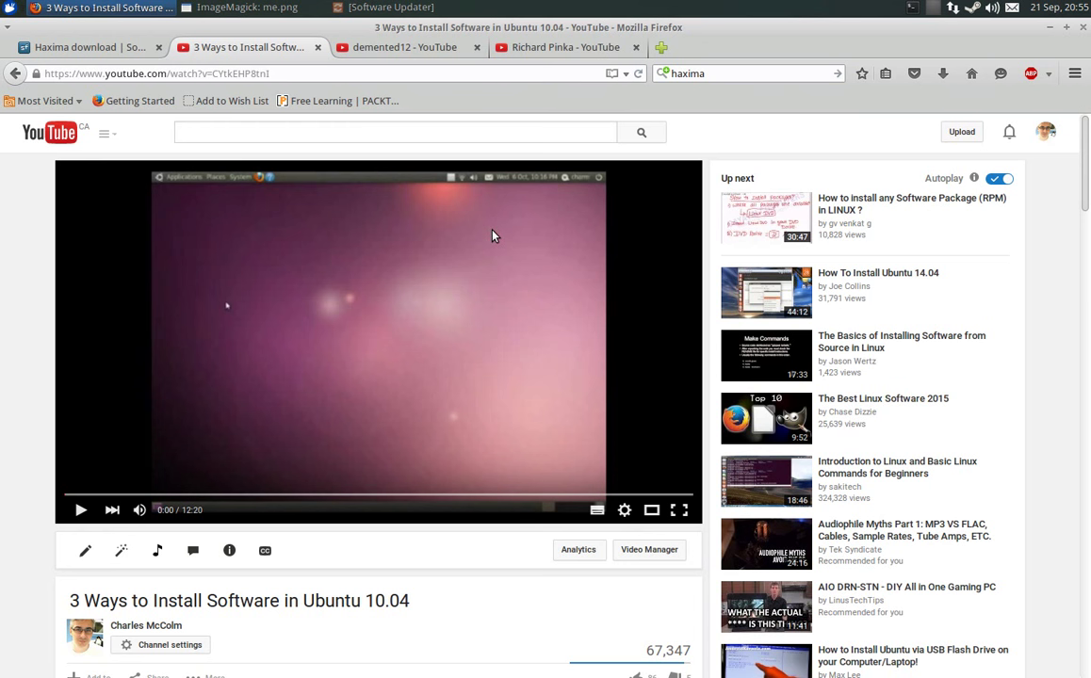
mouse_move(488, 263)
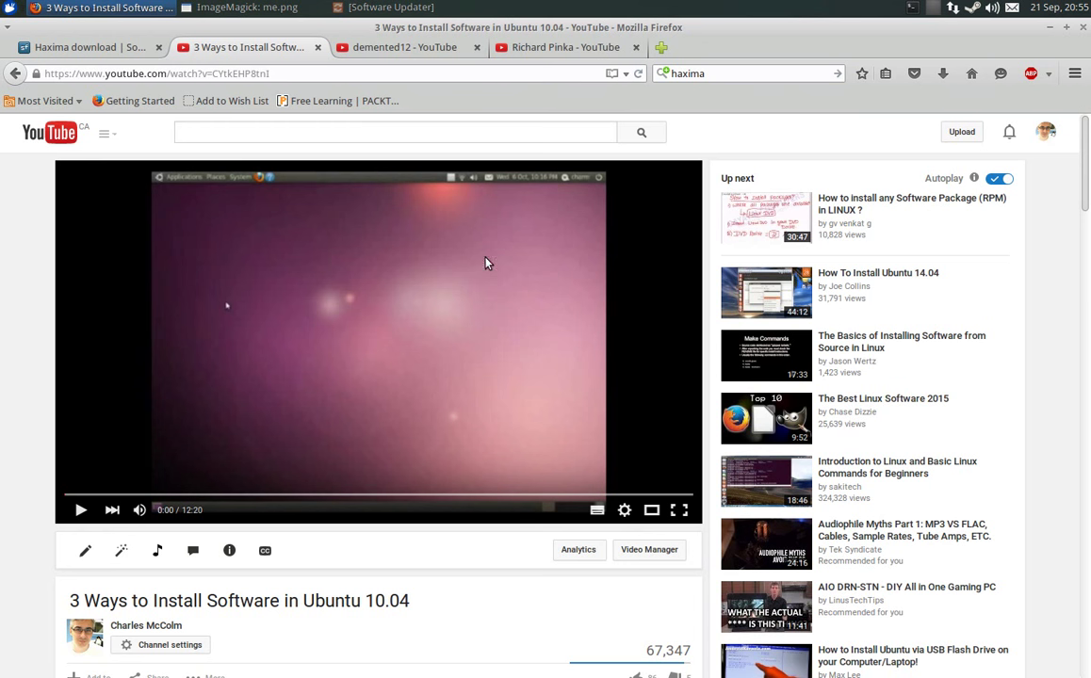
mouse_move(456, 407)
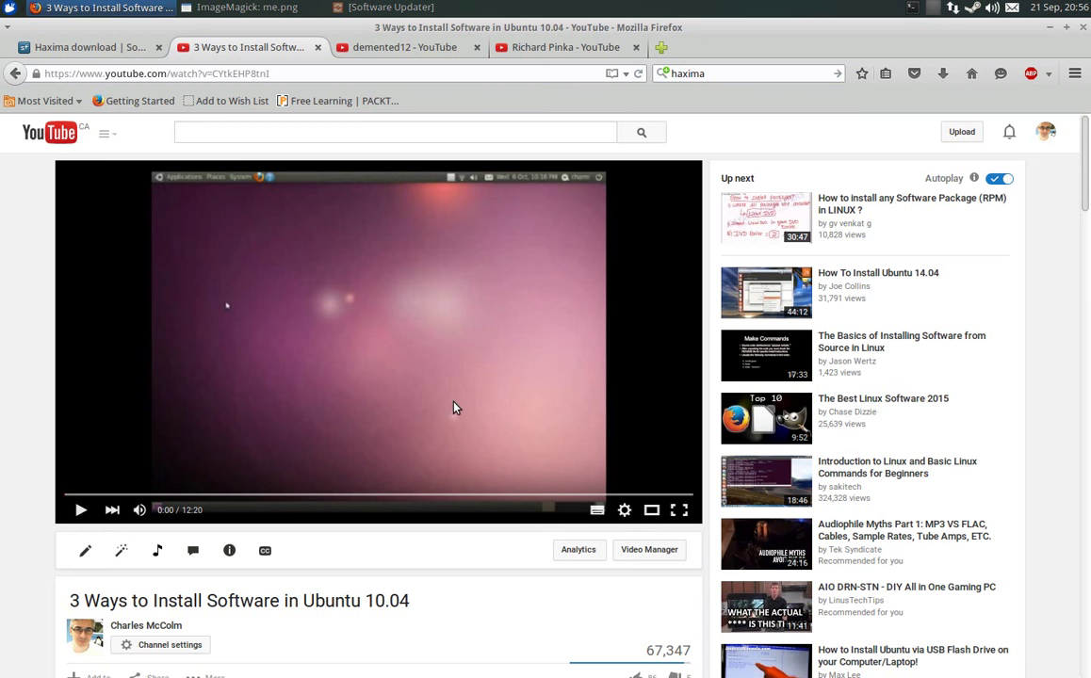
mouse_move(488, 266)
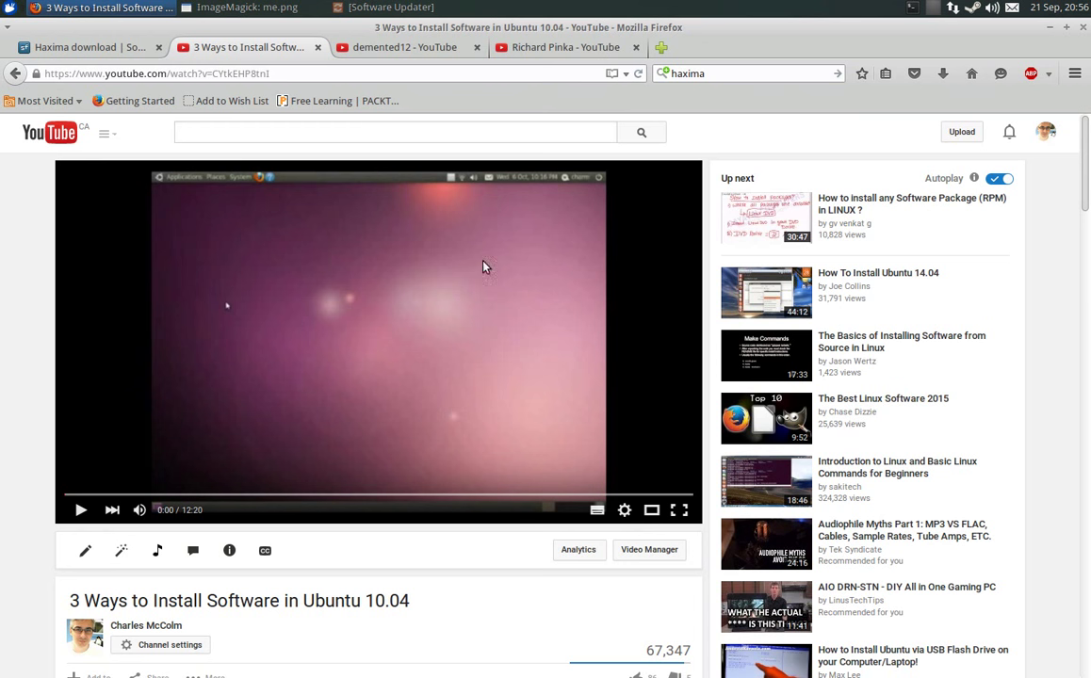
mouse_move(859, 58)
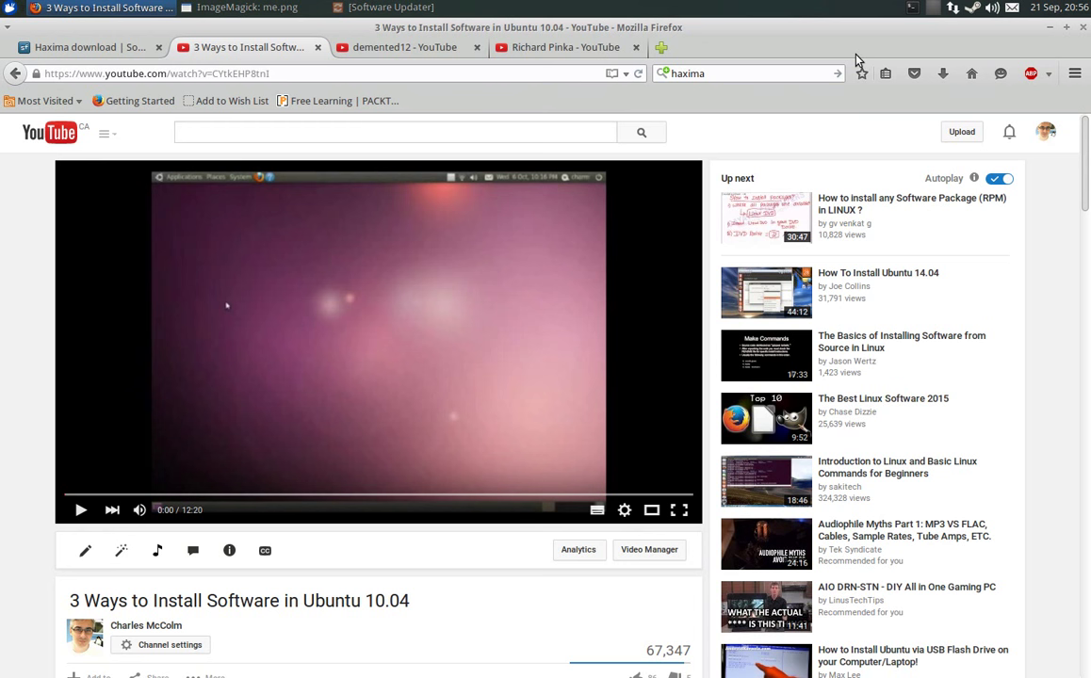
mouse_move(862, 59)
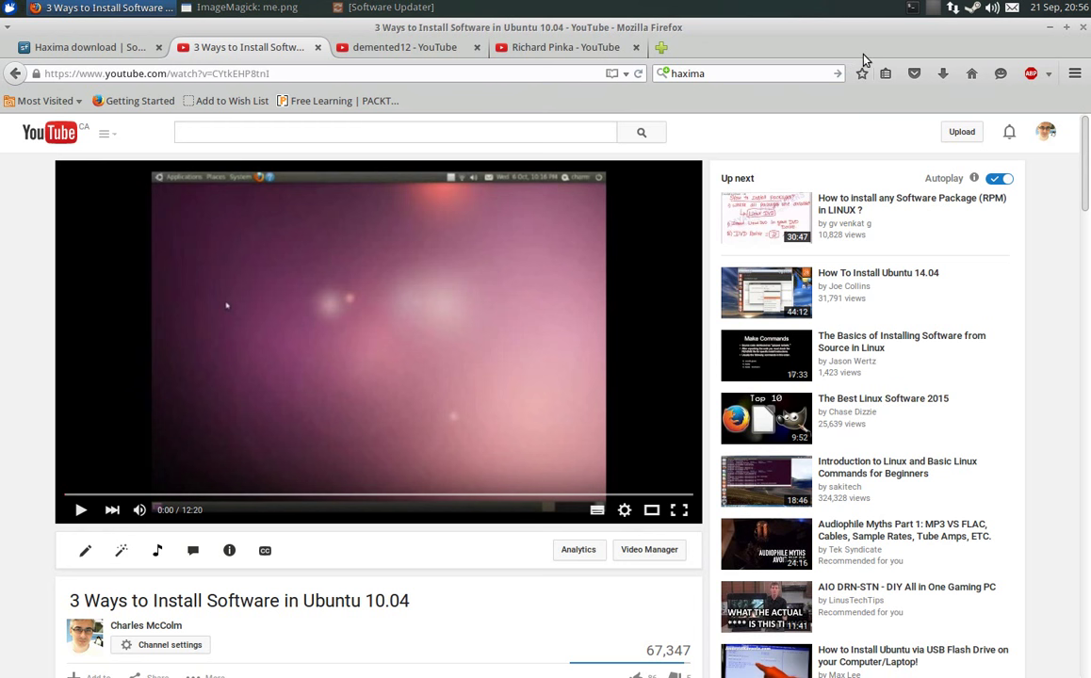
mouse_move(866, 60)
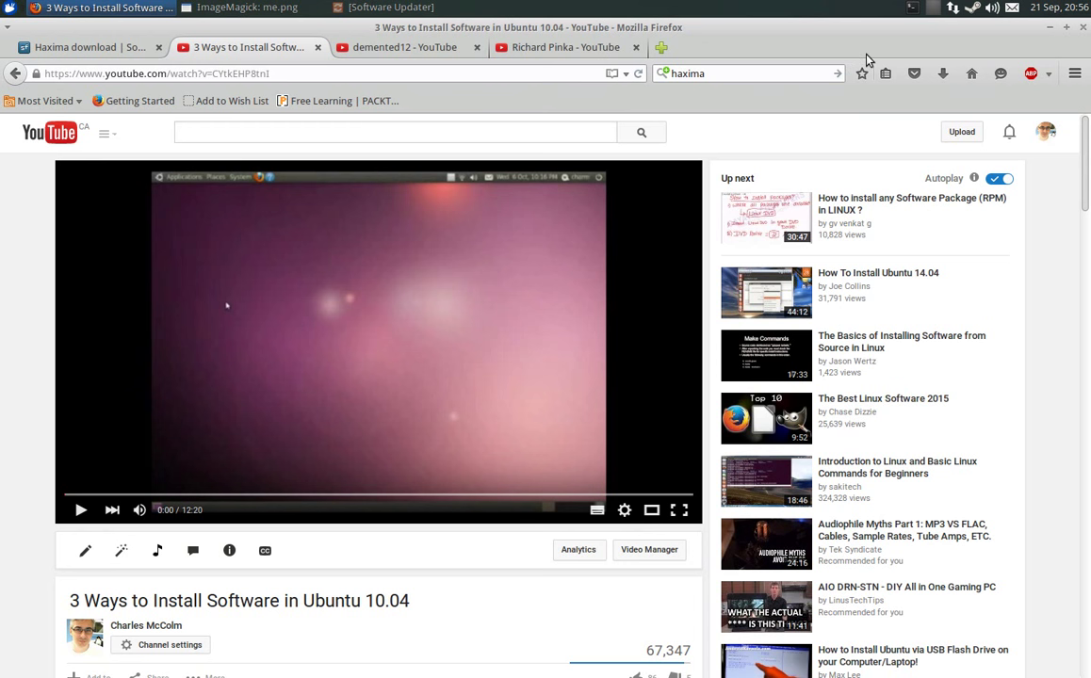
mouse_move(898, 48)
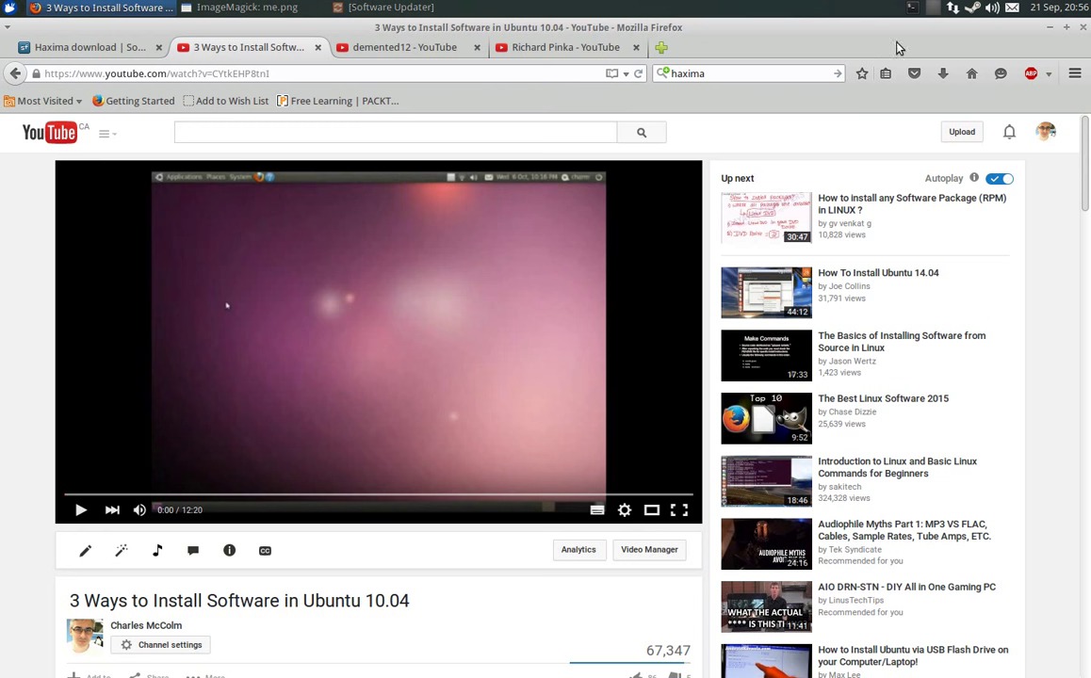
mouse_move(1052, 33)
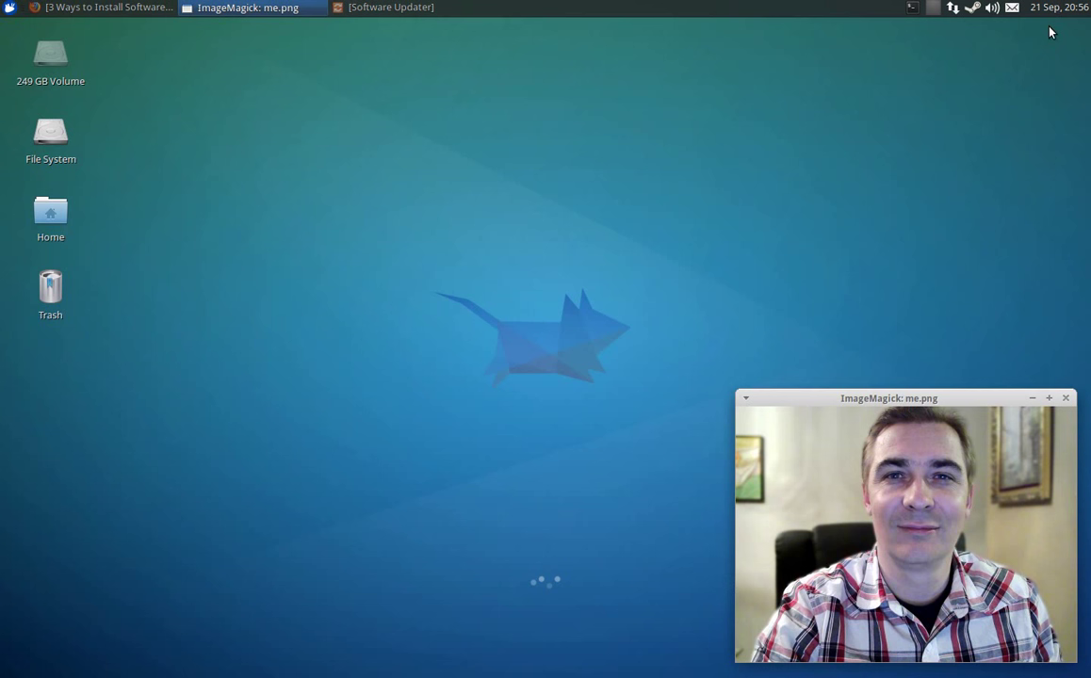
mouse_move(851, 188)
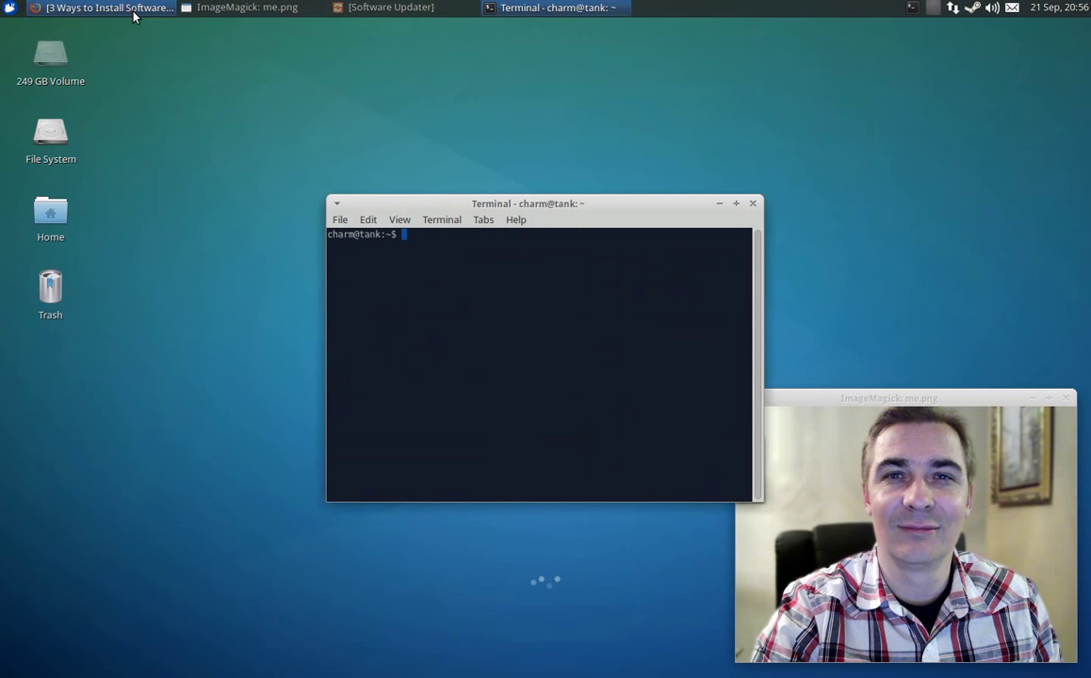
left_click(103, 8)
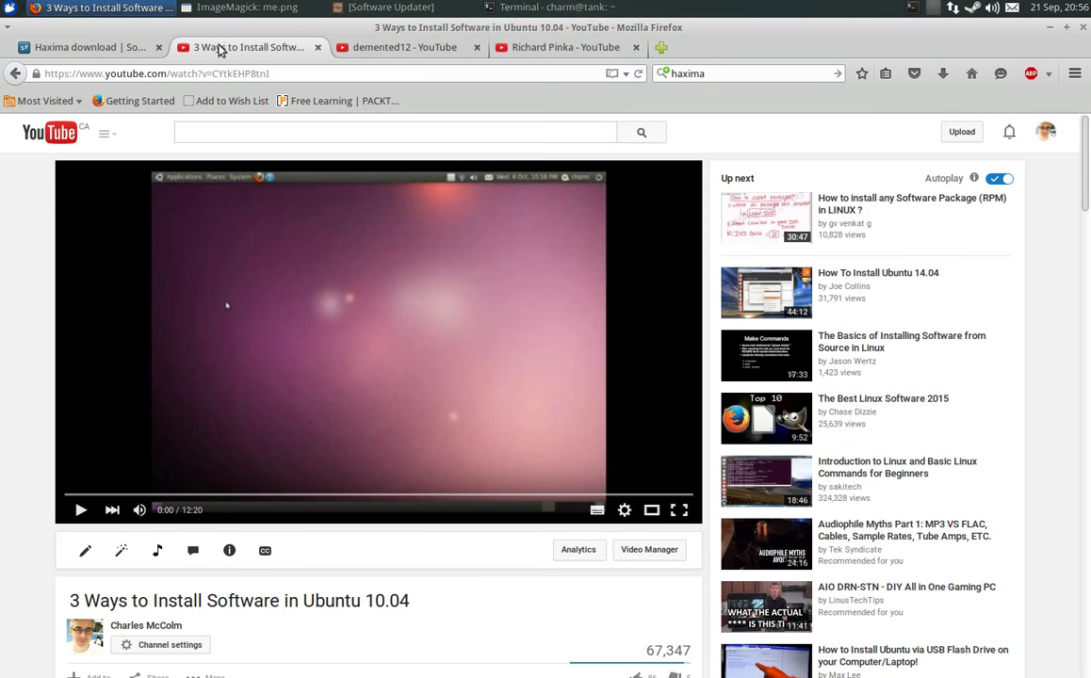
mouse_move(250, 47)
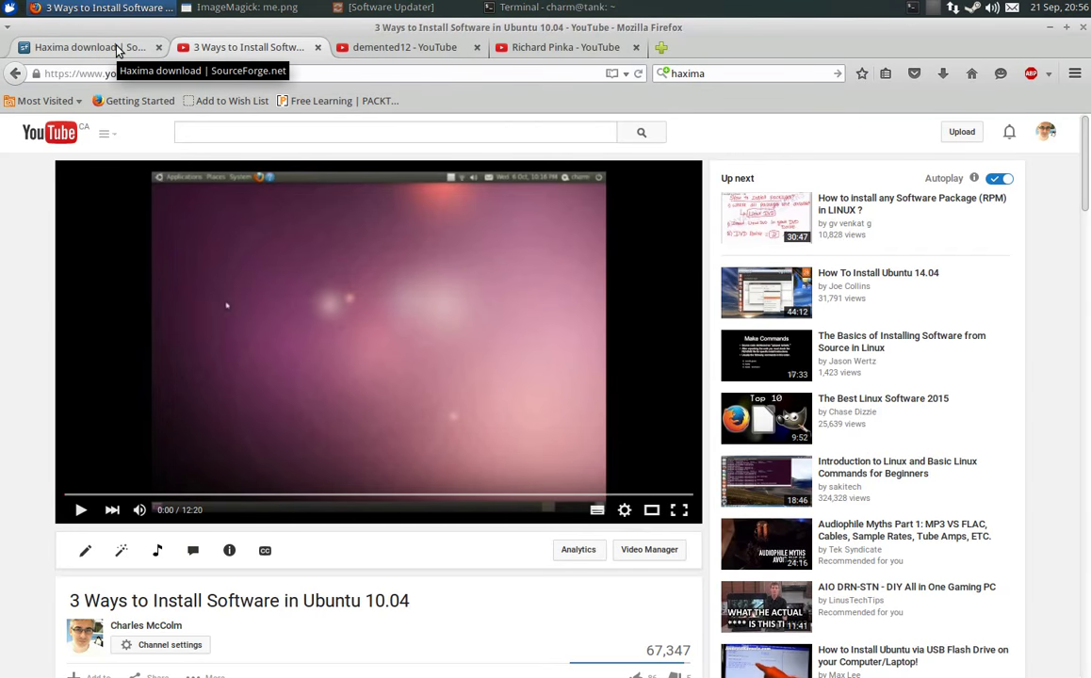
Step: Switch Firefox to the 'Haxima download | SourceForge' tab
left_click(85, 48)
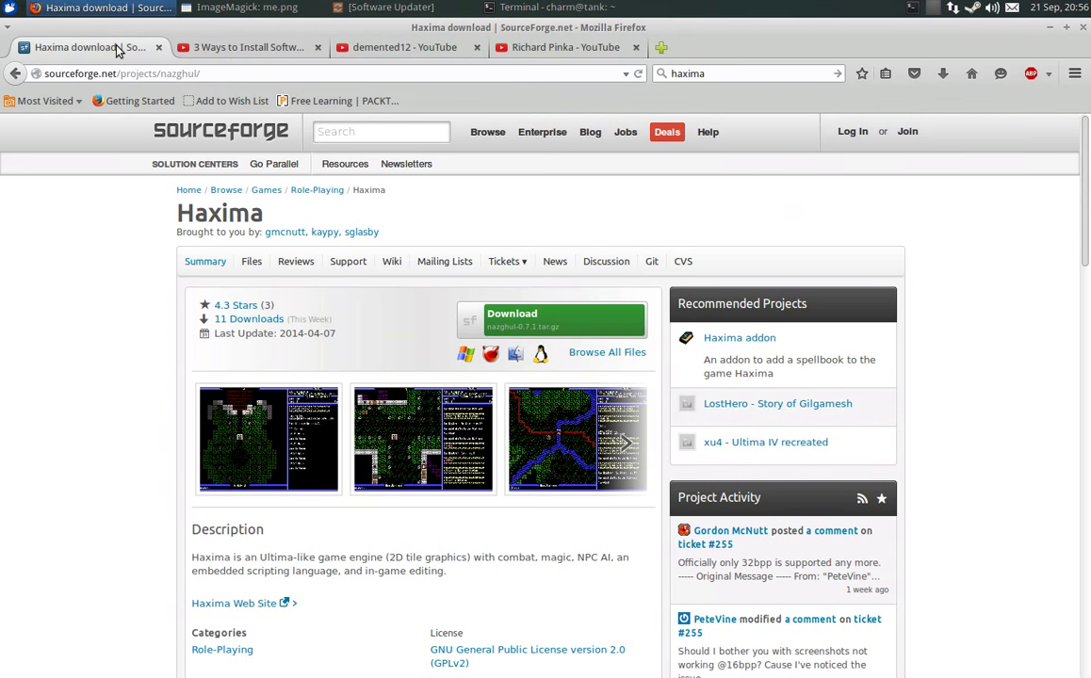
mouse_move(394, 321)
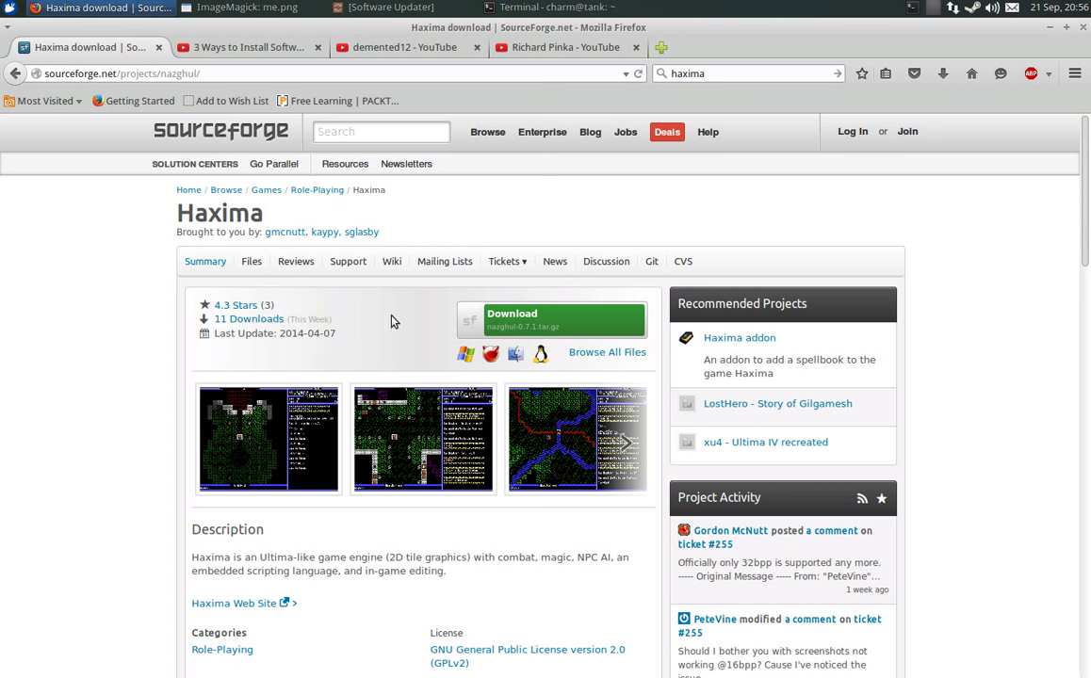
mouse_move(424, 318)
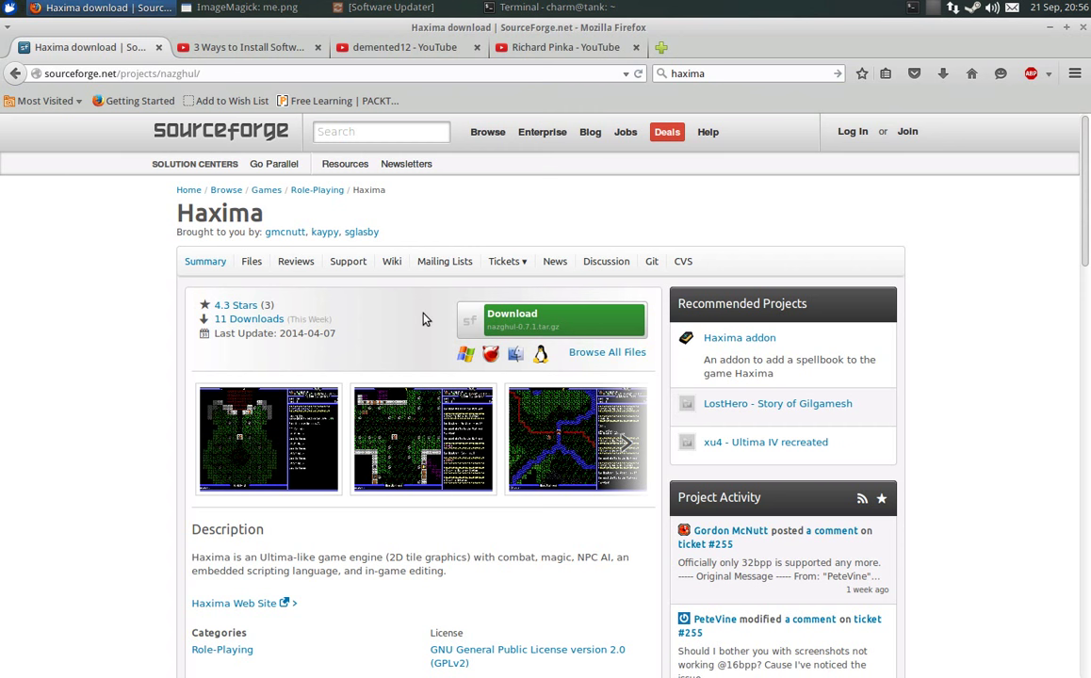
mouse_move(426, 320)
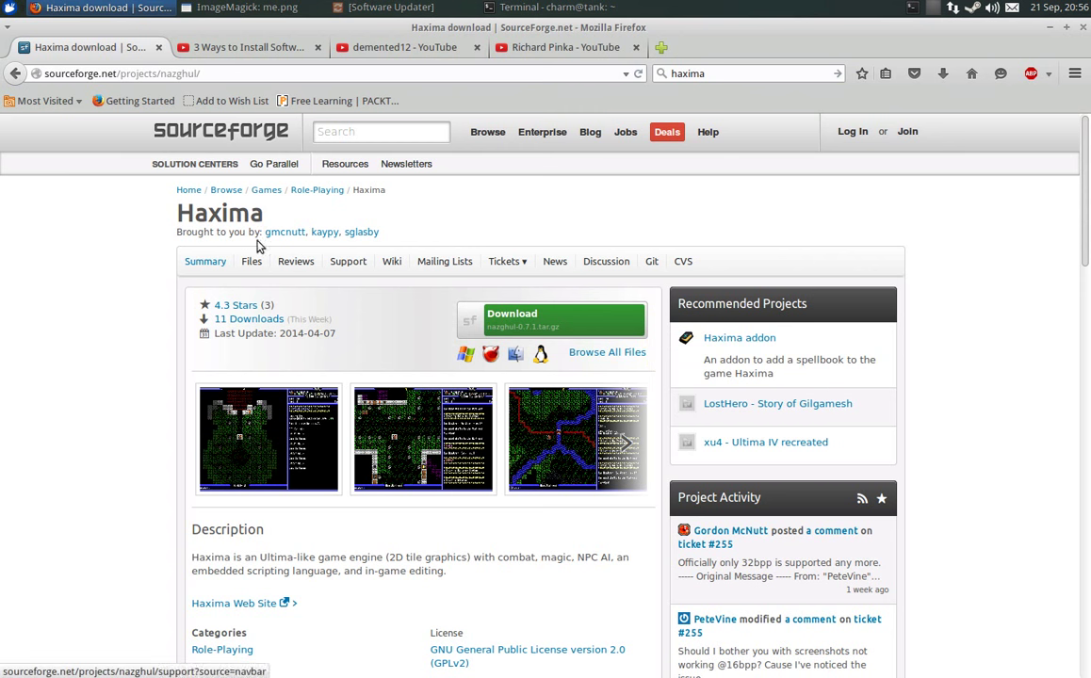
mouse_move(175, 226)
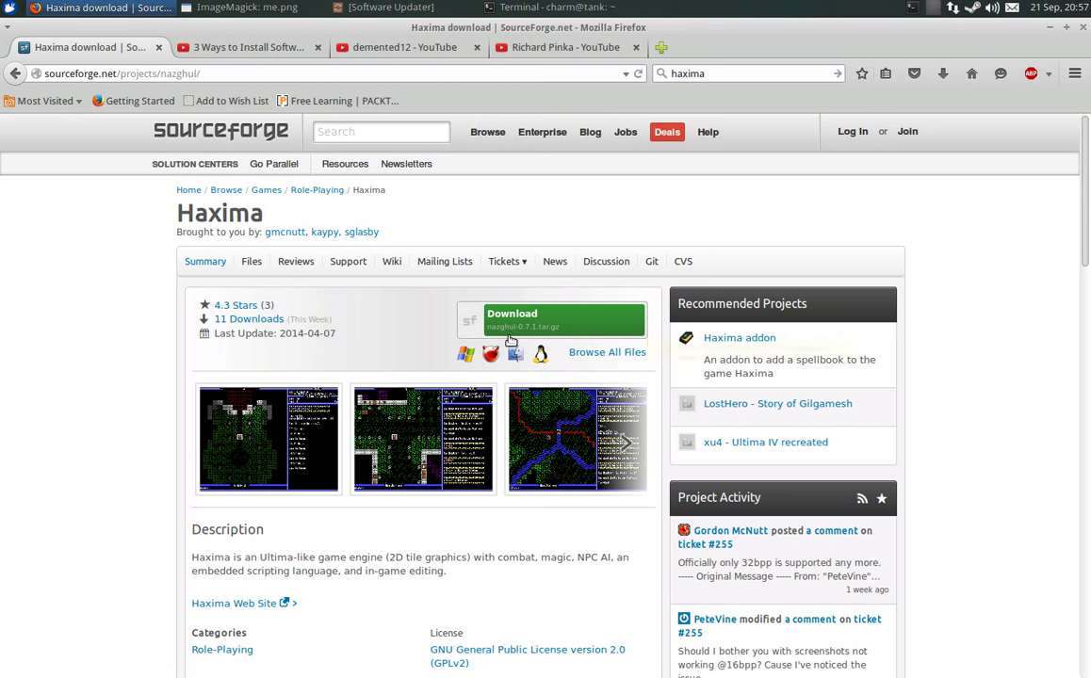
mouse_move(513, 334)
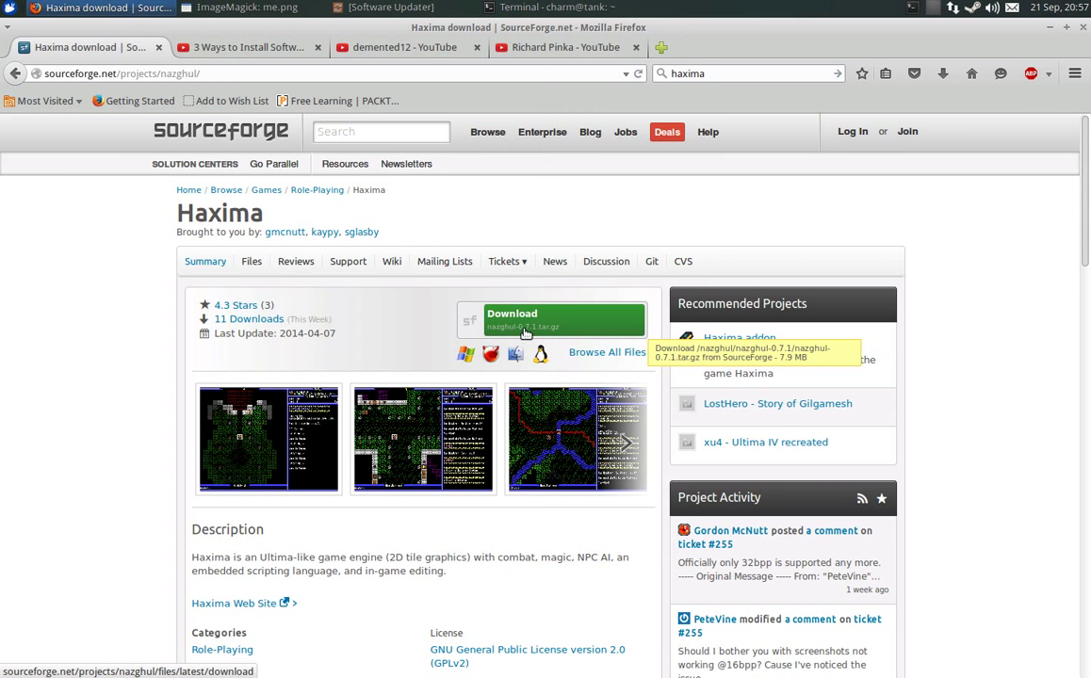
mouse_move(548, 334)
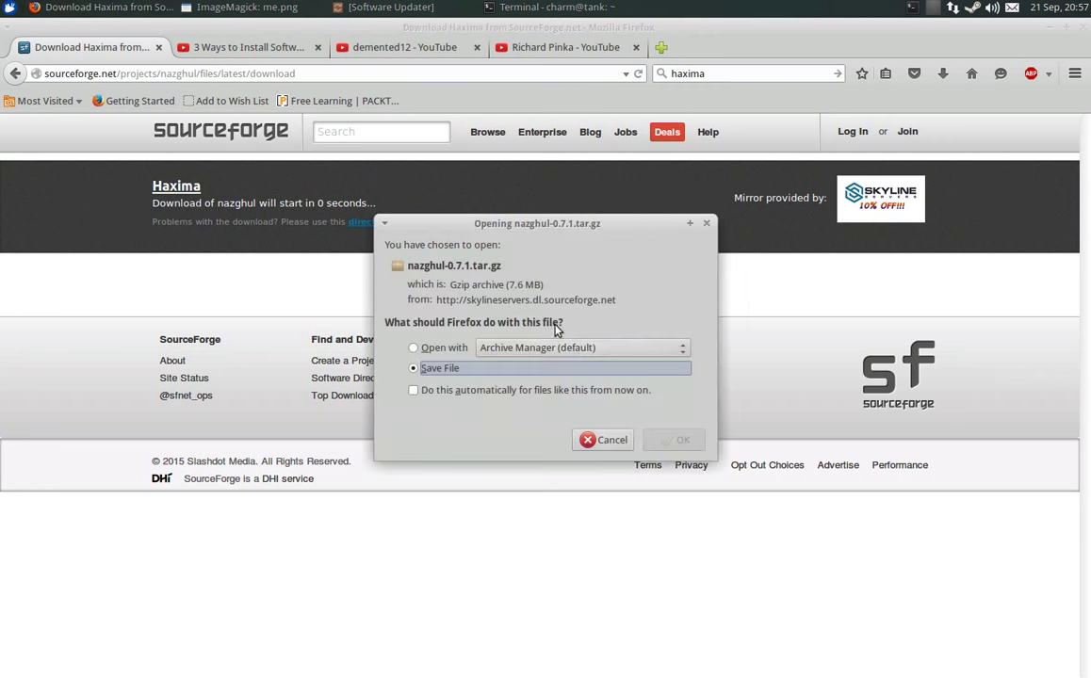
Step: Save nazghul-0.7.1.tar.gz, follow it in the downloads list until finished, then minimize Firefox
left_click(683, 440)
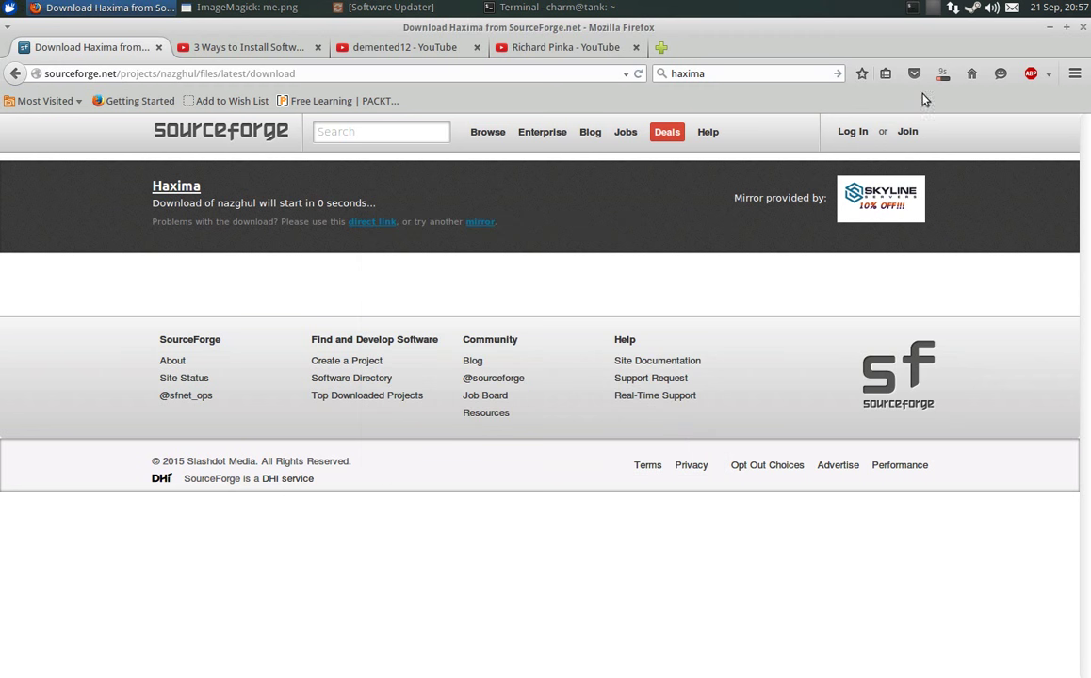
left_click(943, 73)
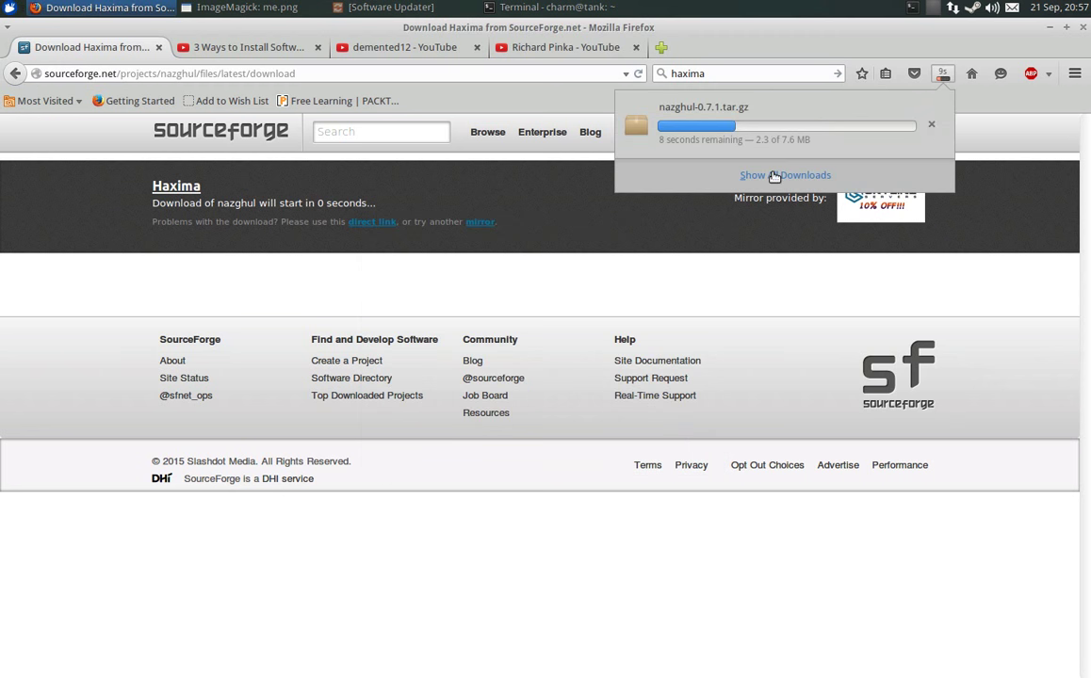
left_click(785, 175)
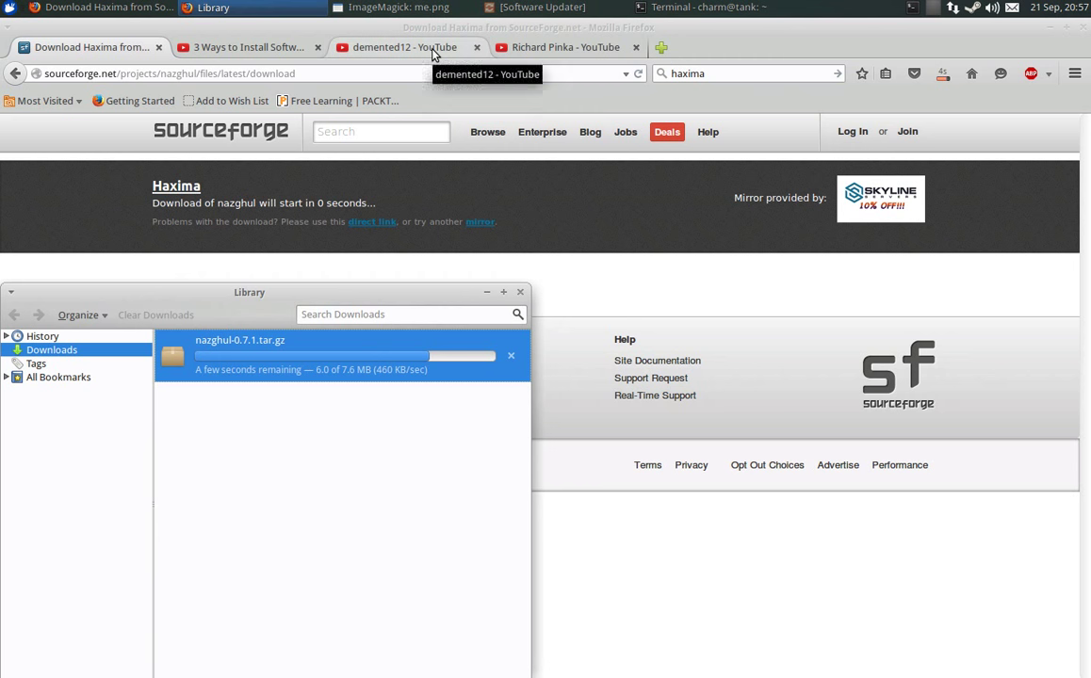
mouse_move(702, 73)
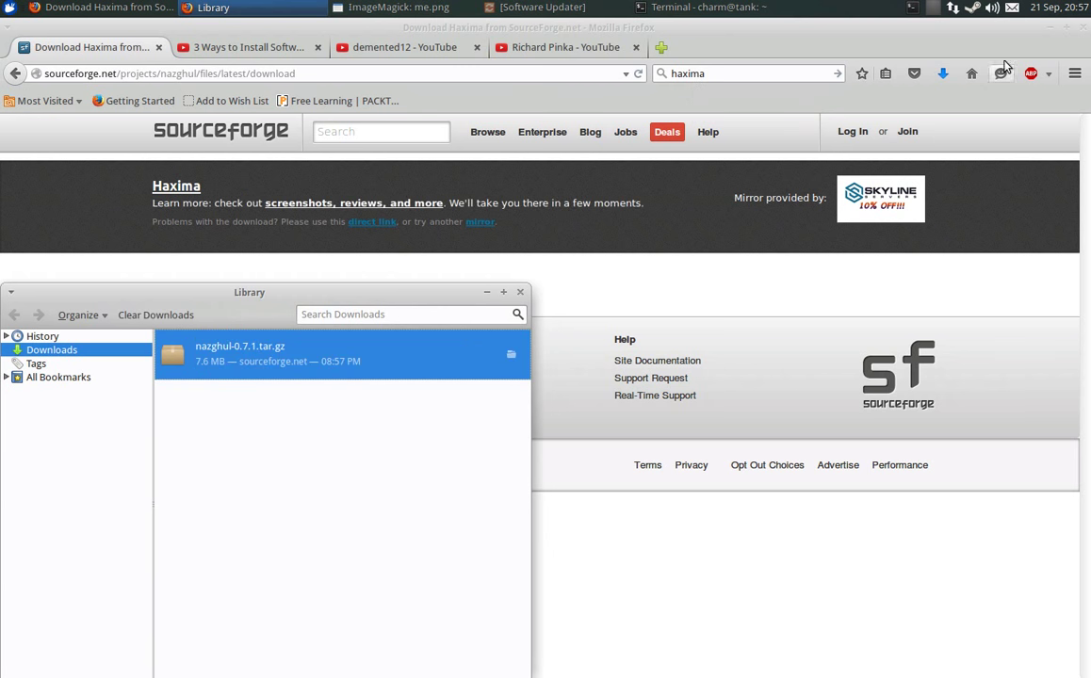
left_click(519, 291)
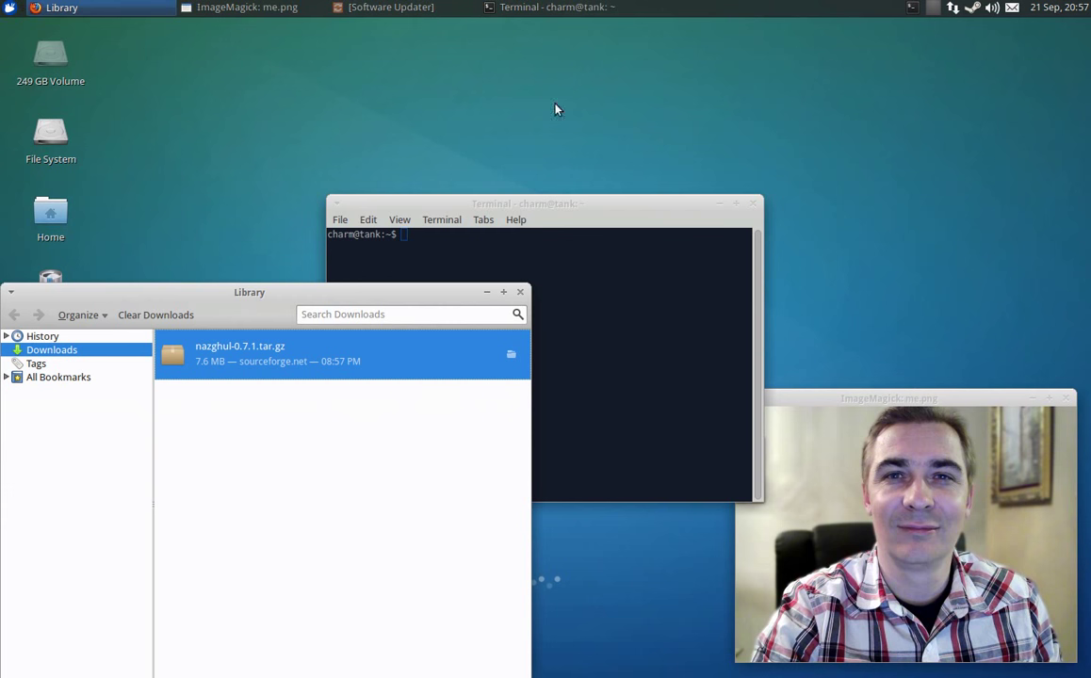
Step: In Downloads, extract nazghul-0.7.1.tar.gz with tar -zxf, correcting the mistaken j option
left_click(519, 291)
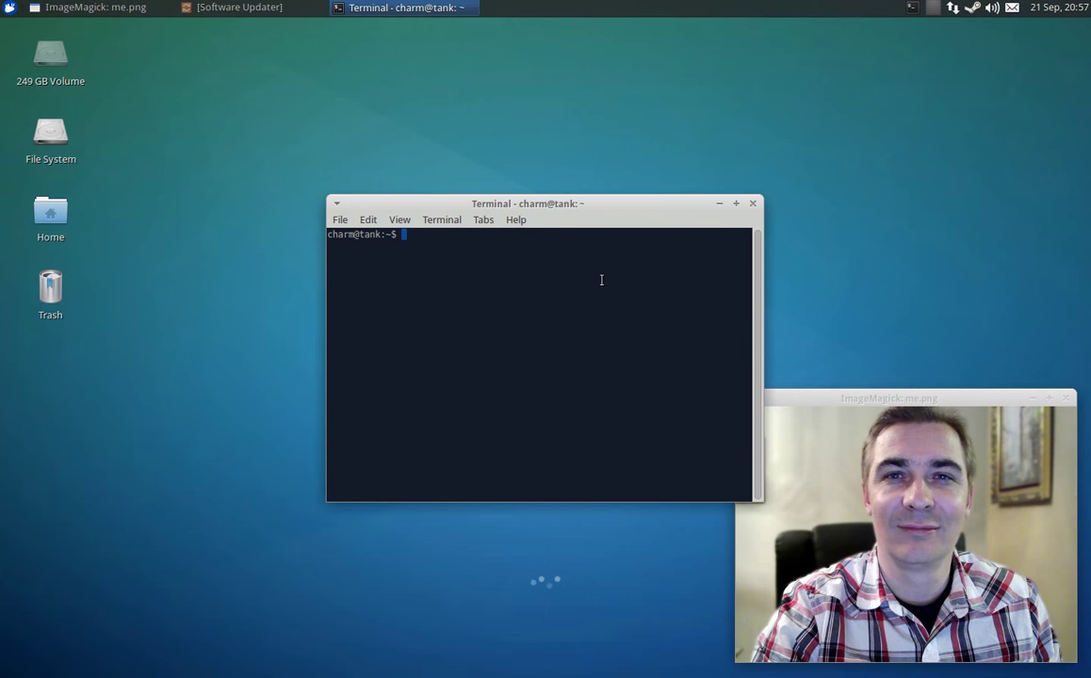
type("cd Downloads/")
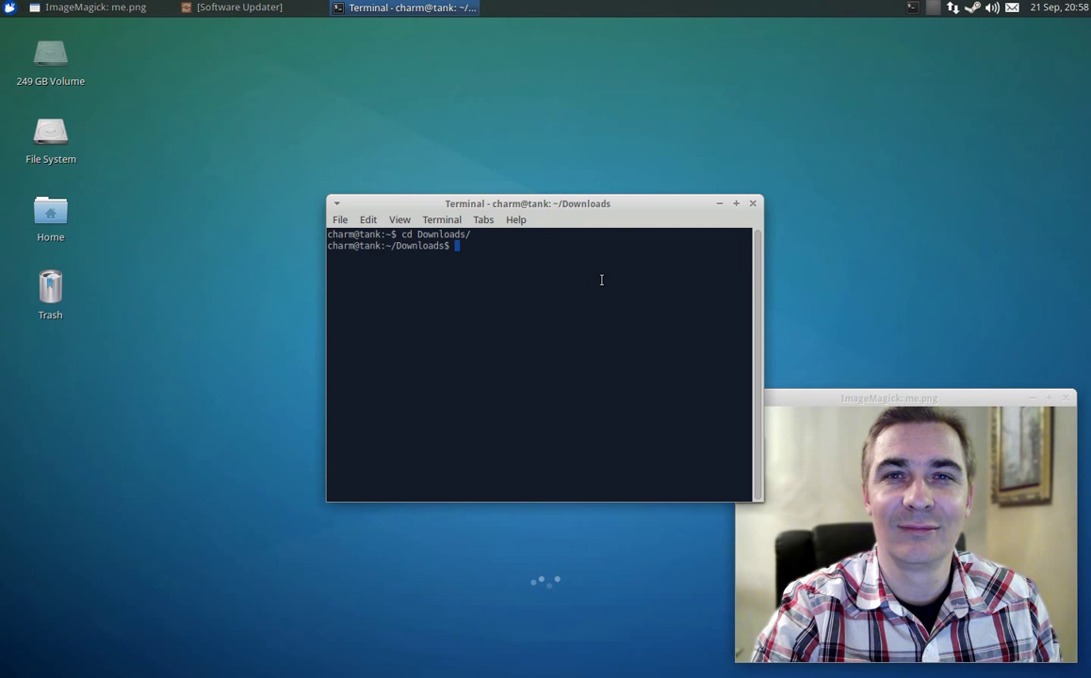
type("tar")
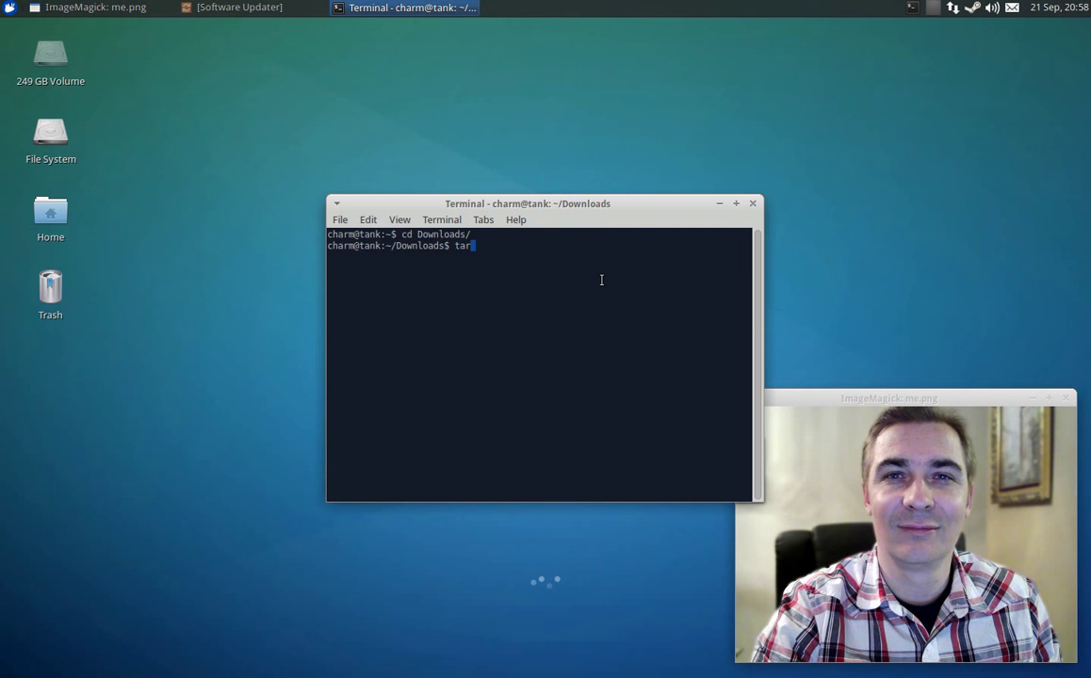
type("\" \"")
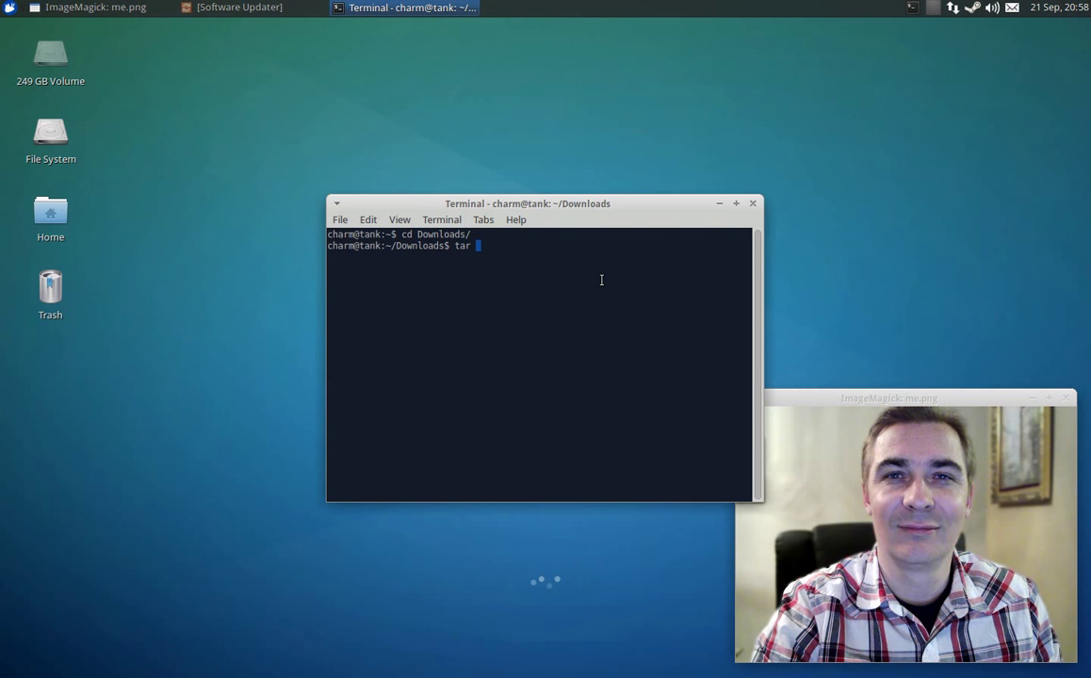
type("-j")
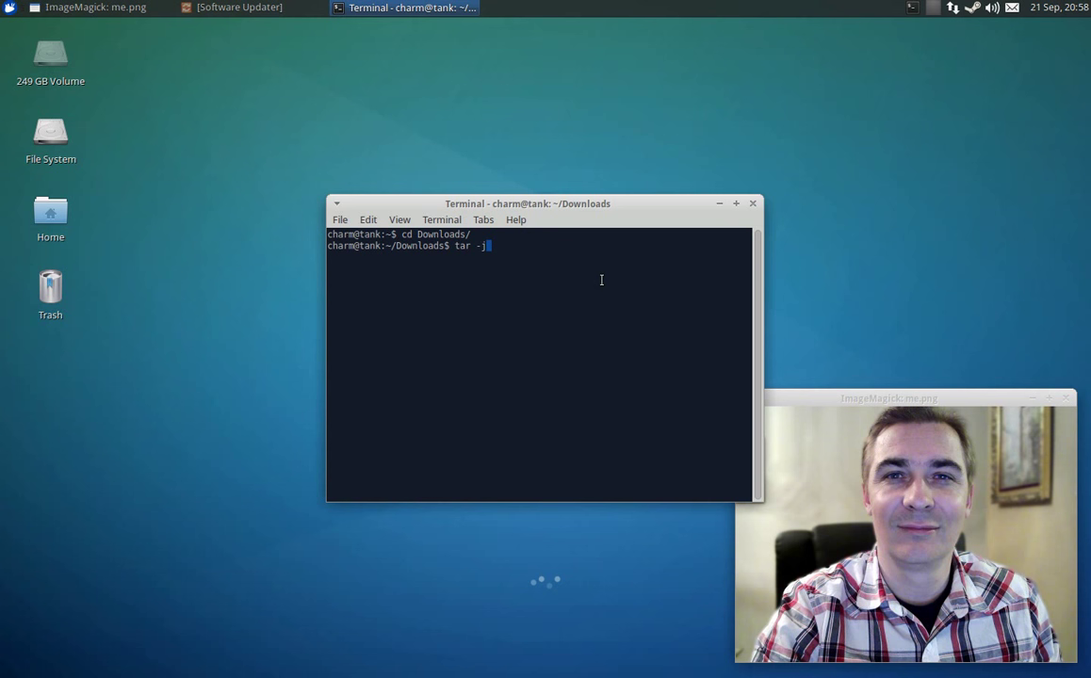
key("BackSpace")
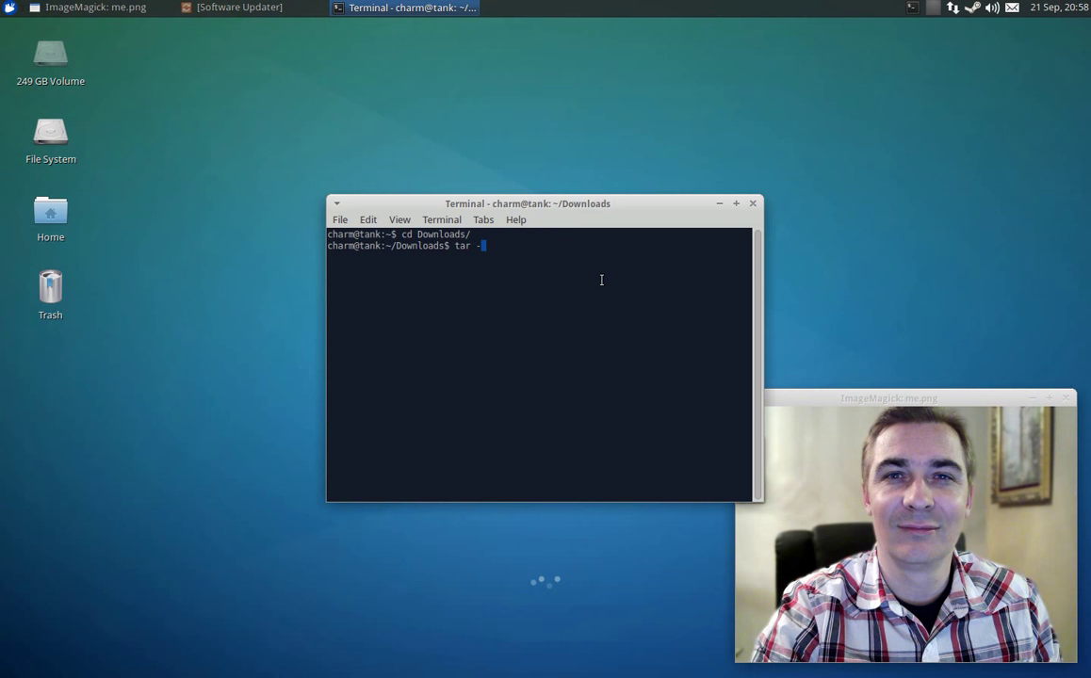
type("z")
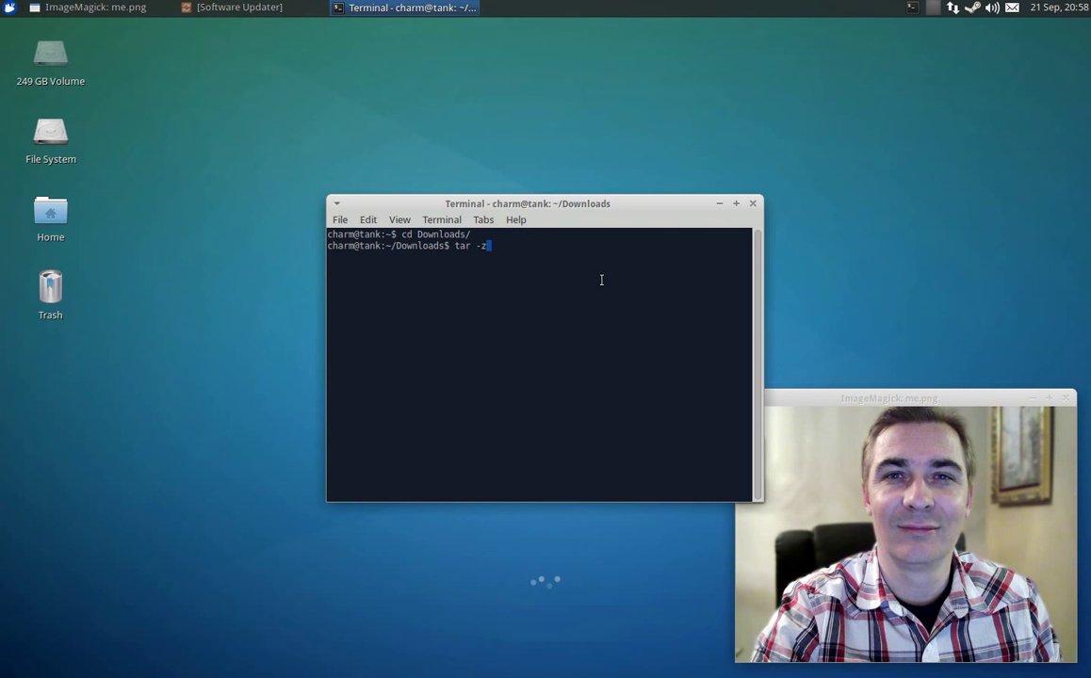
type("xv")
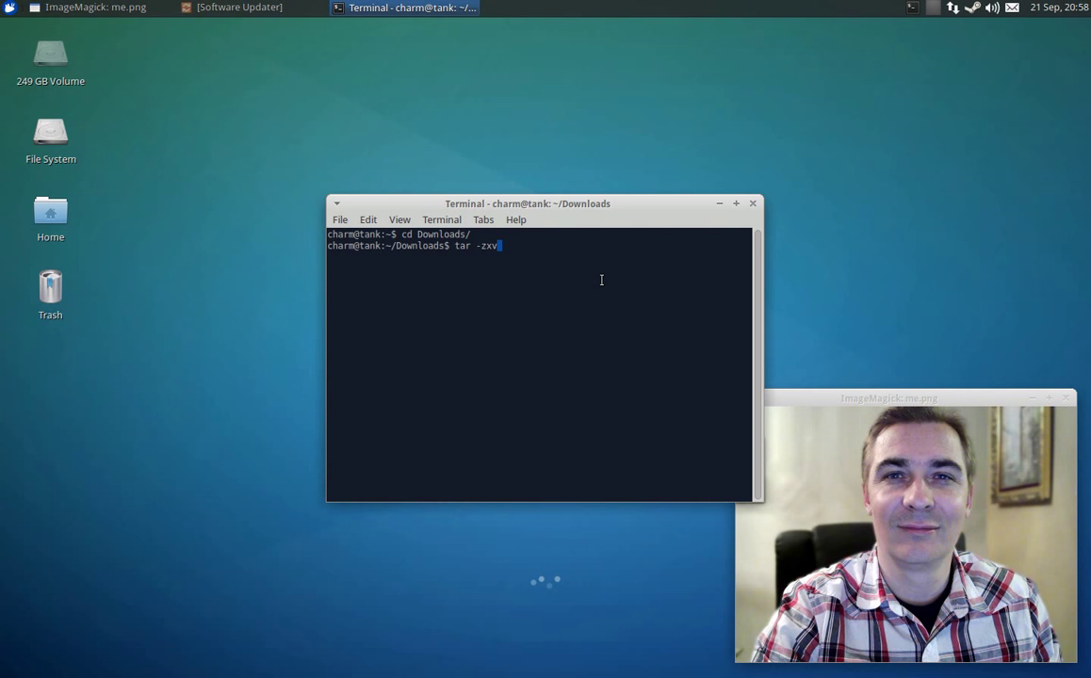
type("f")
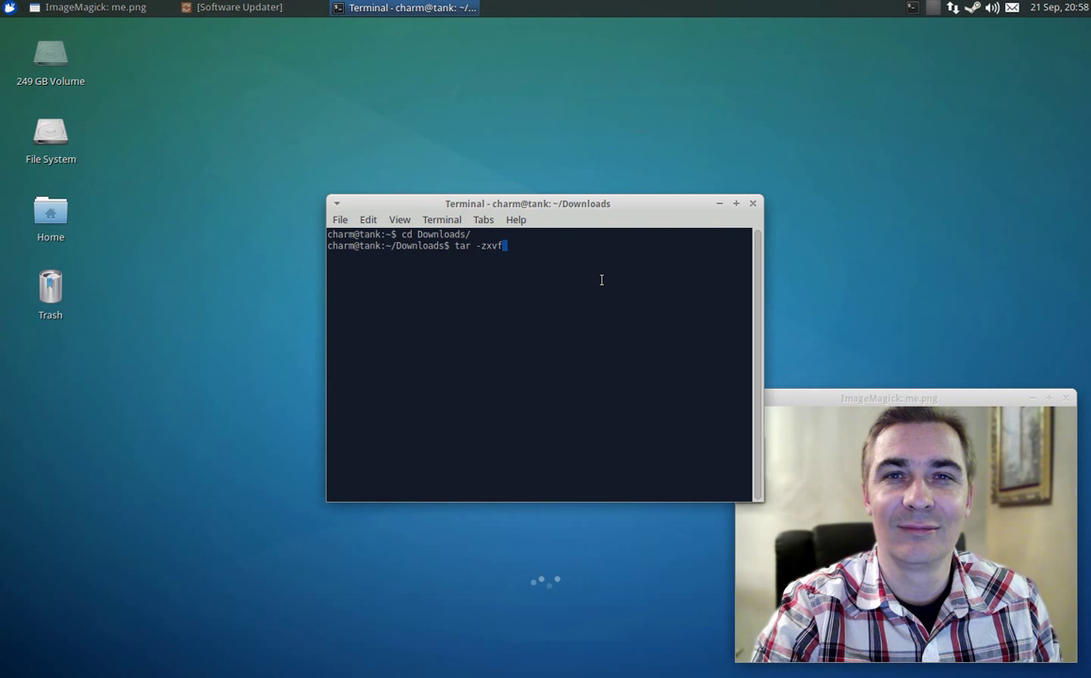
type("na")
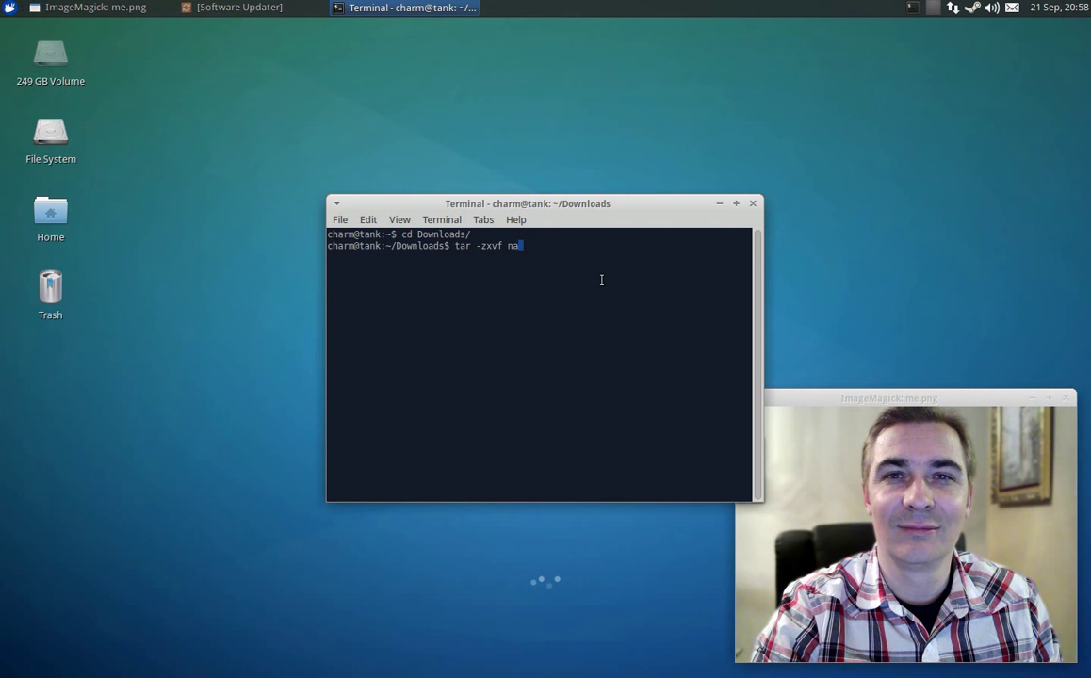
type("zghul-0.7.1.tar.gz")
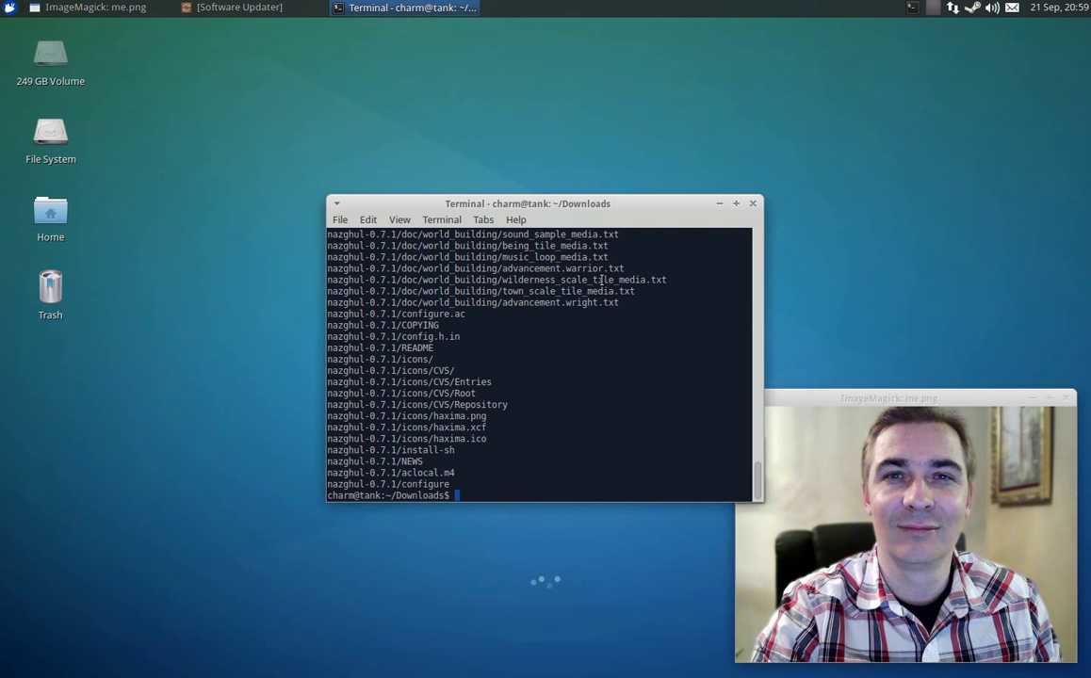
type("sudo apt-get install build-esse")
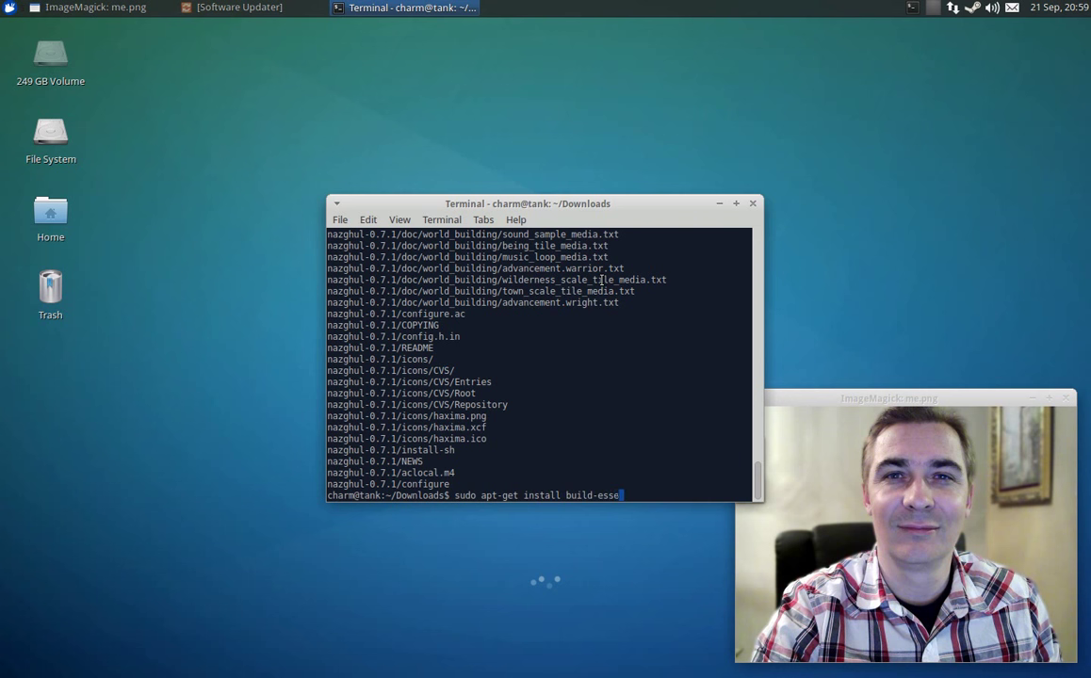
Step: Install build-essential via sudo apt-get after fixing the misspelled build-essentials name
type("tials")
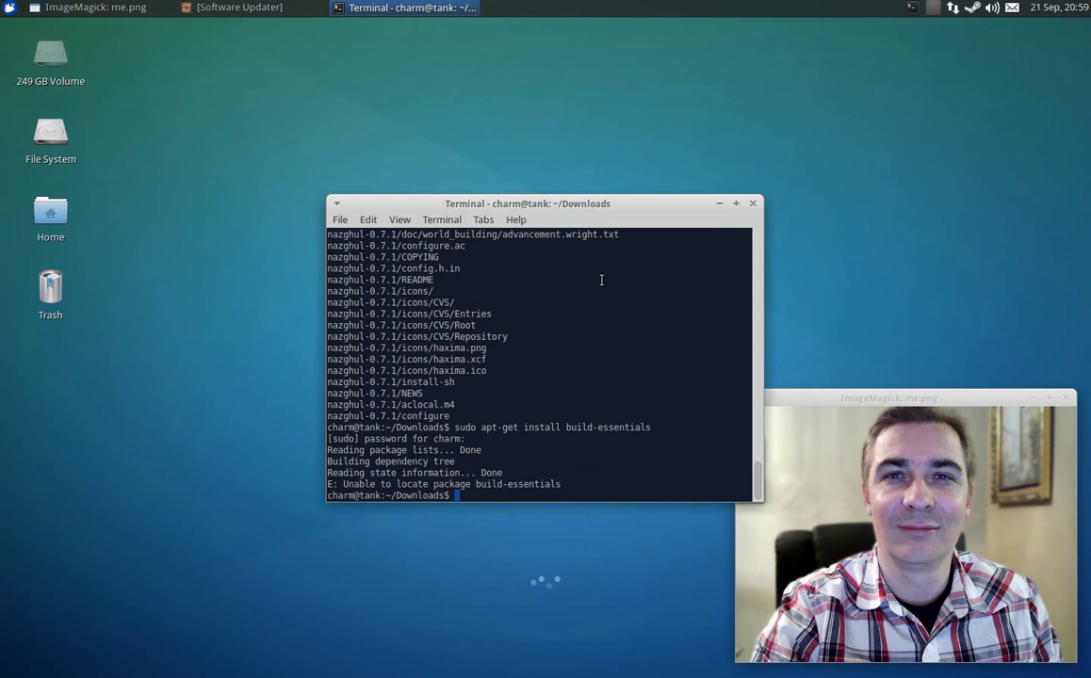
type("sudo apt-get install build-essentials")
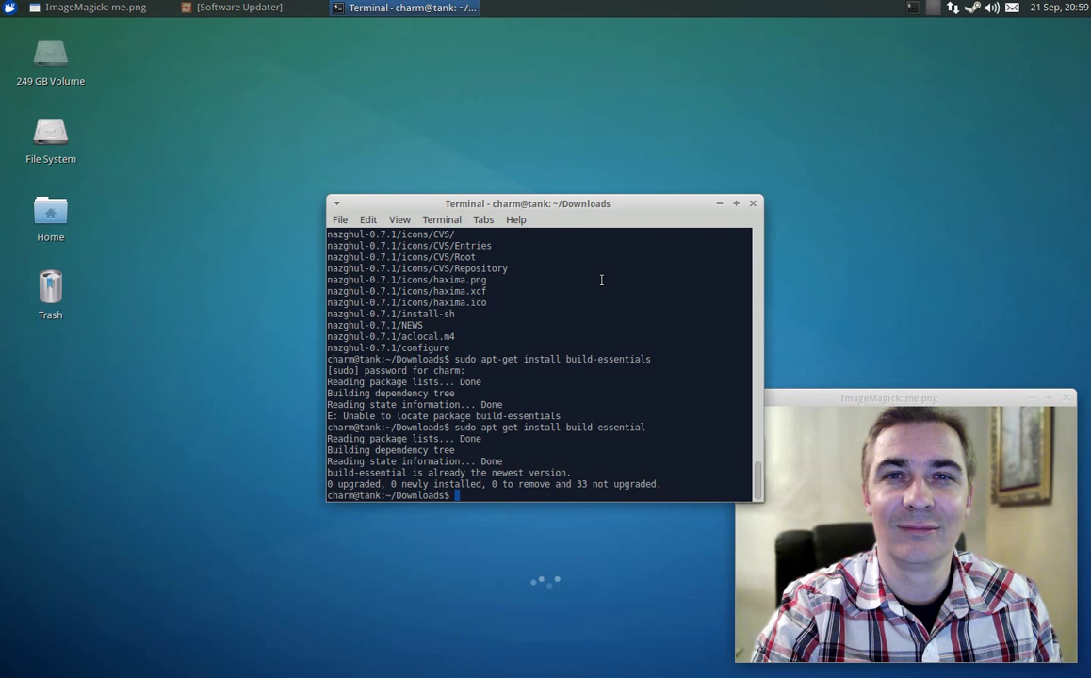
type("cd")
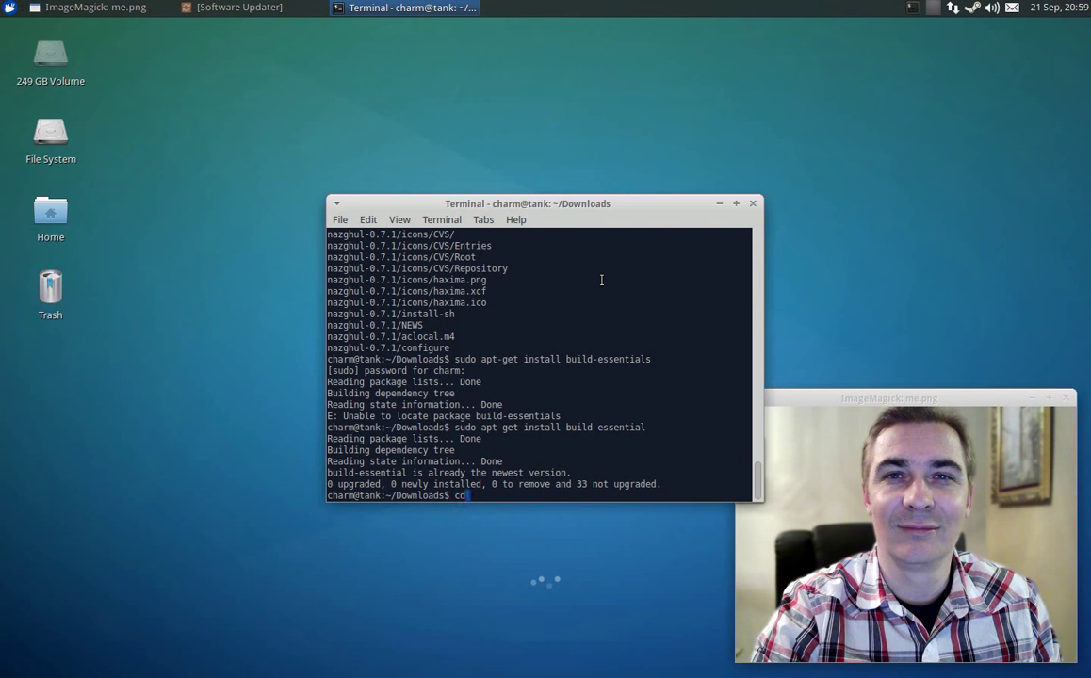
Step: Enter nazghul-0.7.1/, clear the screen and list its files
type("nazghul-0.7.1/")
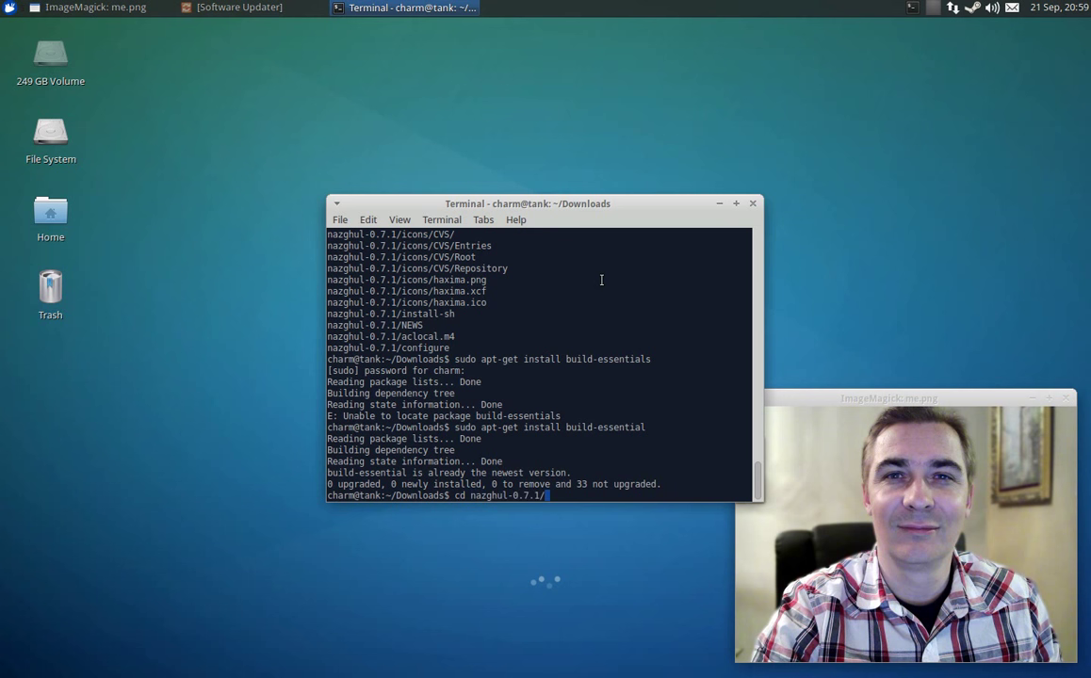
type("clea")
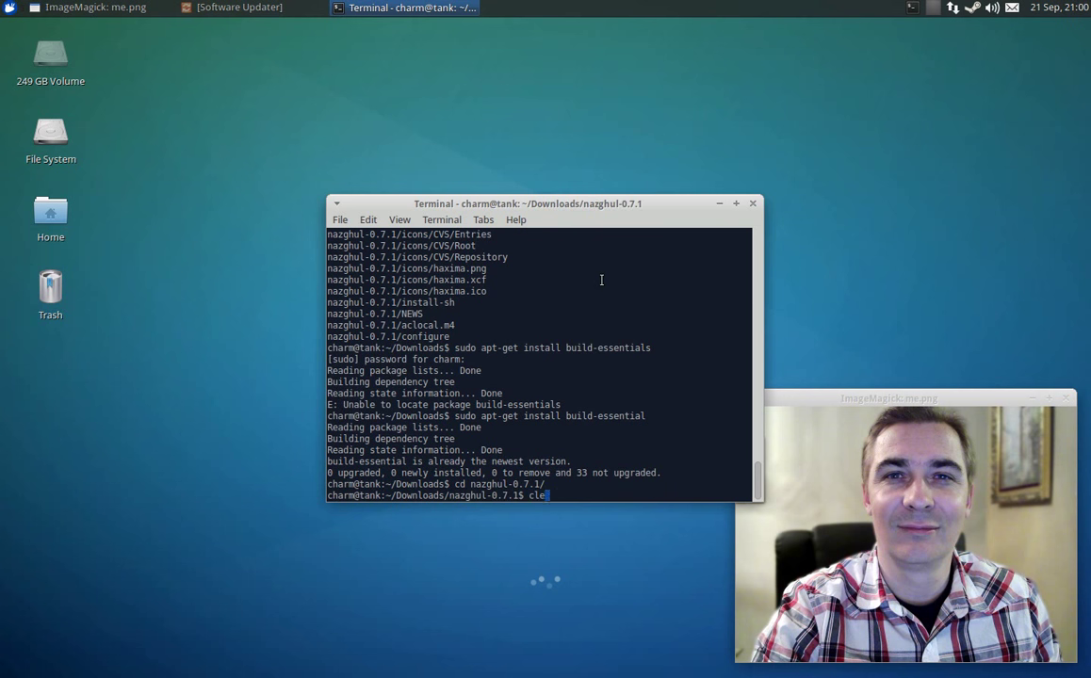
key("Return")
type("ls")
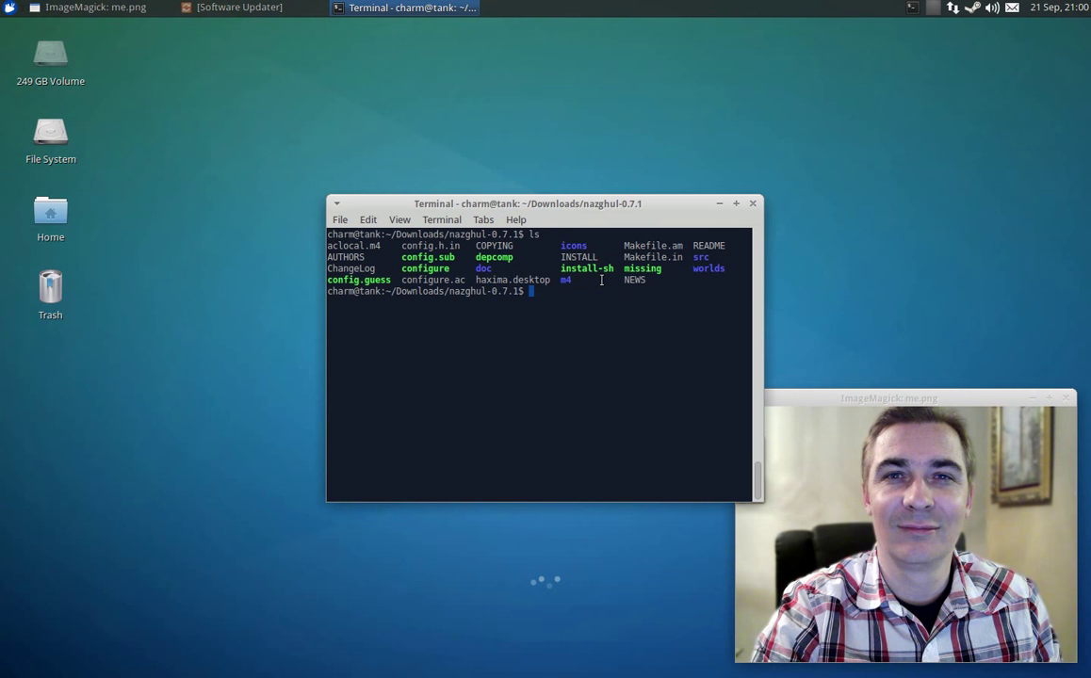
type("less IN")
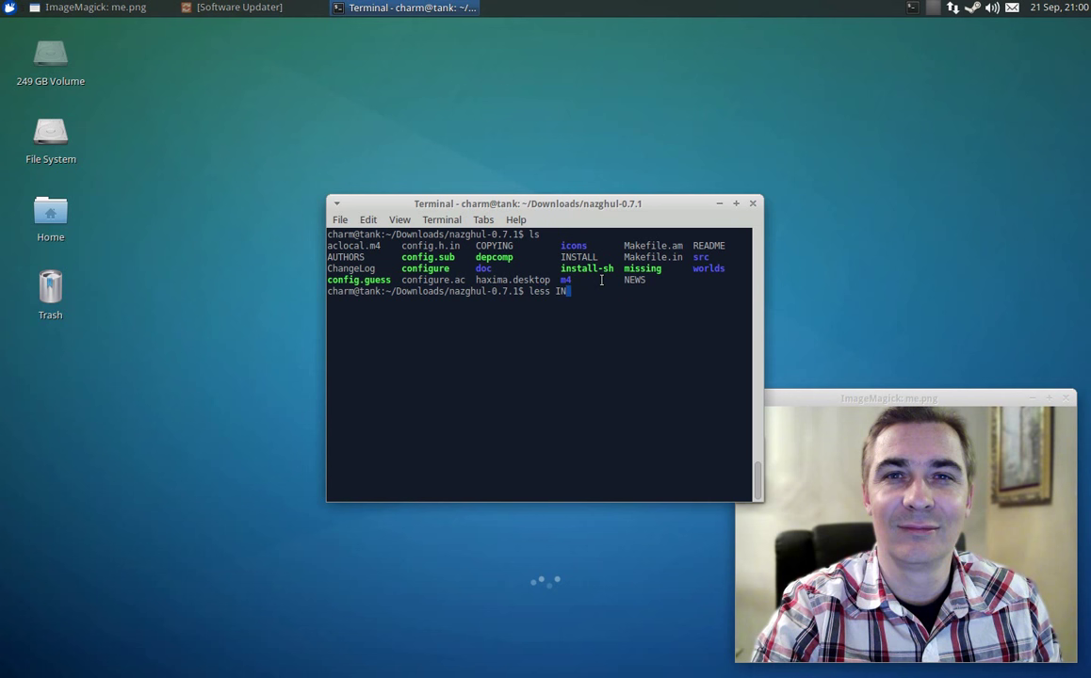
Step: View INSTALL in less and move the terminal to the top-left corner
type("STALL")
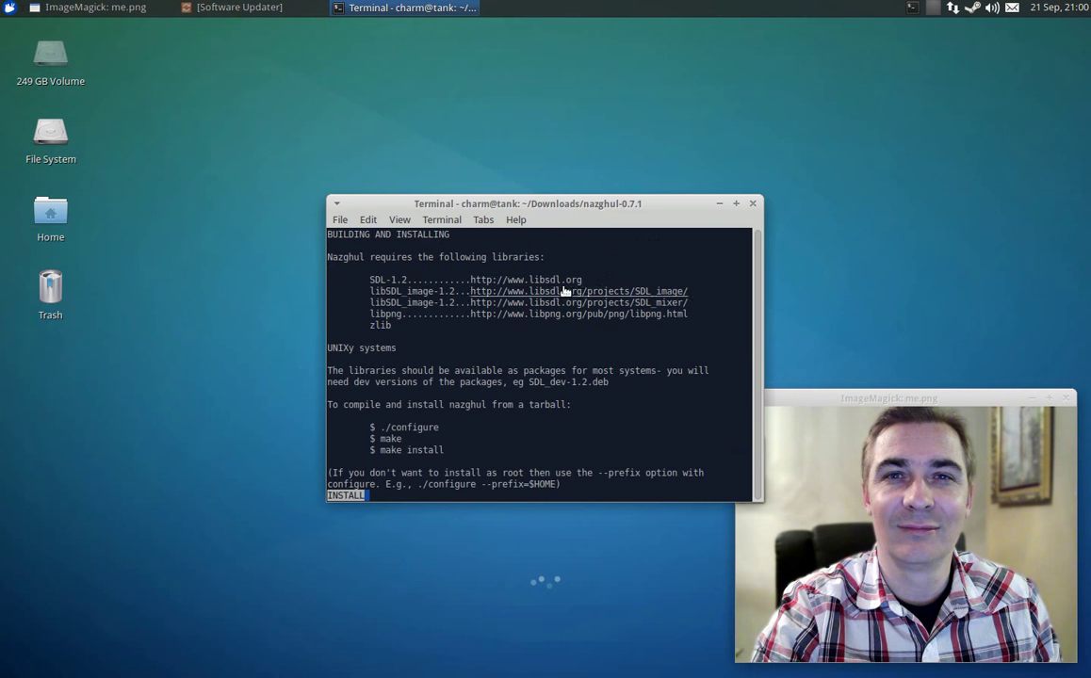
left_click_drag(527, 204, 304, 49)
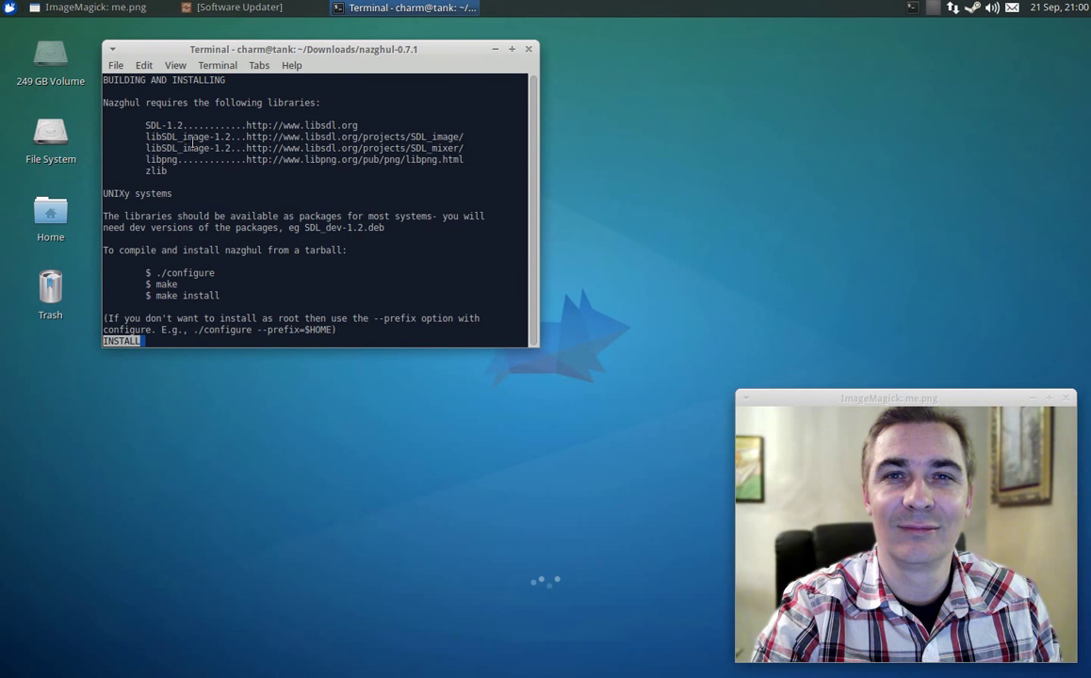
mouse_move(251, 141)
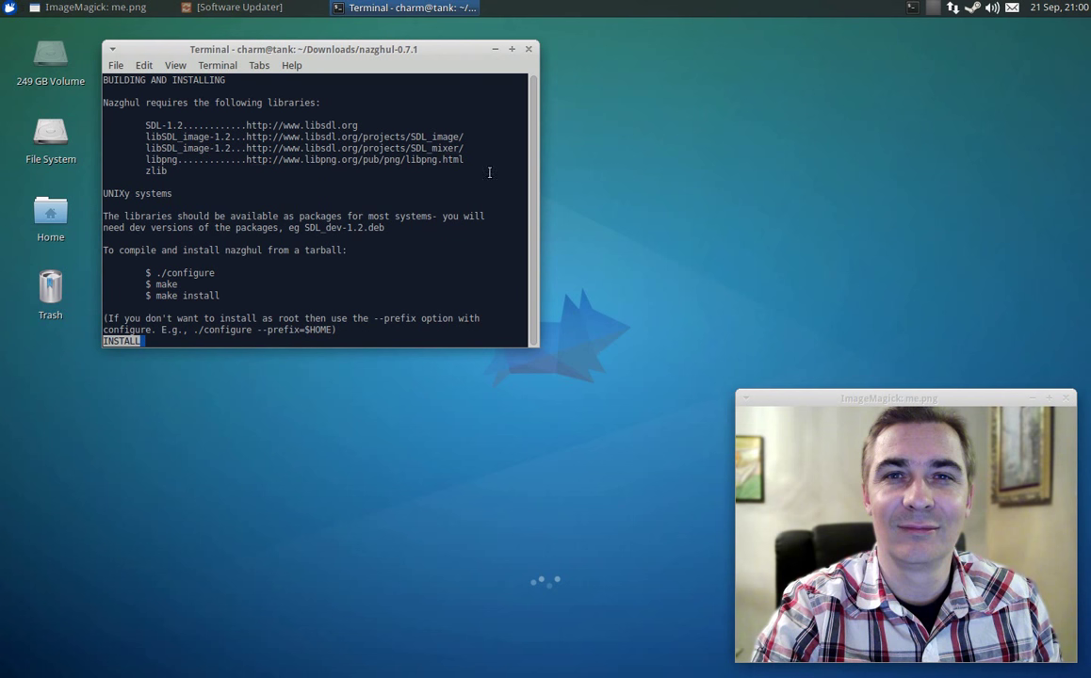
mouse_move(434, 155)
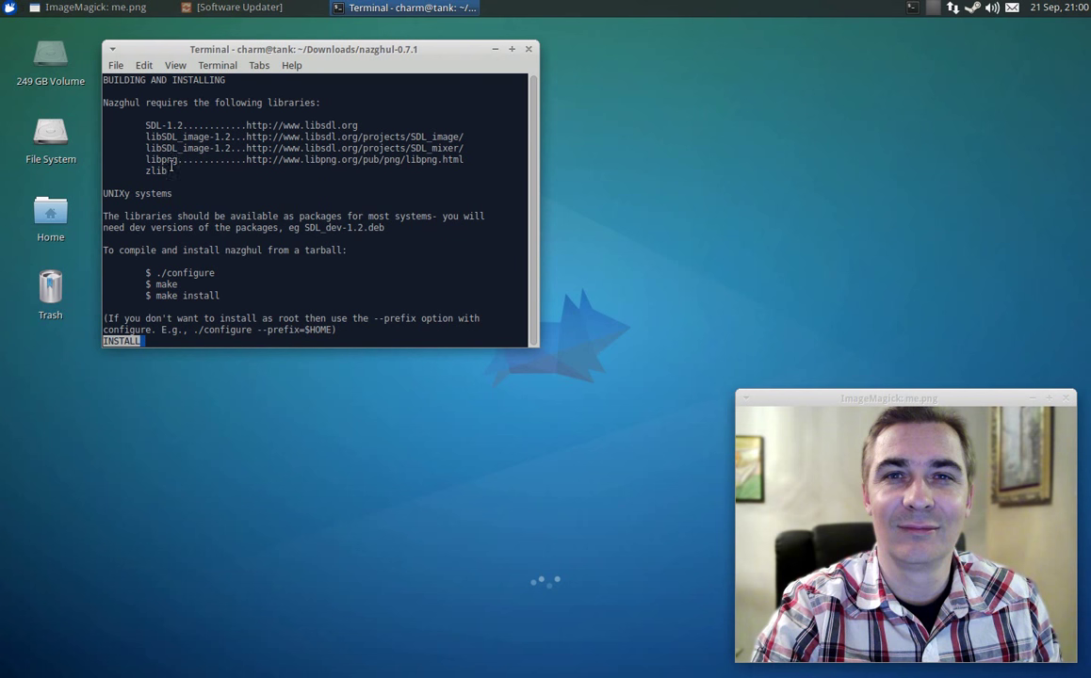
mouse_move(659, 239)
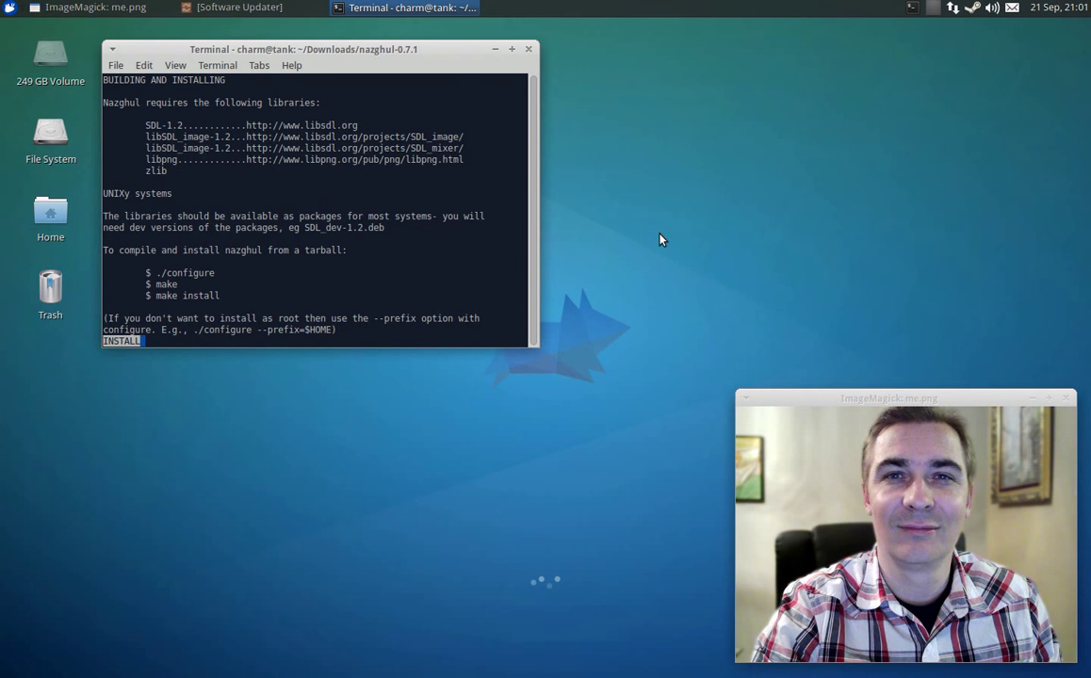
mouse_move(523, 193)
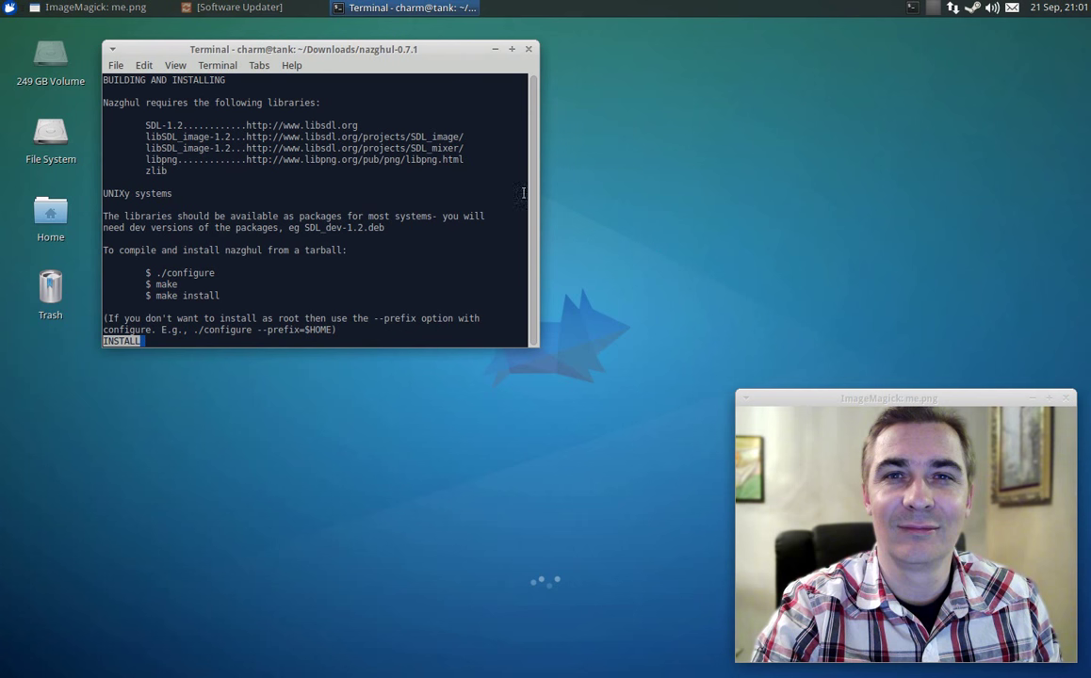
mouse_move(372, 136)
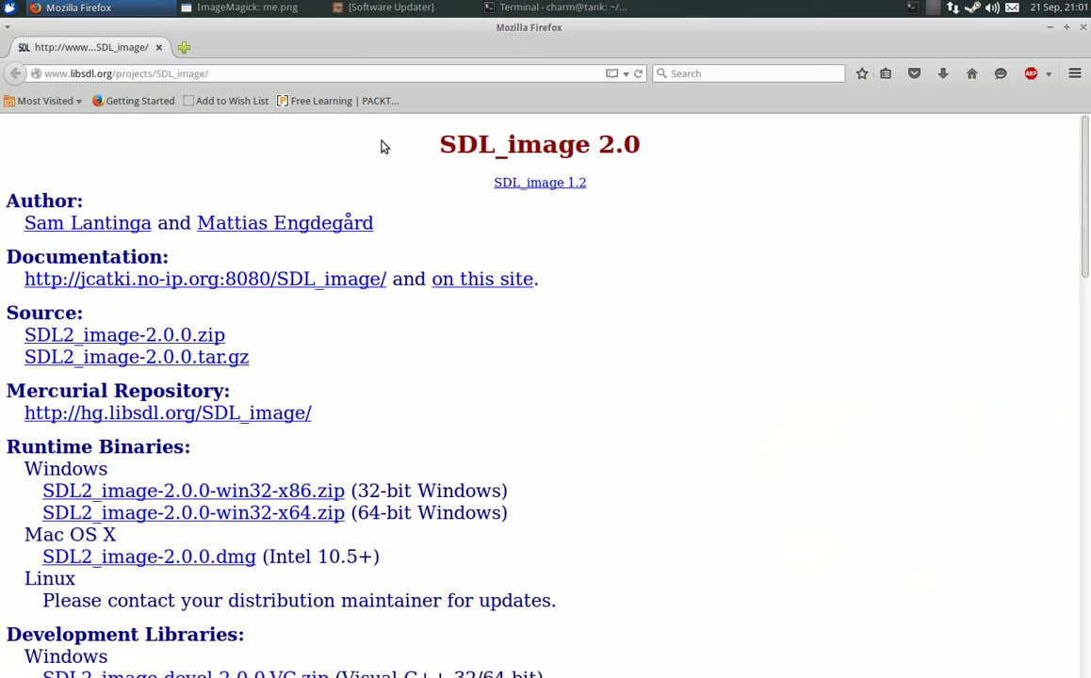
mouse_move(393, 344)
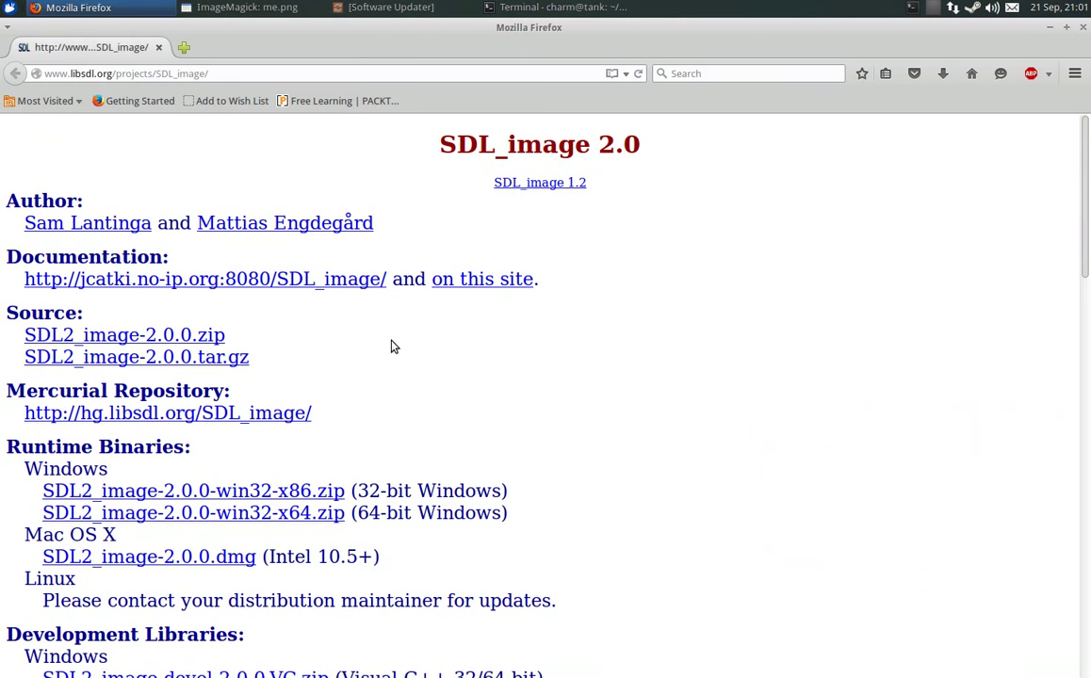
mouse_move(435, 403)
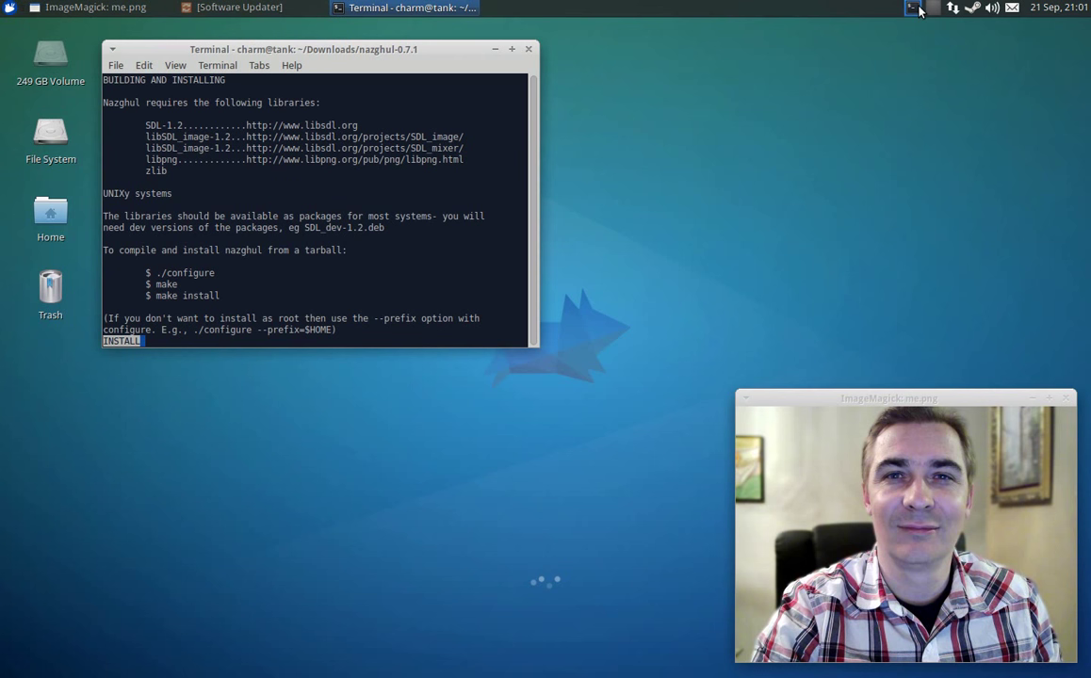
mouse_move(912, 8)
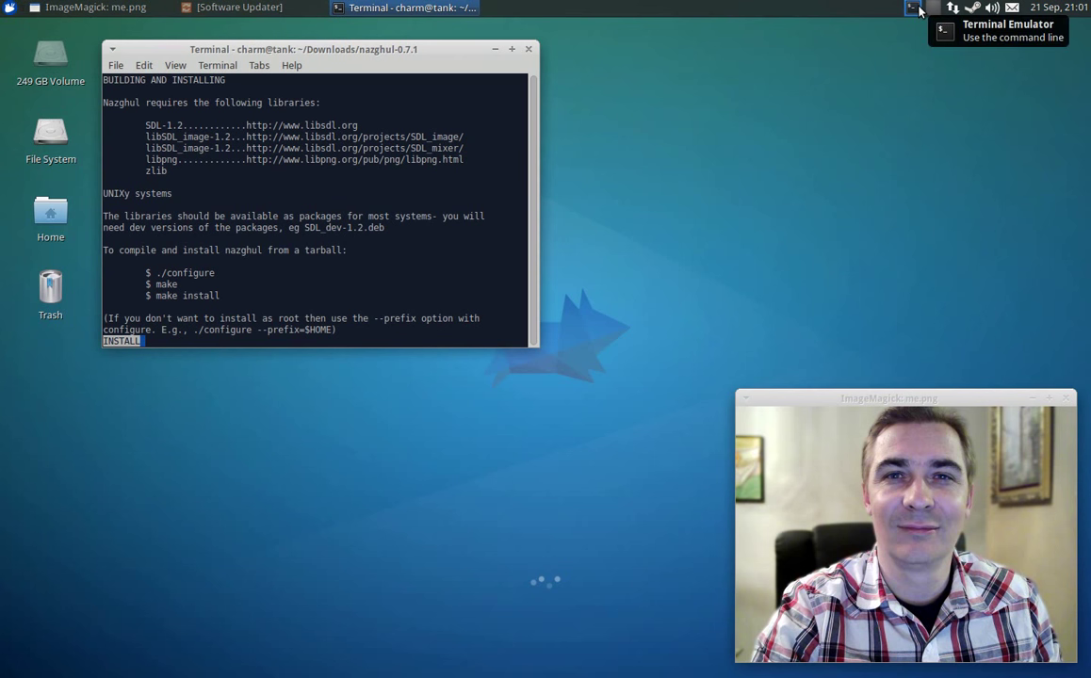
mouse_move(547, 132)
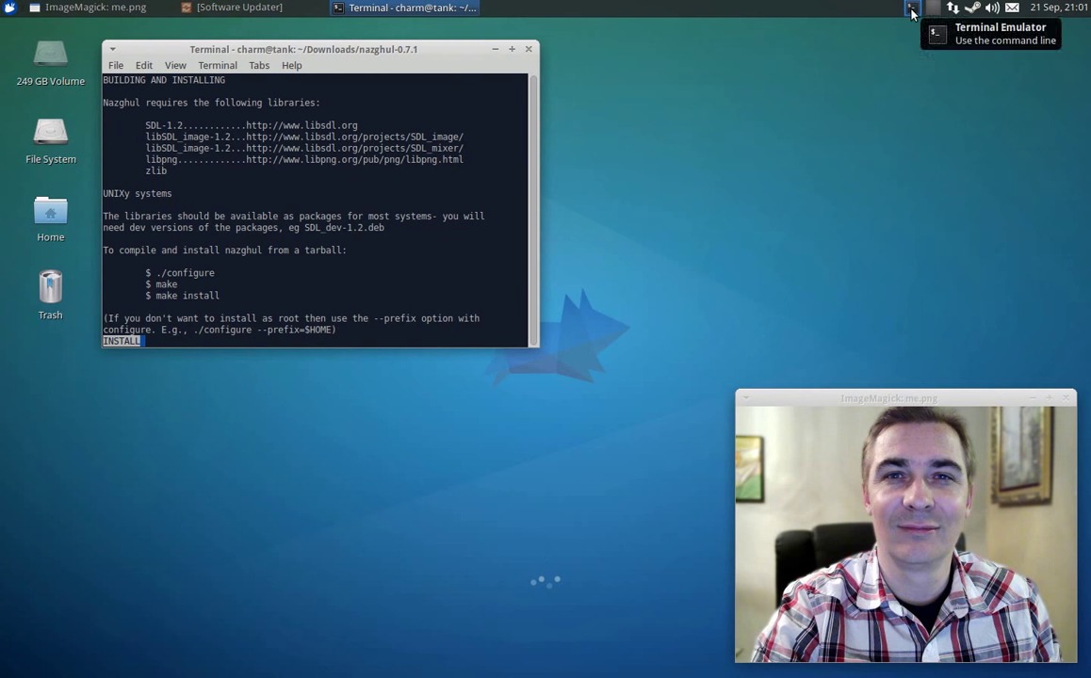
Step: In a new terminal placed beside the README, run apt-cache search libsdl | grep image
left_click(910, 7)
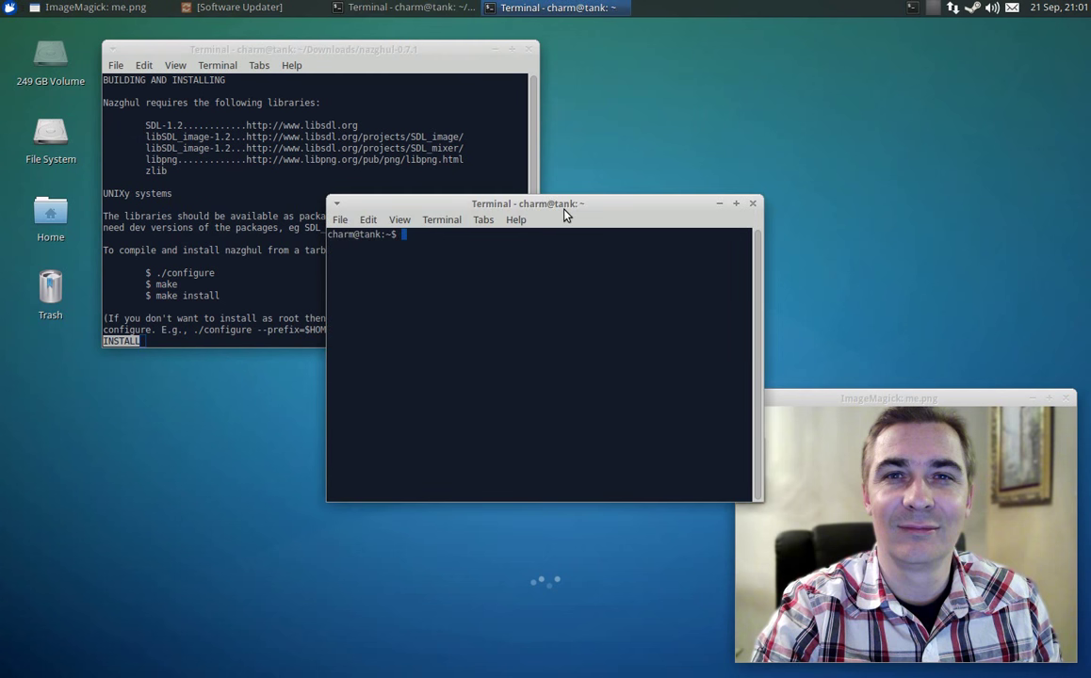
left_click_drag(528, 203, 749, 115)
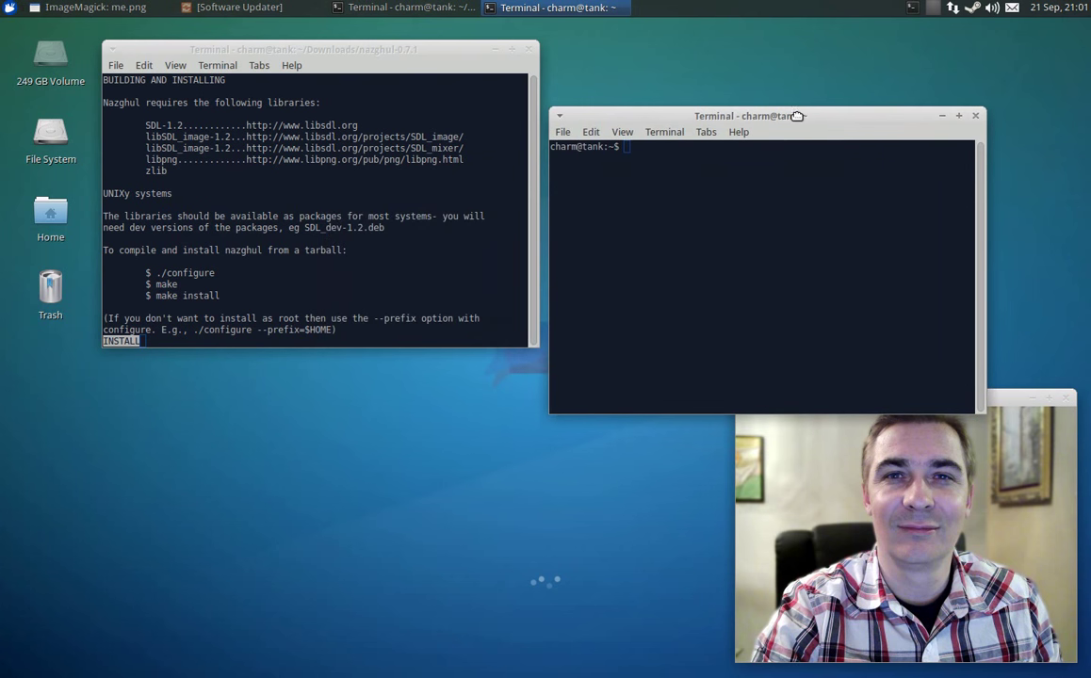
type("a")
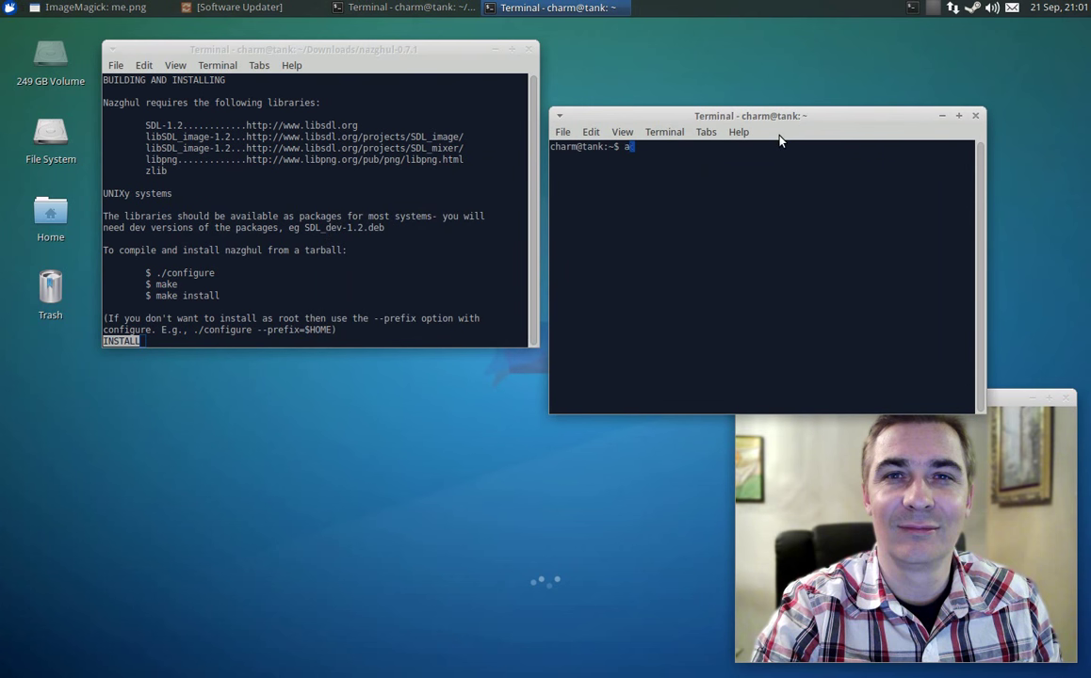
type("pt-cache search")
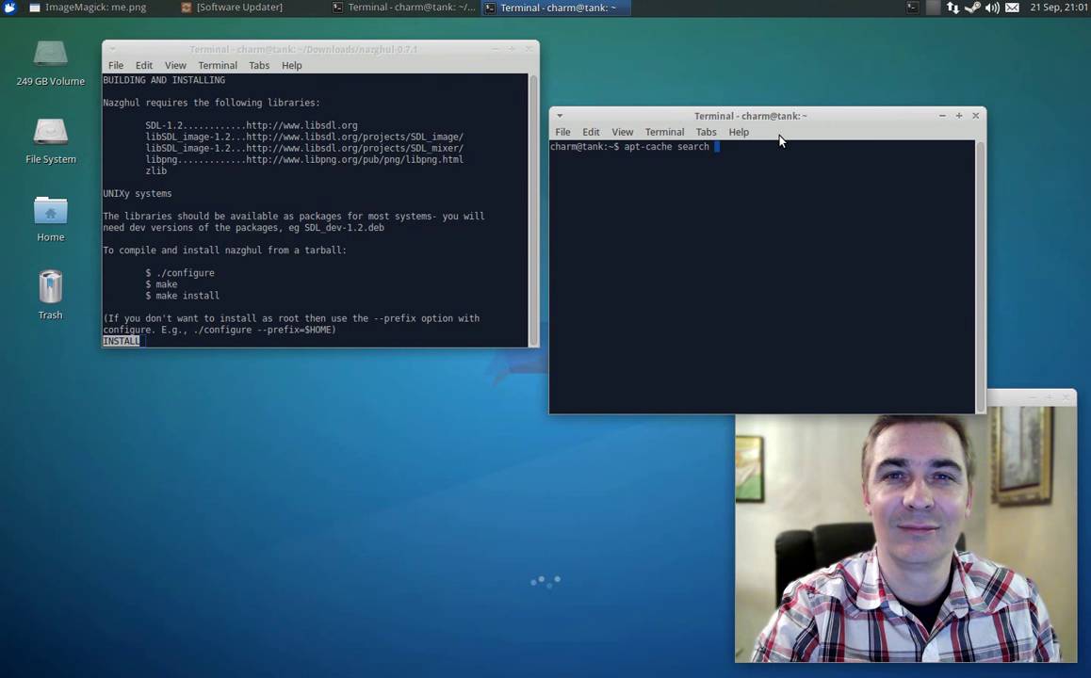
type("libsdl |")
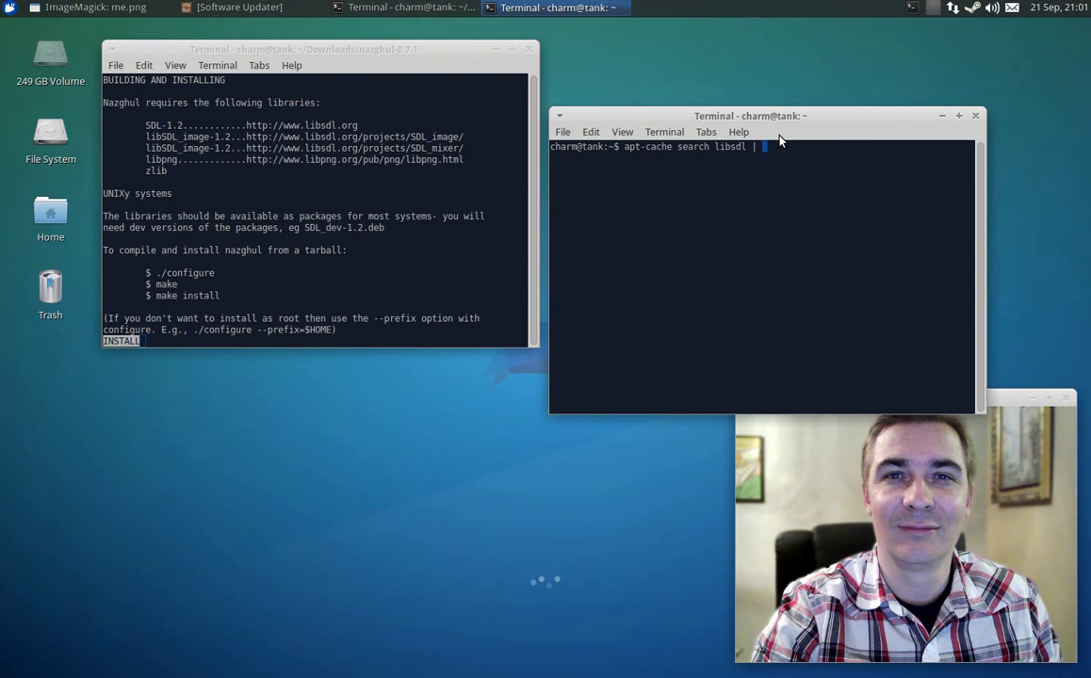
type("grep")
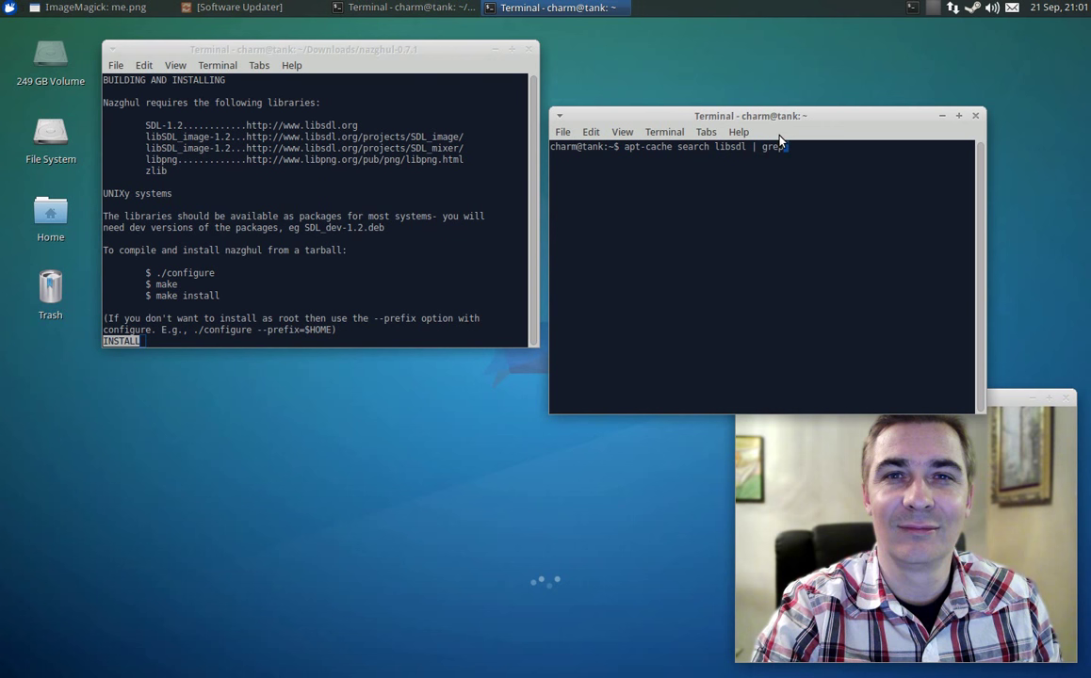
type("image")
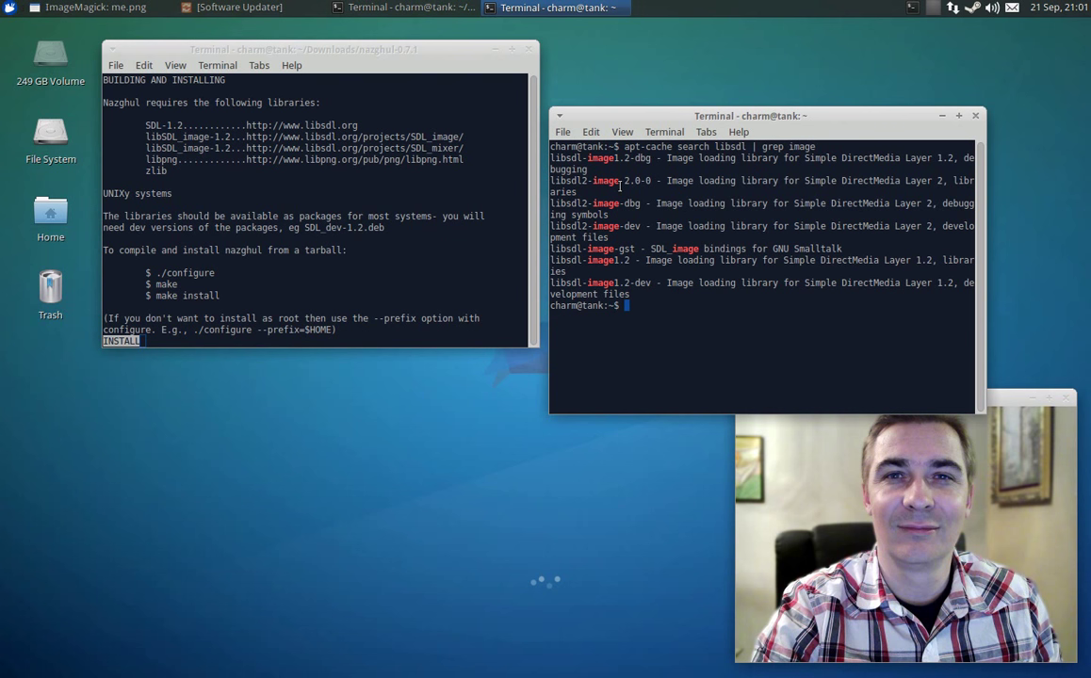
mouse_move(478, 188)
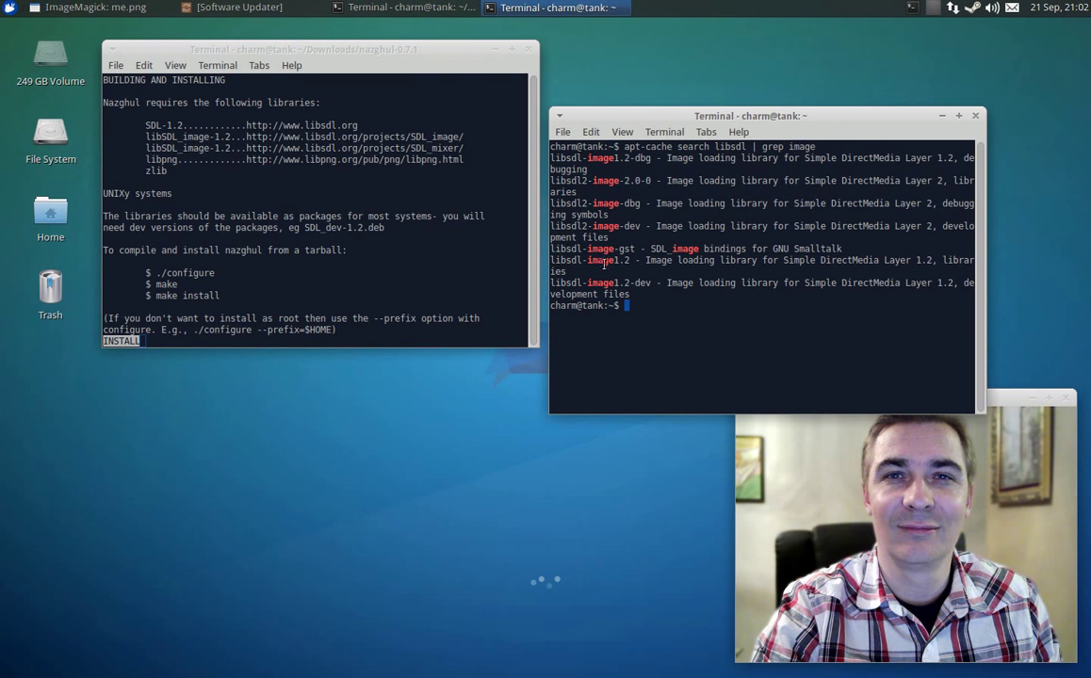
mouse_move(550, 289)
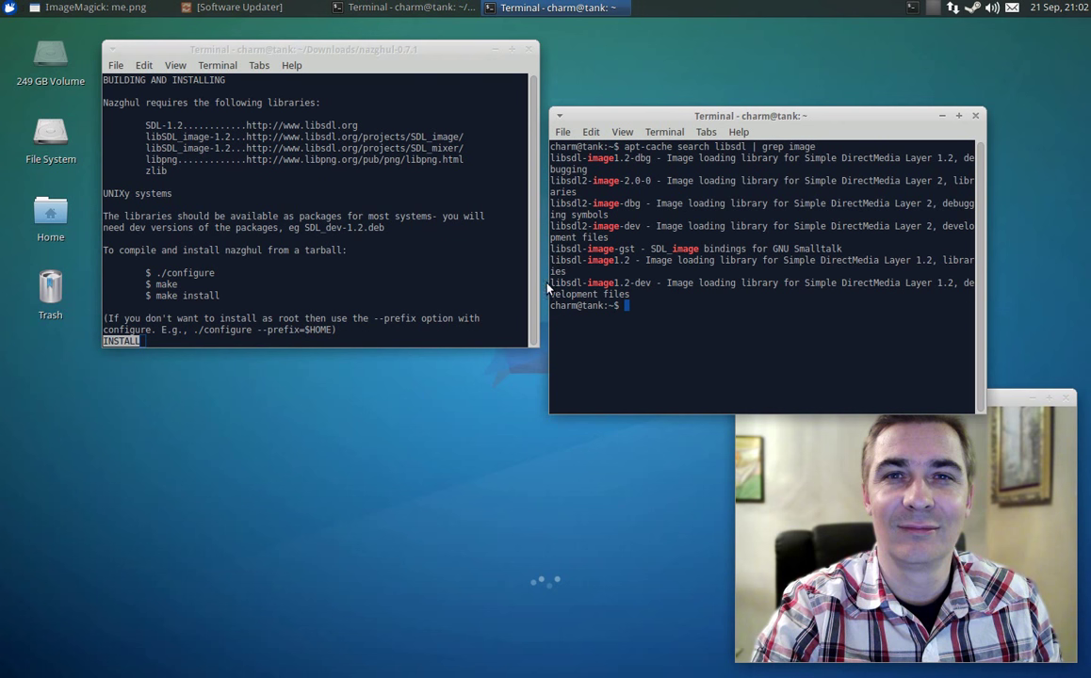
Step: Install the copied libsdl-image1.2-dev package with sudo apt-get, answering y
double_click(592, 282)
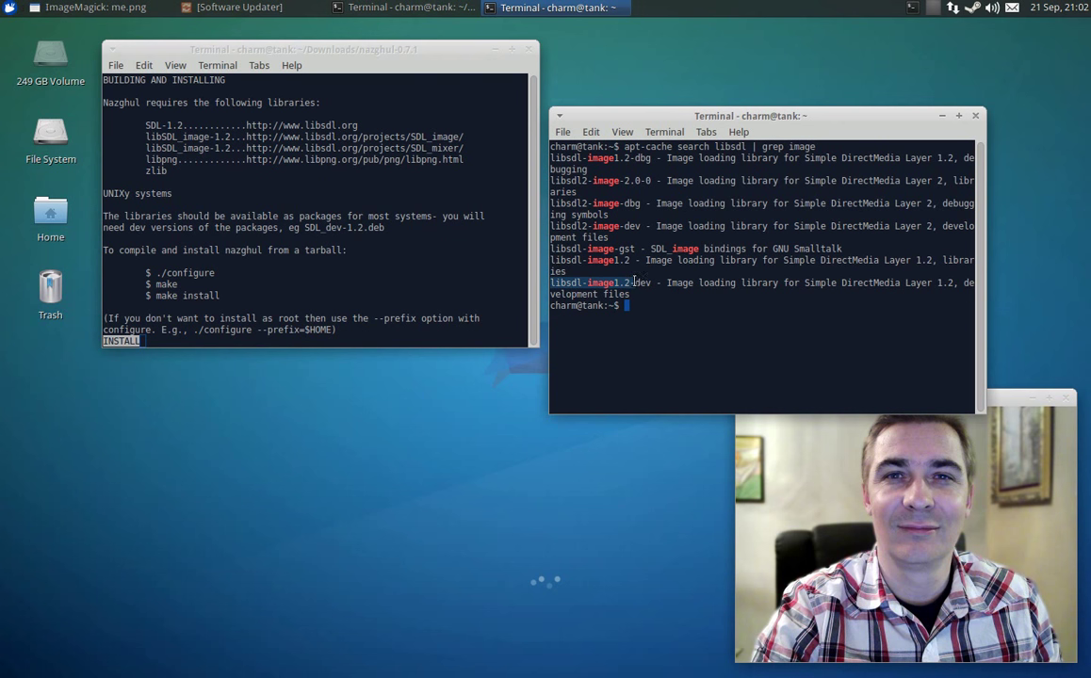
right_click(650, 287)
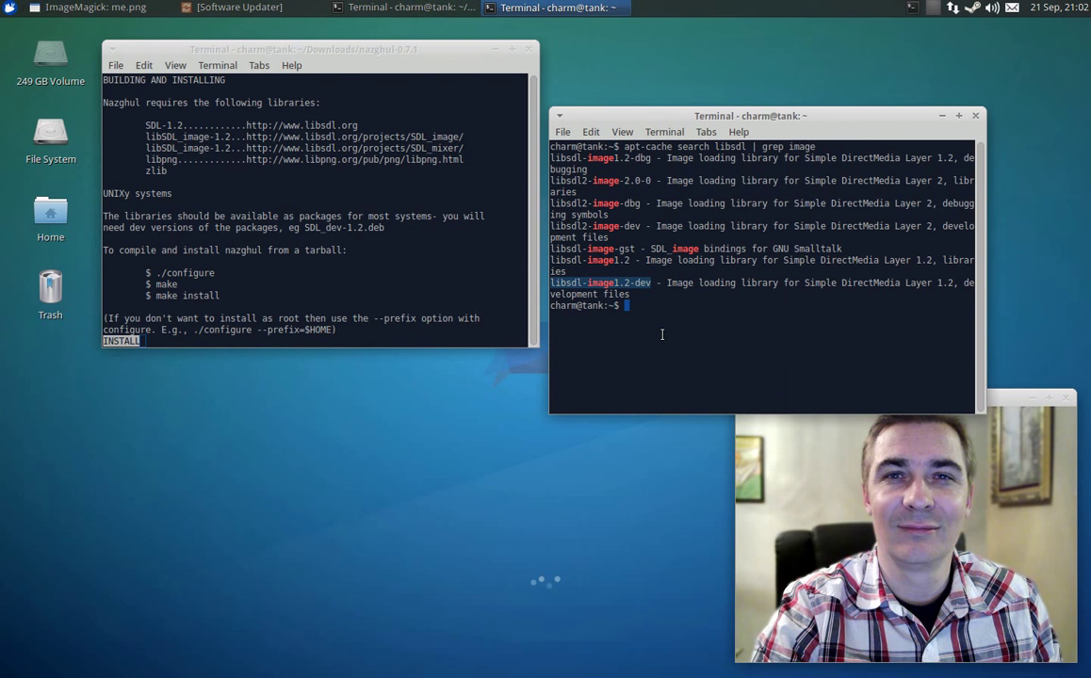
type("sudo ap")
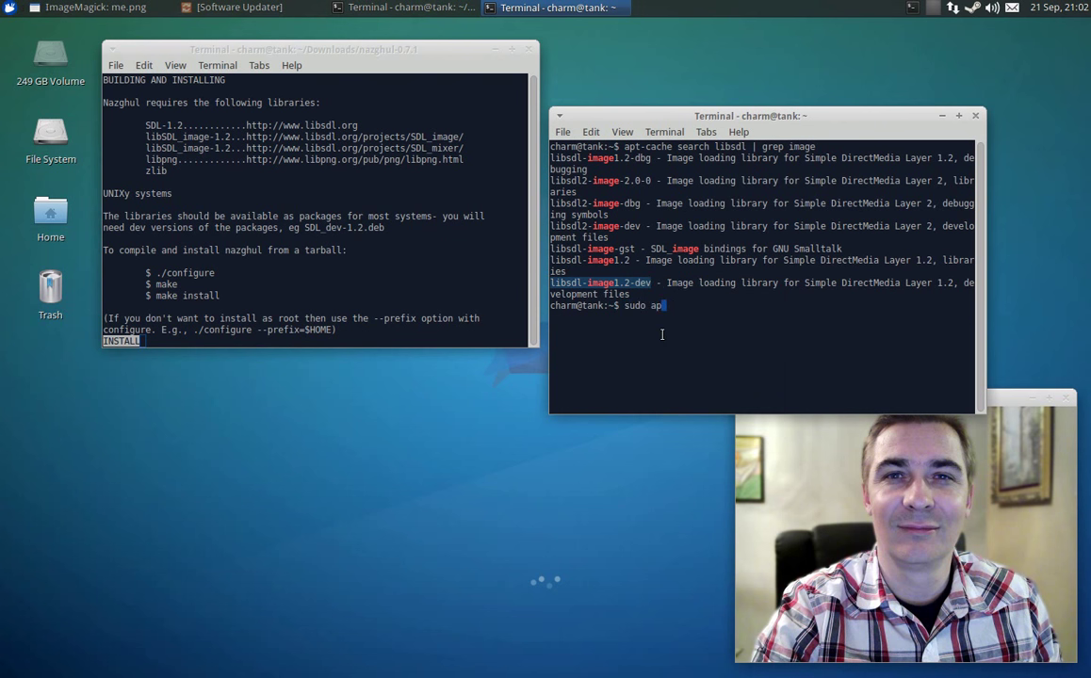
type("t-get install libsdl-image1.2-dev")
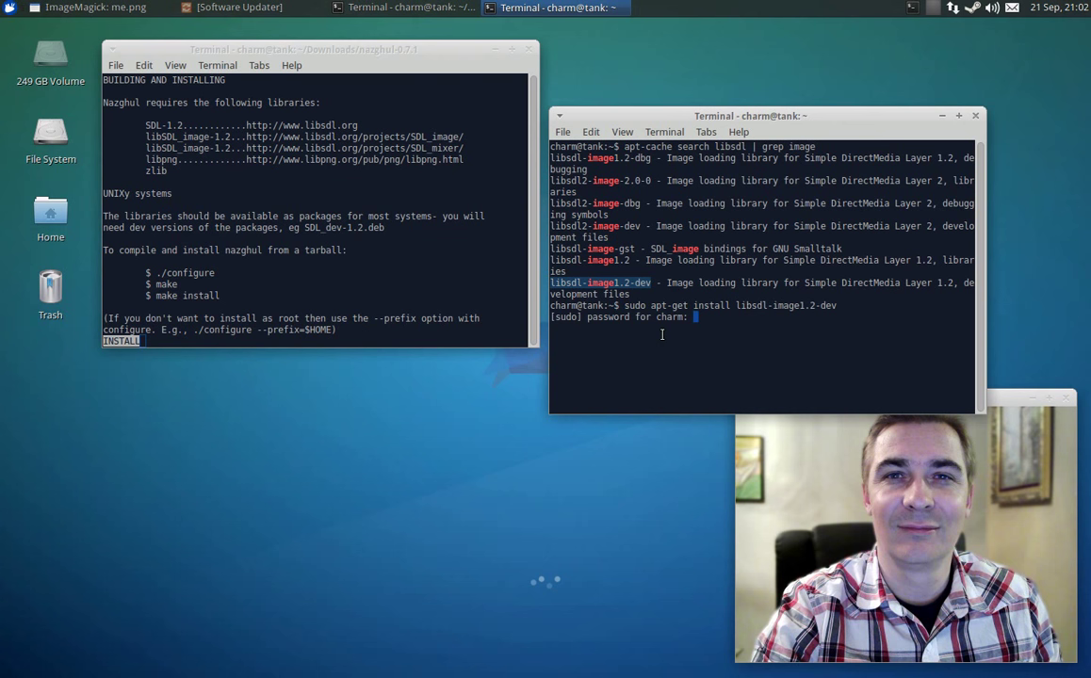
key("Return")
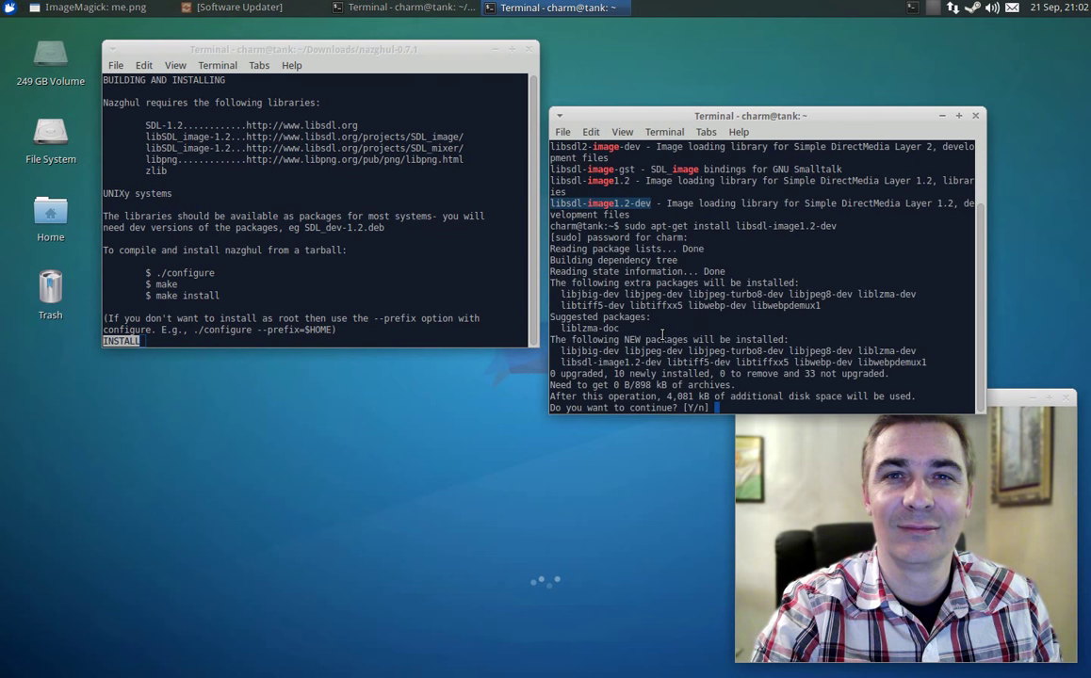
type("y")
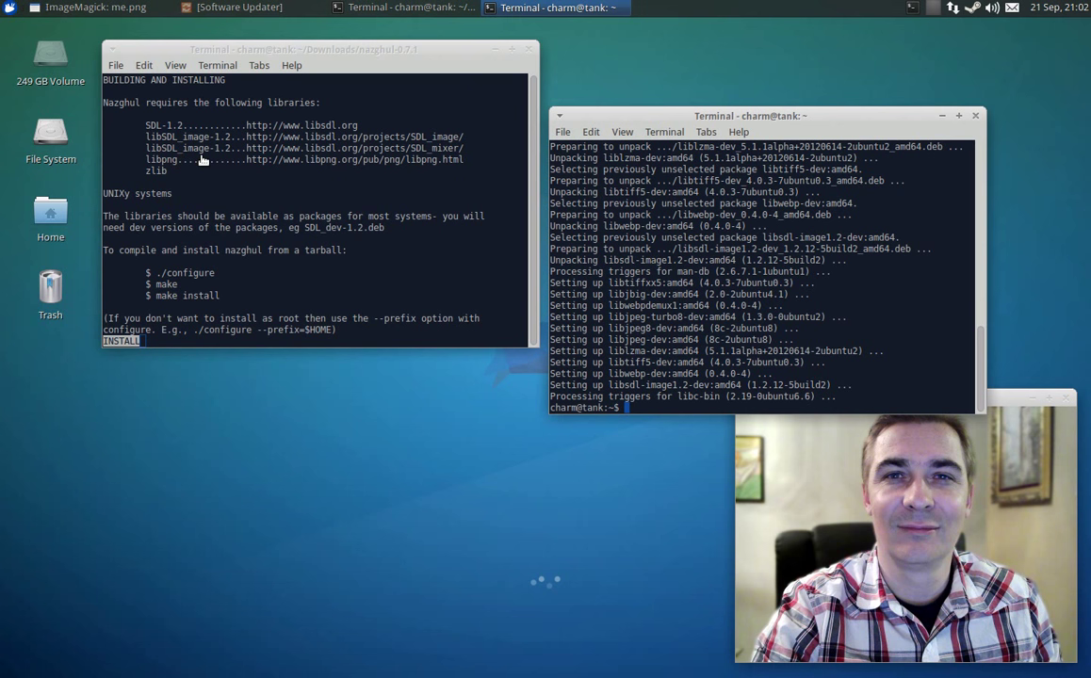
mouse_move(377, 165)
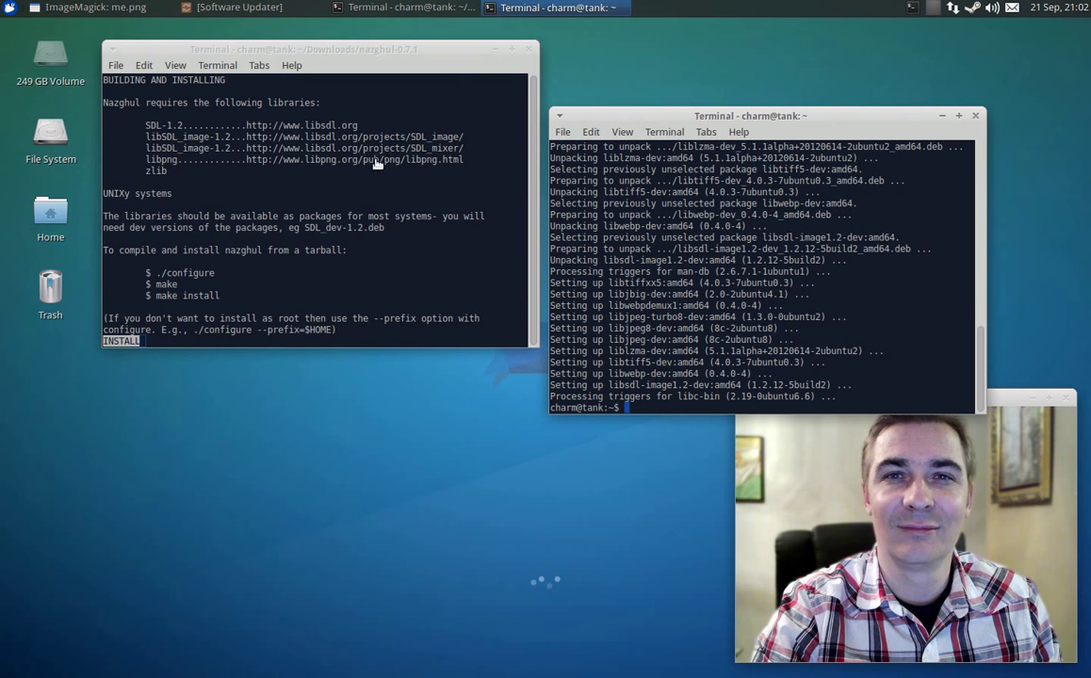
mouse_move(475, 171)
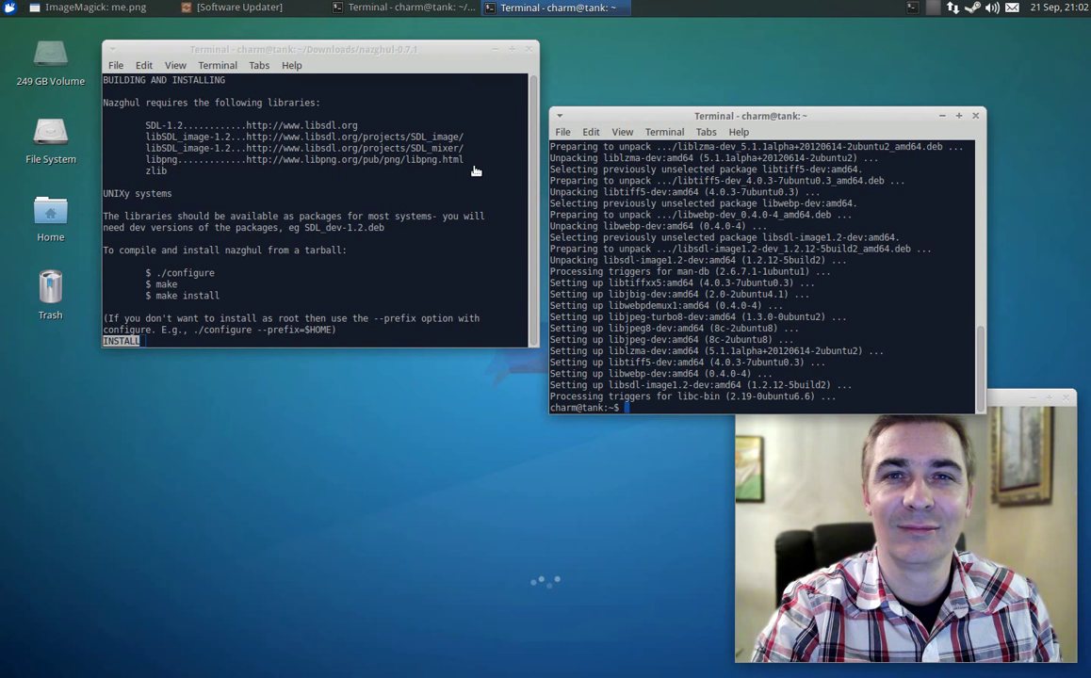
Step: Search apt-cache for libsdl mixer packages and select libsdl-mixer1.2-dev
type("sudo apt-get install libsdl-image1.2-dev")
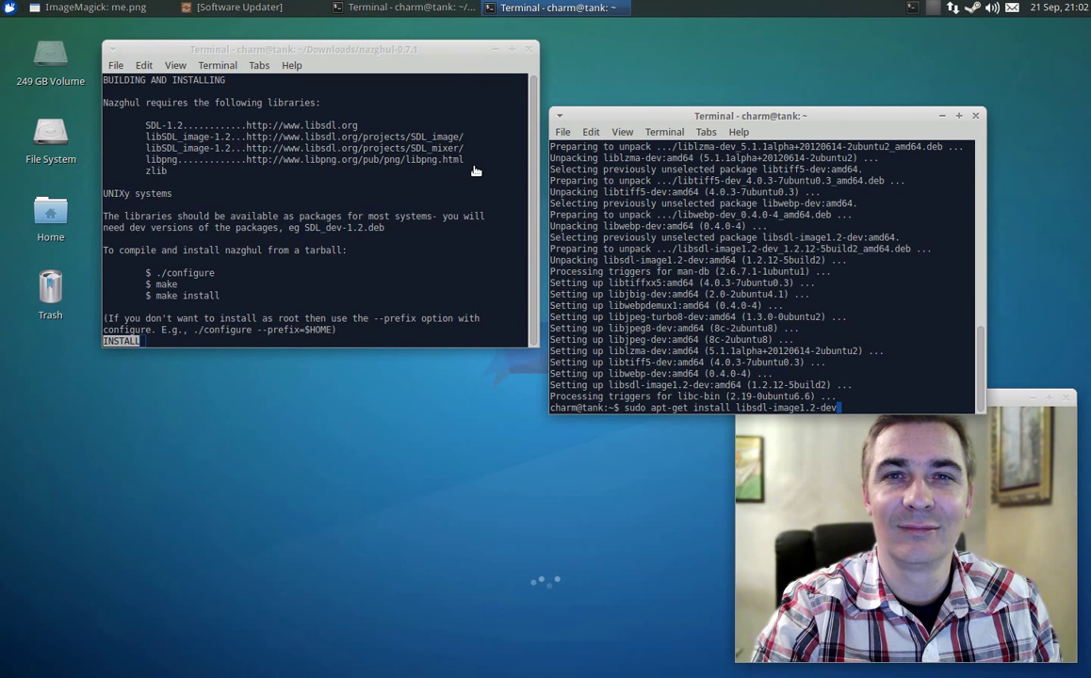
type("apt-cache search libsdl | grep i")
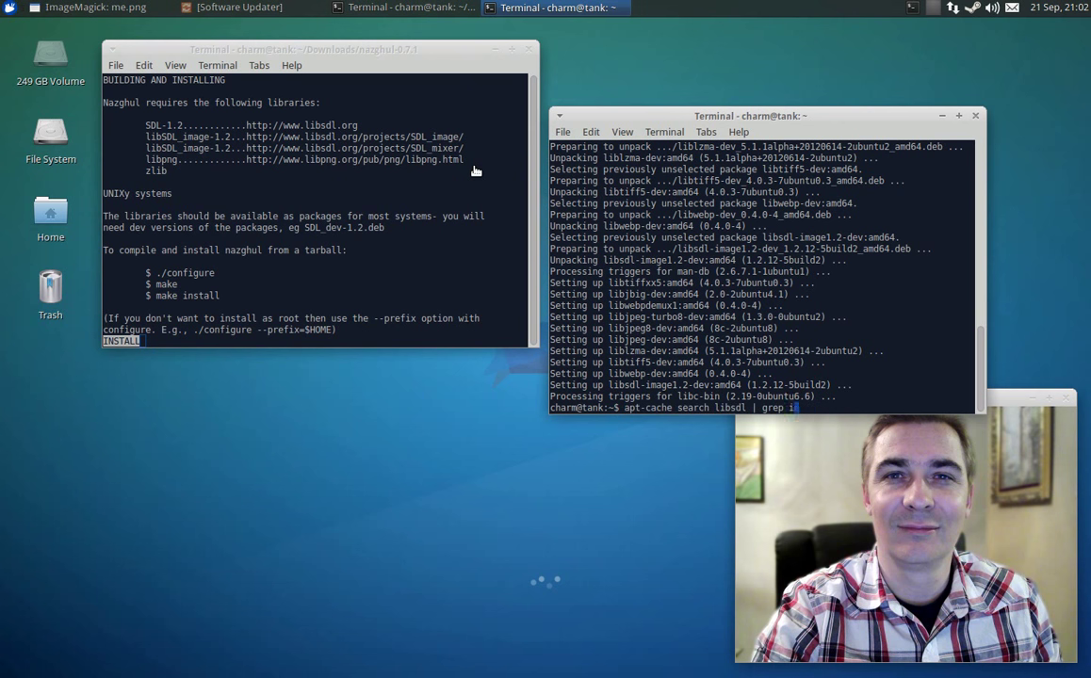
type("mixer")
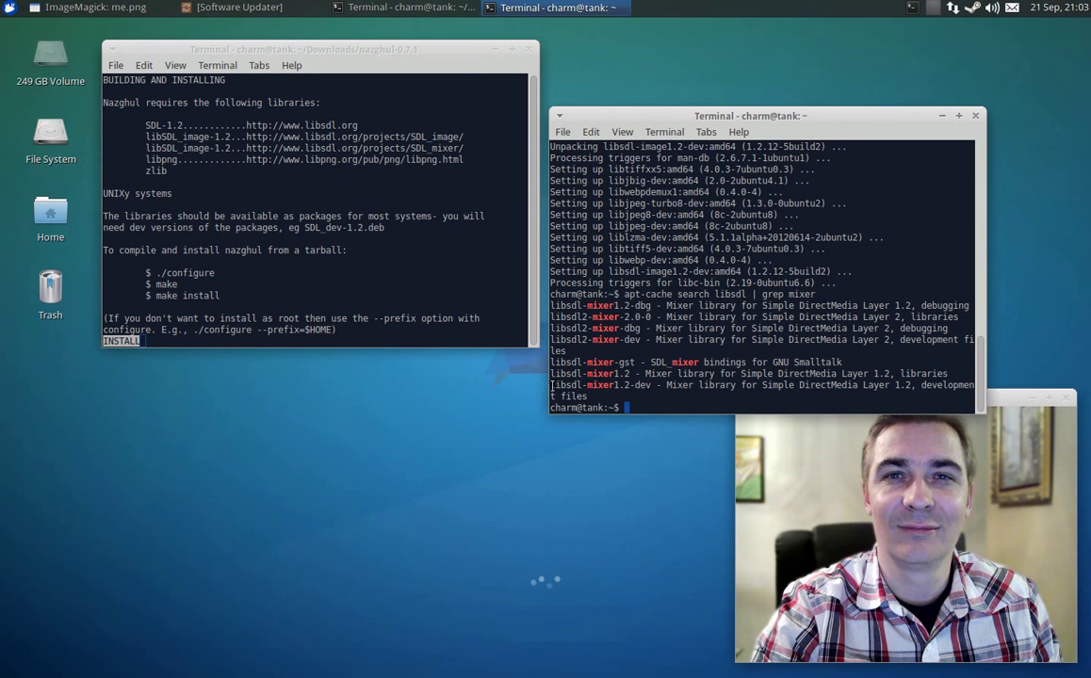
double_click(598, 385)
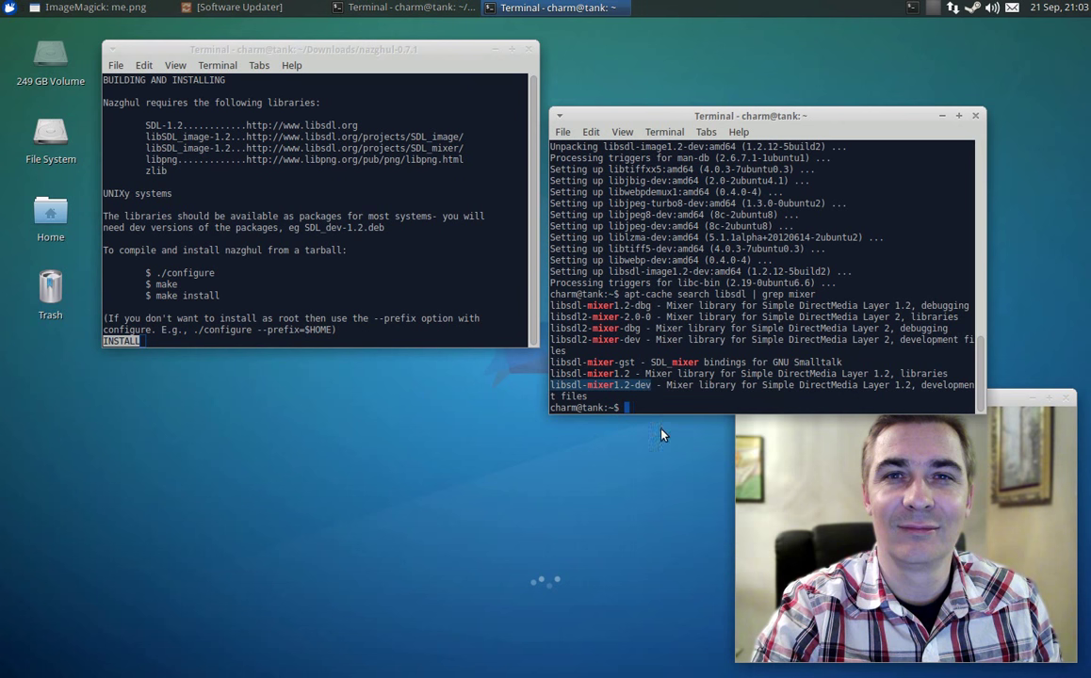
Step: Install libsdl-mixer1.2-dev with sudo apt-get, already newest, then clear the screen
type("sudo")
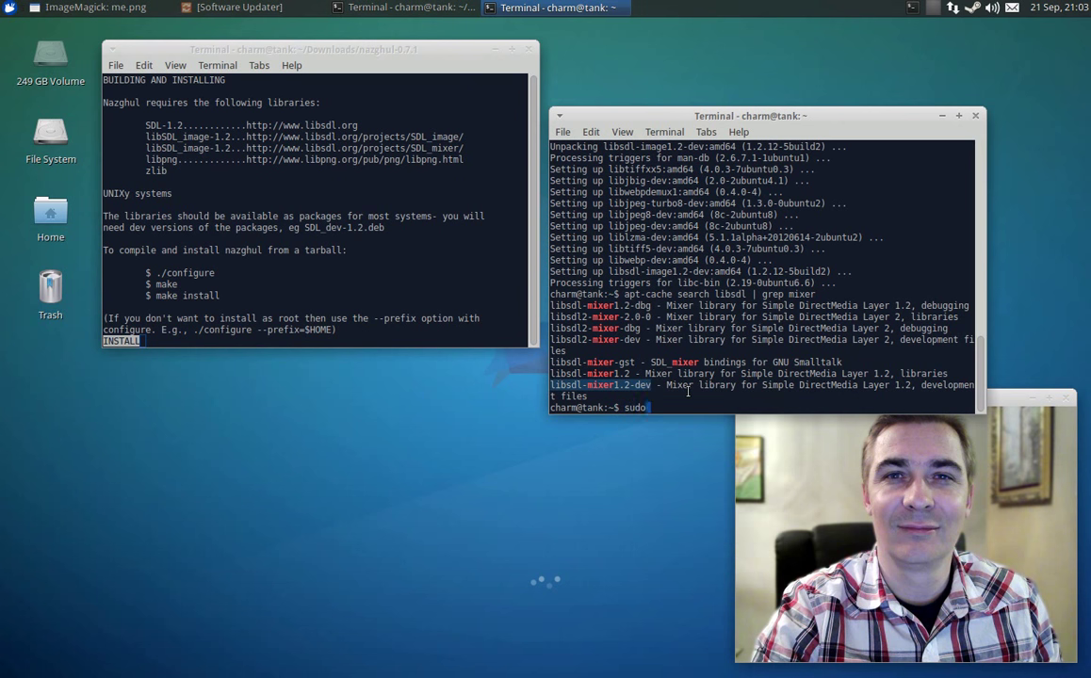
type("apt")
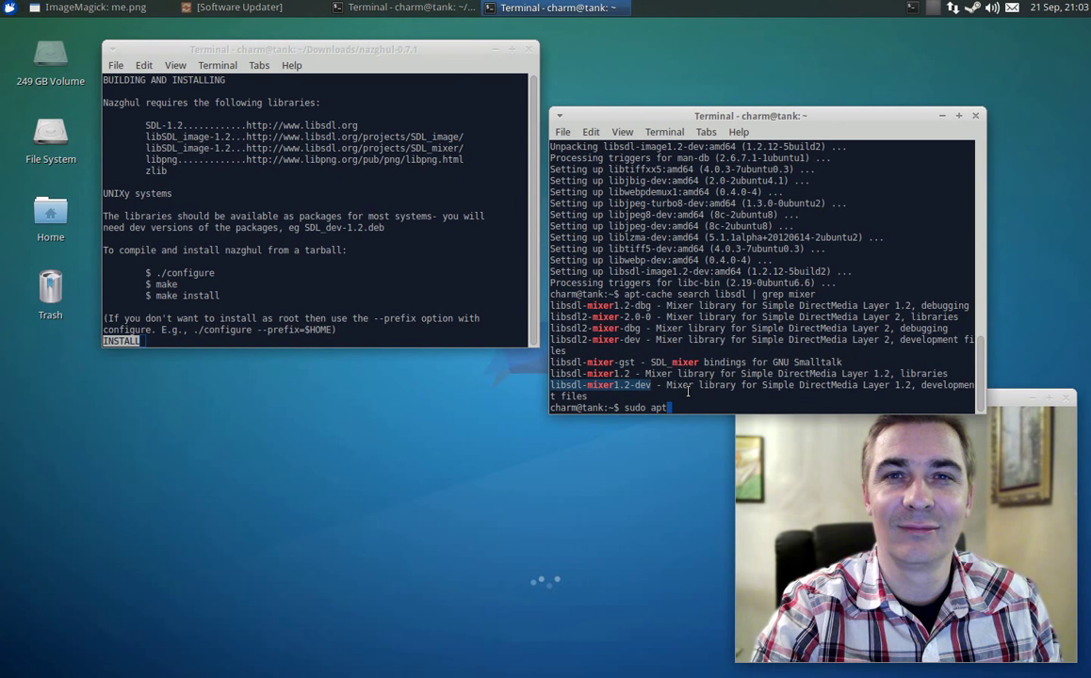
type("-get install")
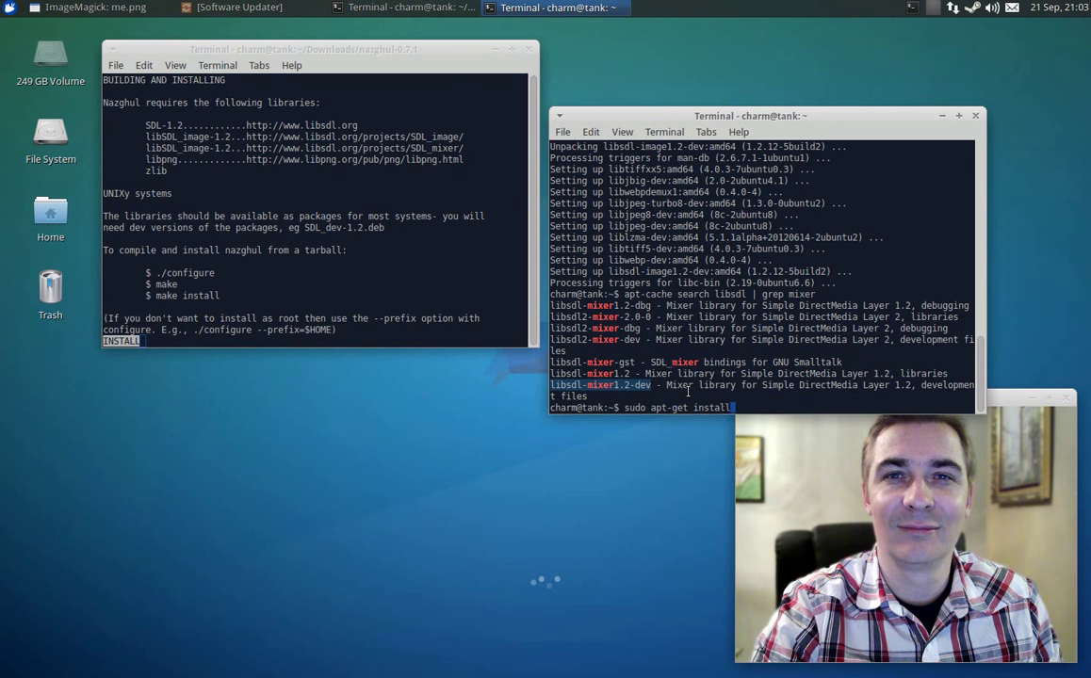
type("libsdl-mixer1.2-dev")
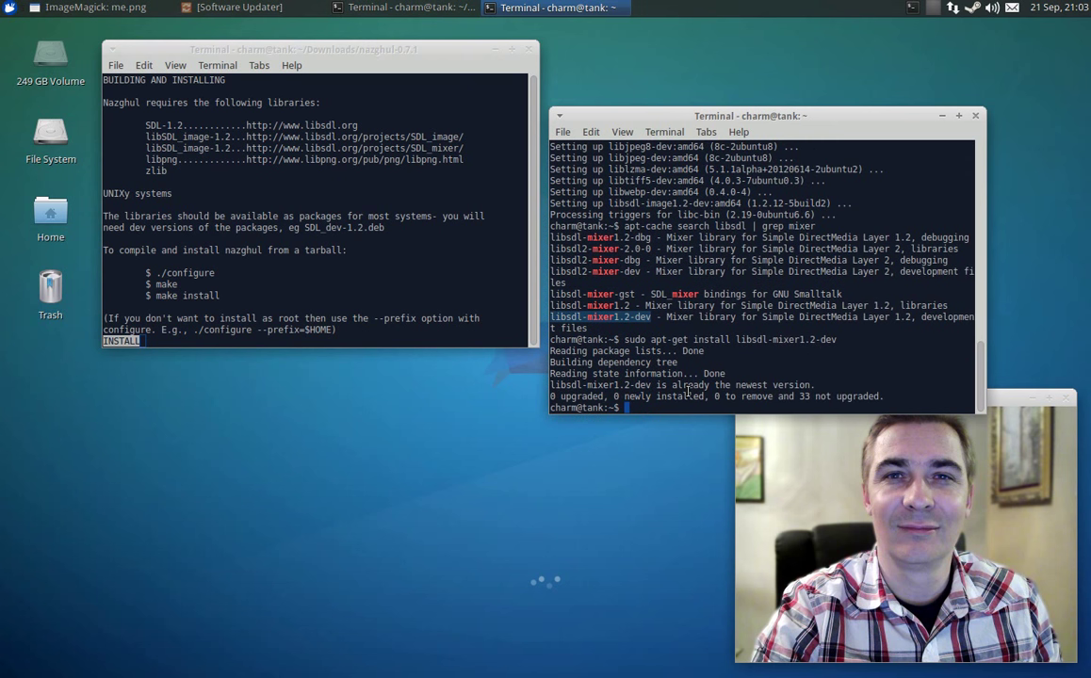
type("clear")
type("apt-")
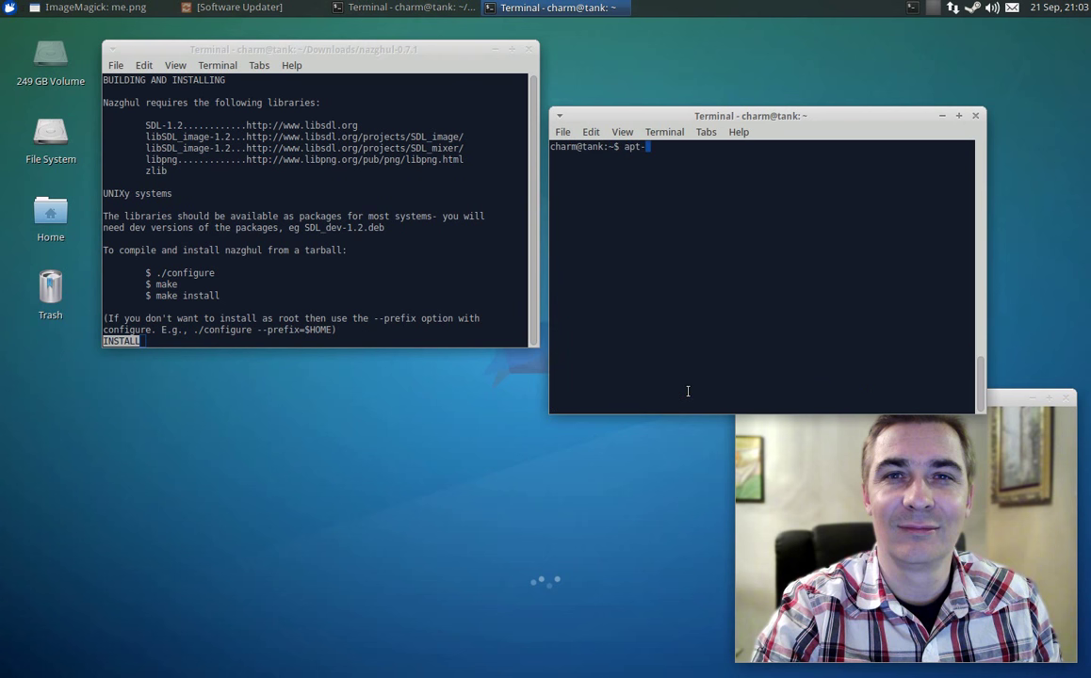
Step: Search apt-cache for libpng packages, confirm libpng12-dev is listed, and clear the screen
type("cache sea")
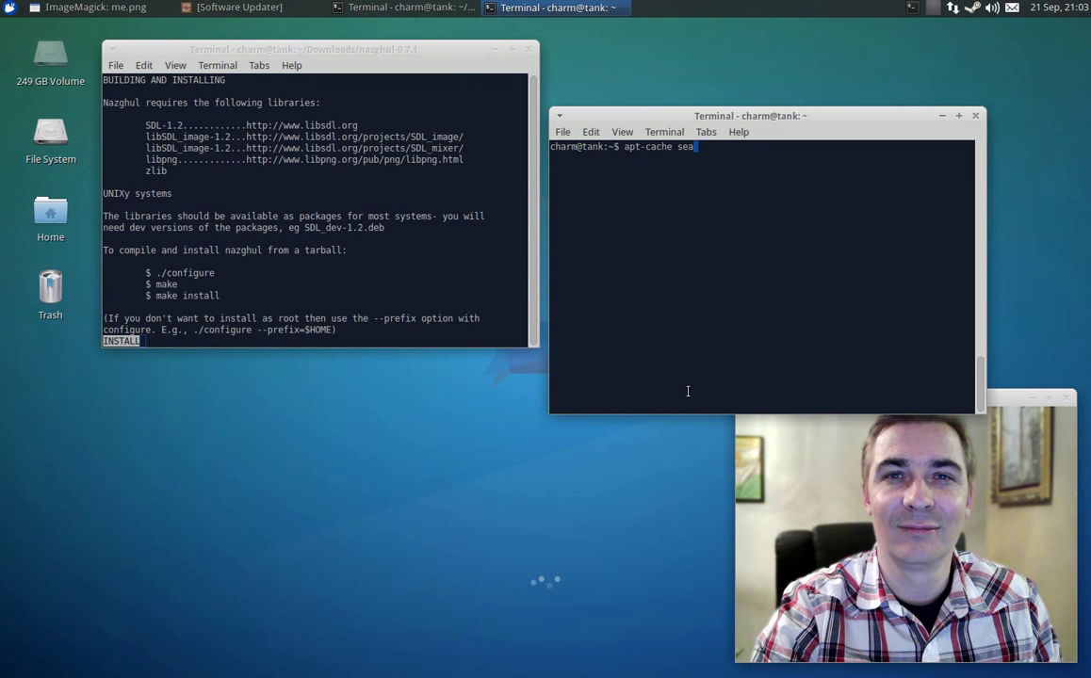
type("rch")
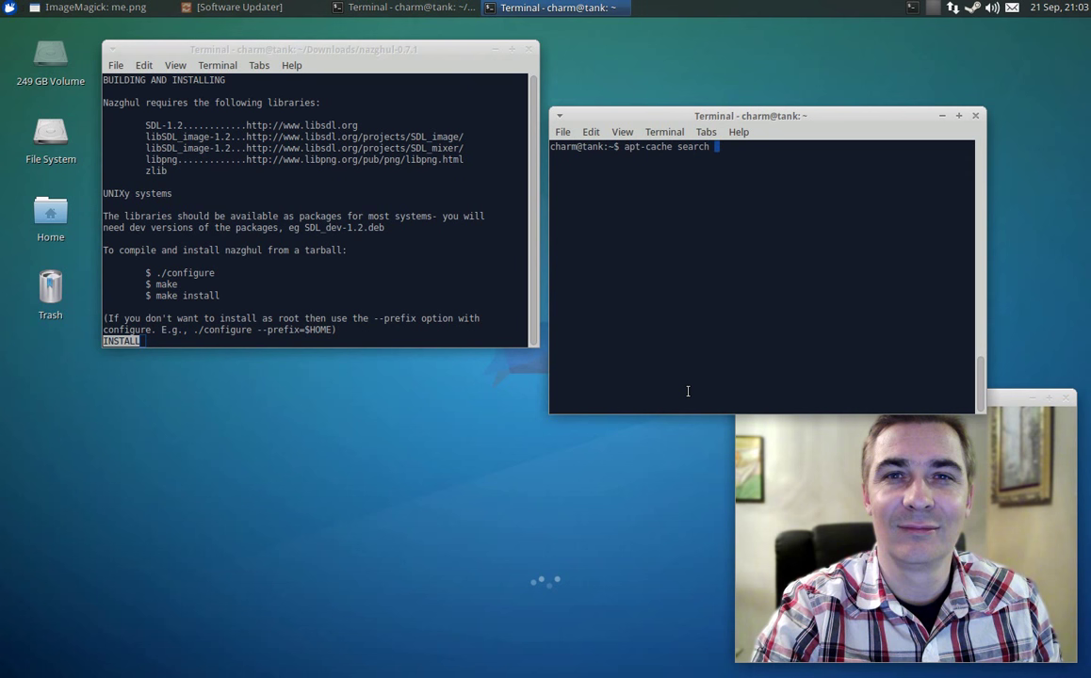
type("libpng")
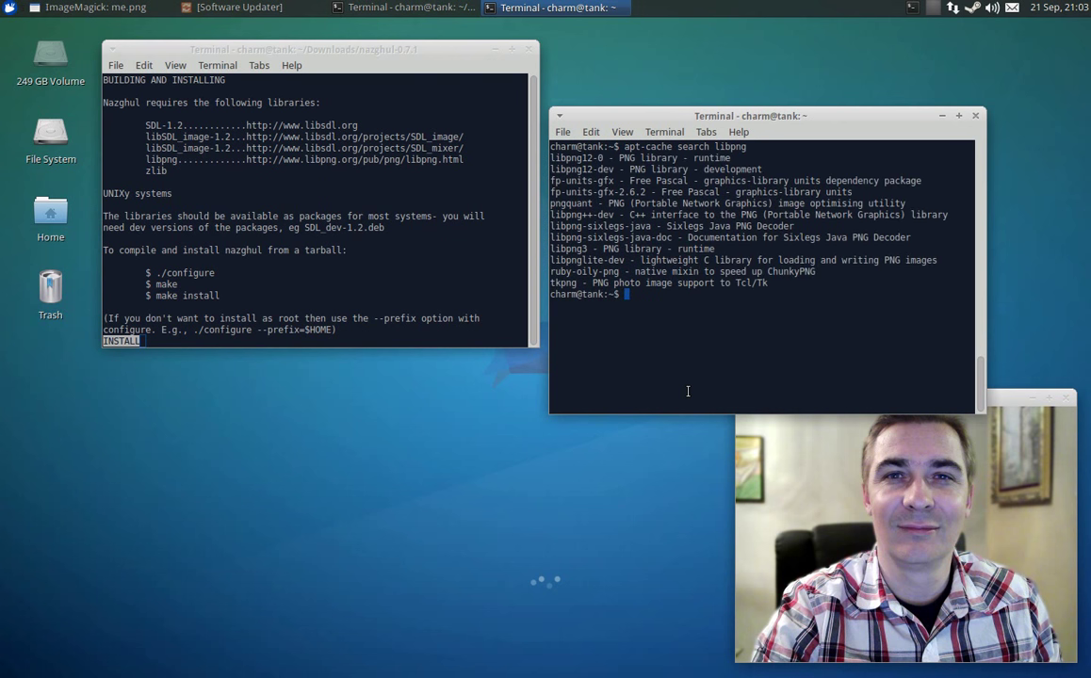
mouse_move(625, 394)
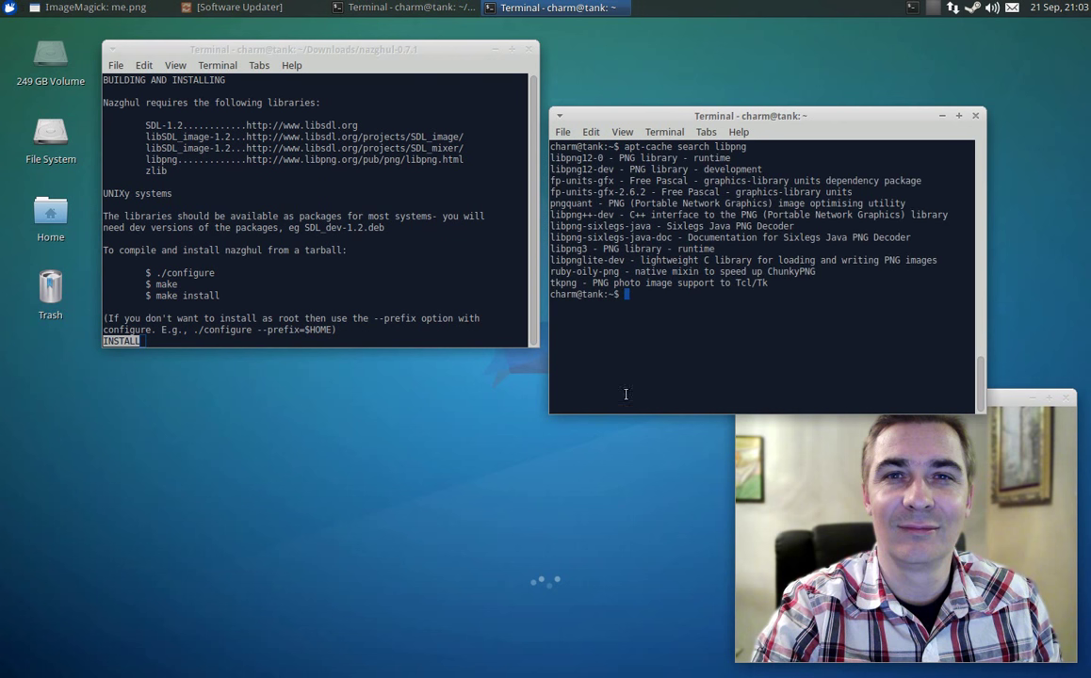
mouse_move(564, 200)
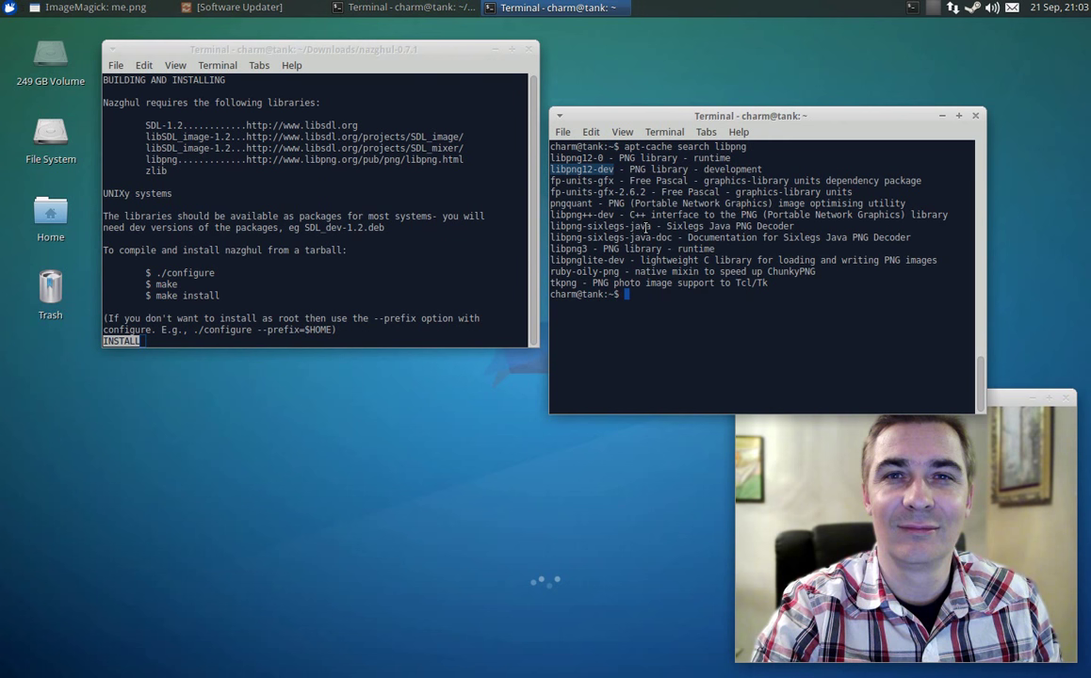
type("sudo")
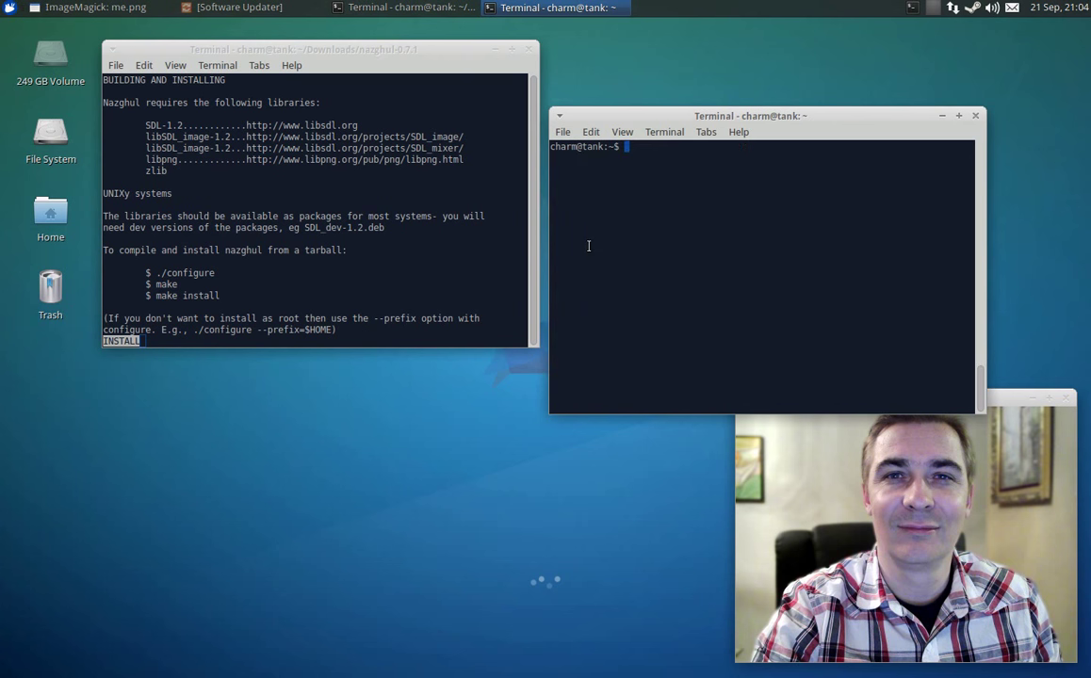
Step: Search apt-cache for libsdl packages
type("apt-cach")
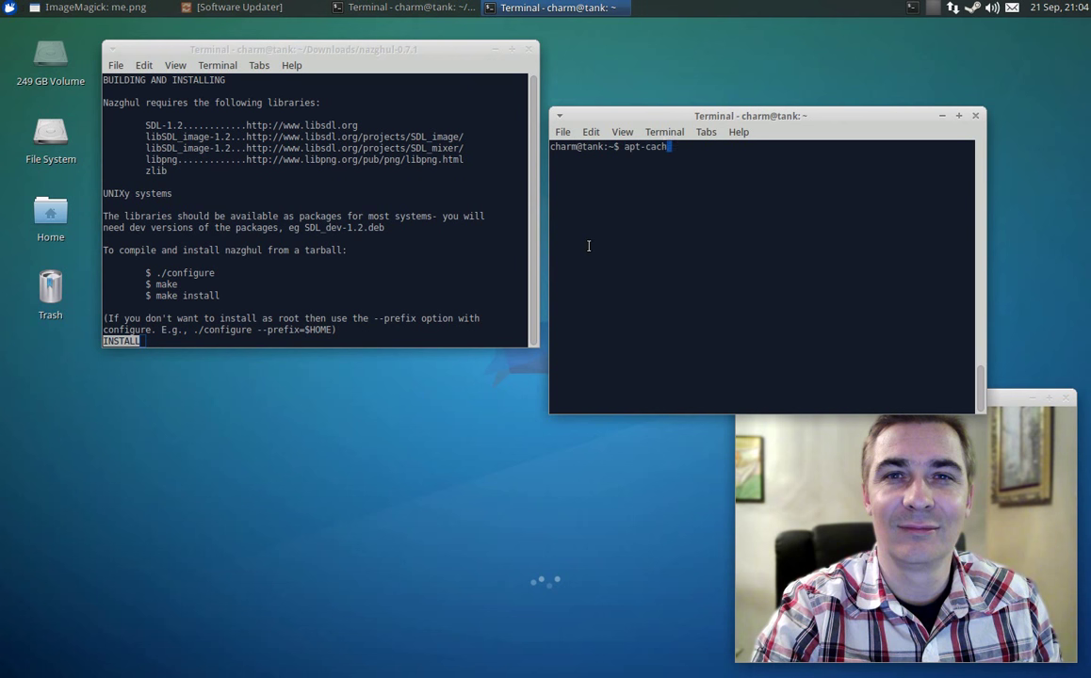
type("search")
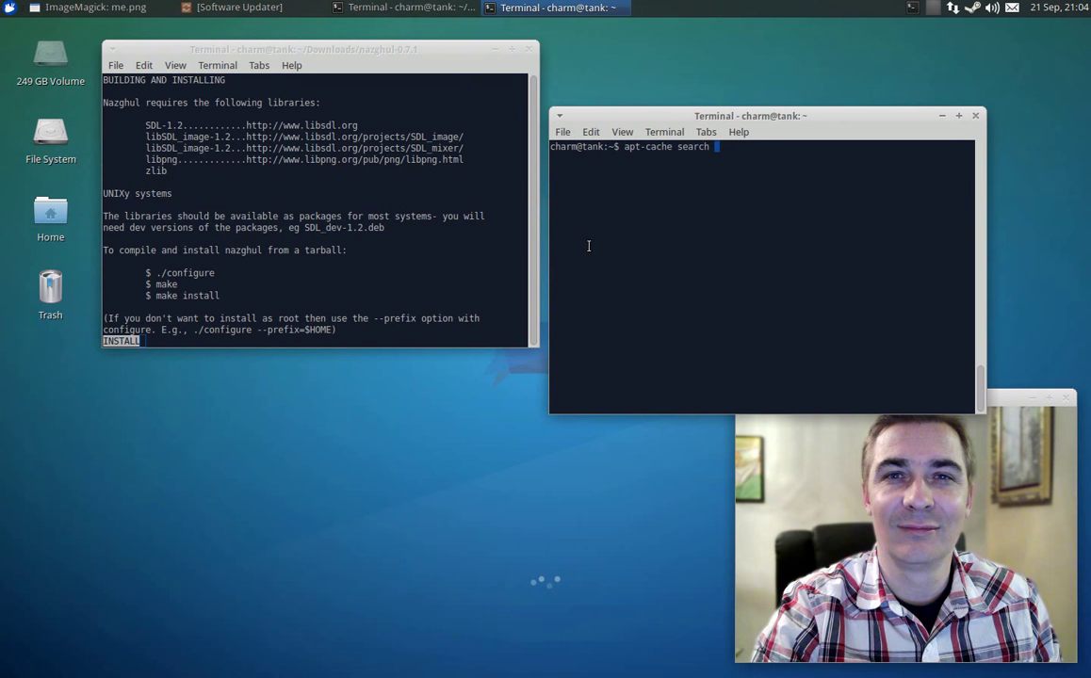
type("libsdl")
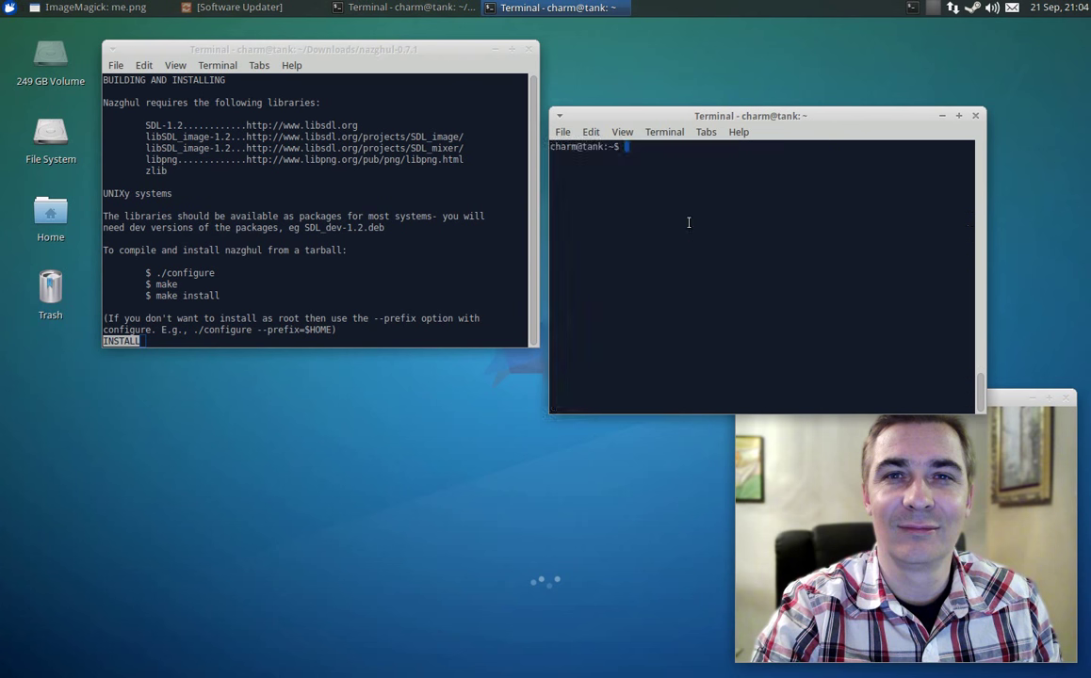
Step: Install libsdl1.2-dev with sudo apt-get and change into Downloads/nazghul-0.7.1
type("sudo ap")
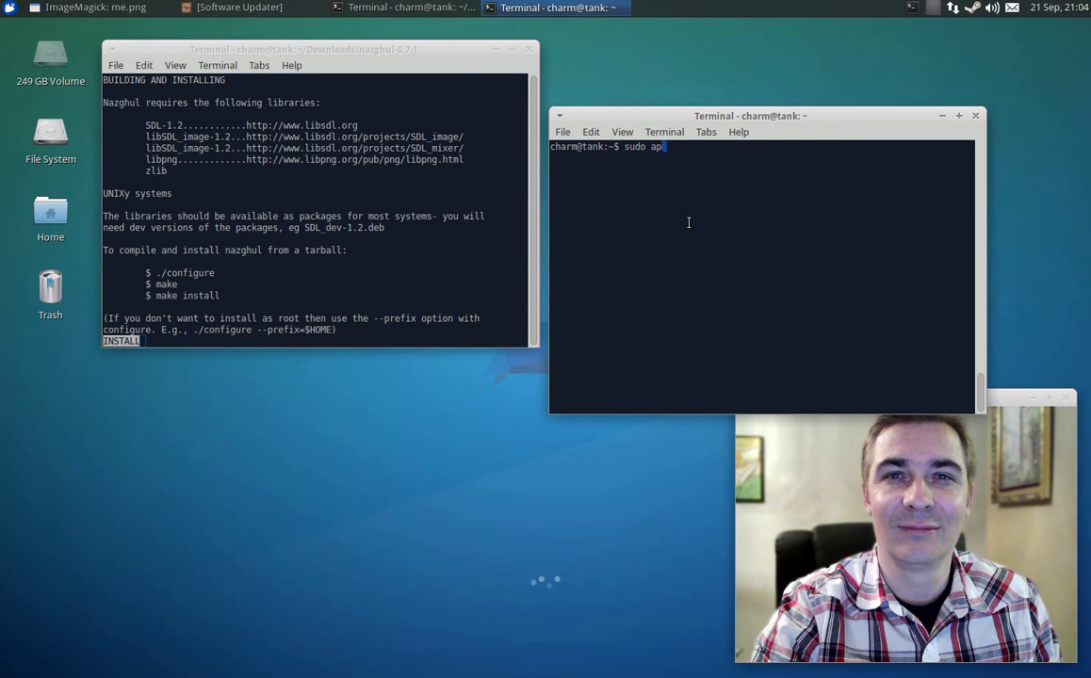
type("t-get install libsdl1.2-dev")
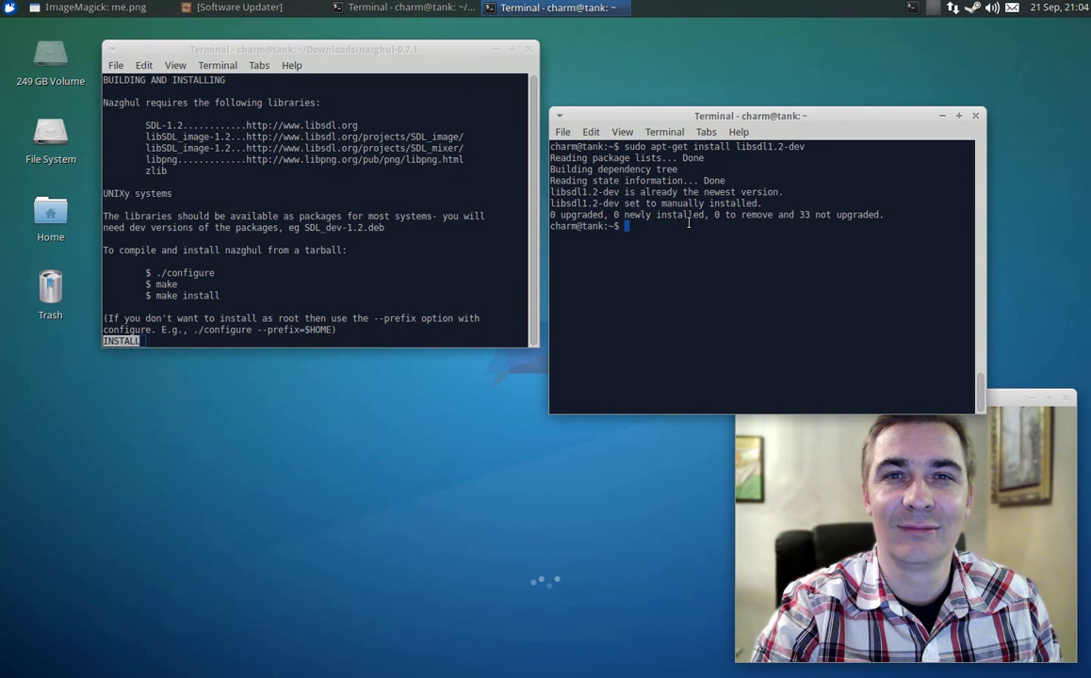
type("cd Downloads/nazghul-0.7.1/")
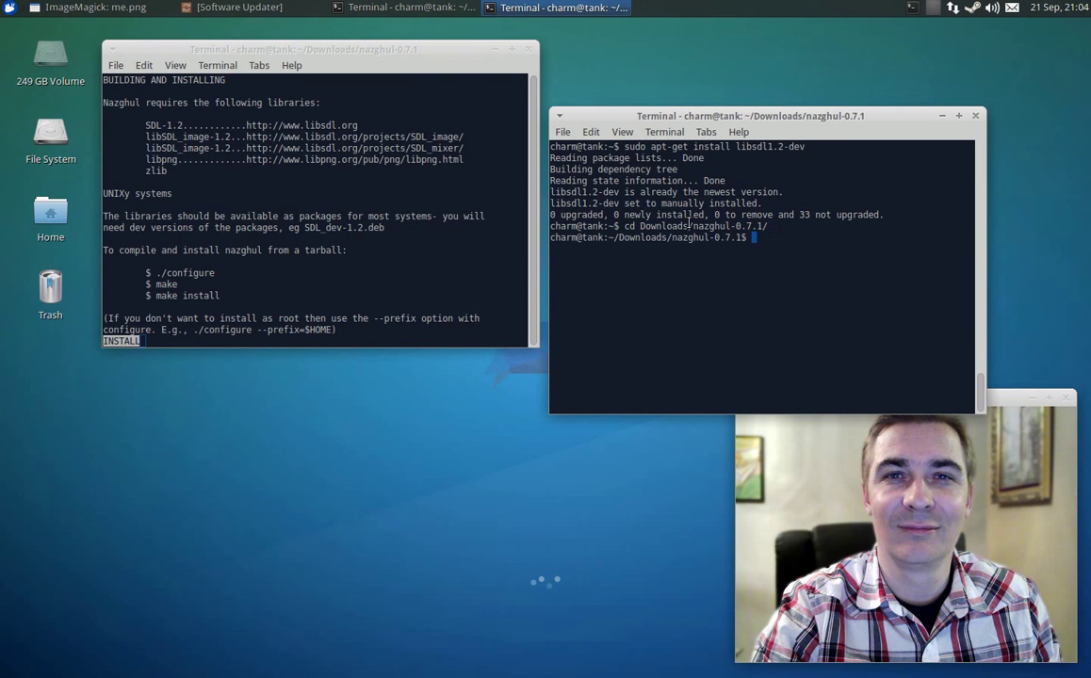
Step: List the nazghul-0.7.1 files, try tab-completing 'co', and clear the screen
type("ls")
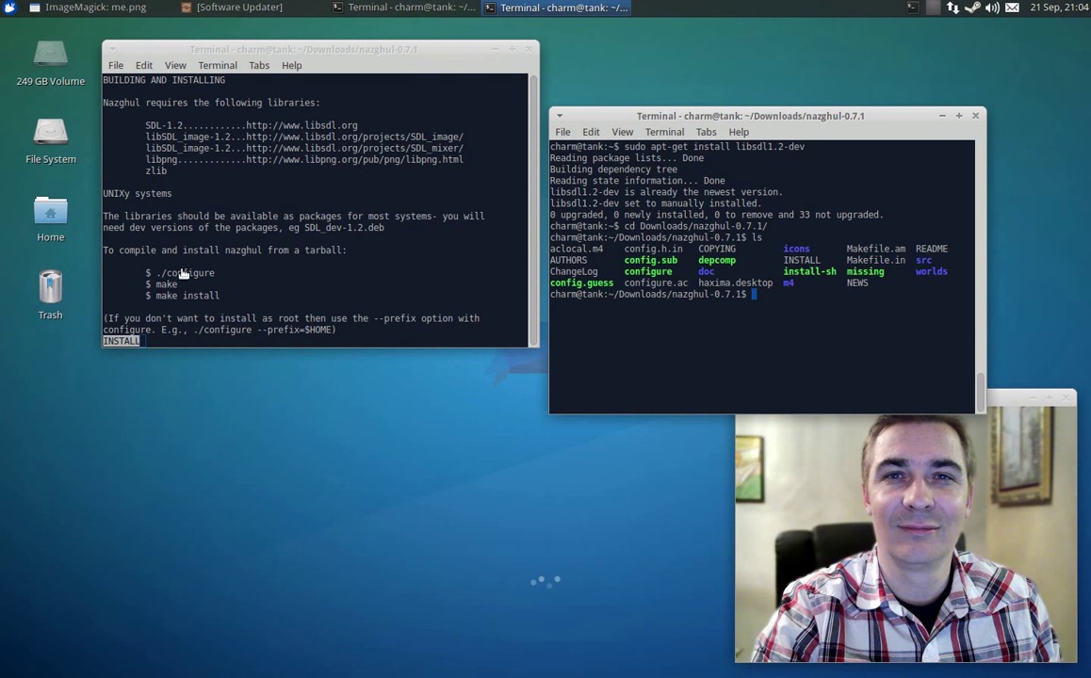
mouse_move(198, 295)
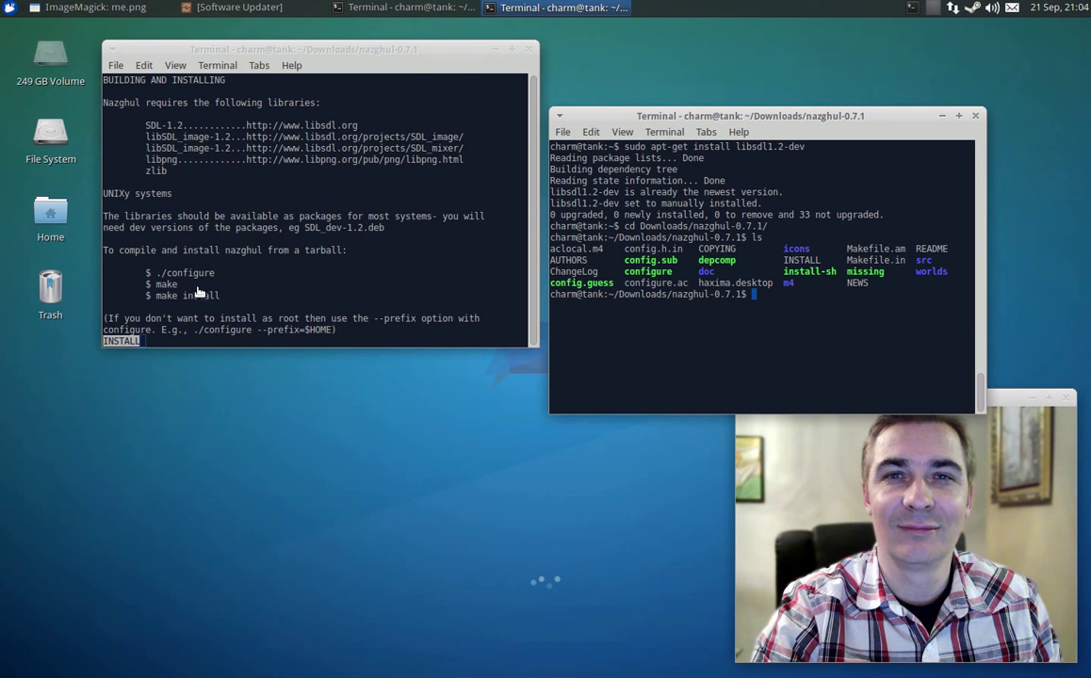
mouse_move(165, 278)
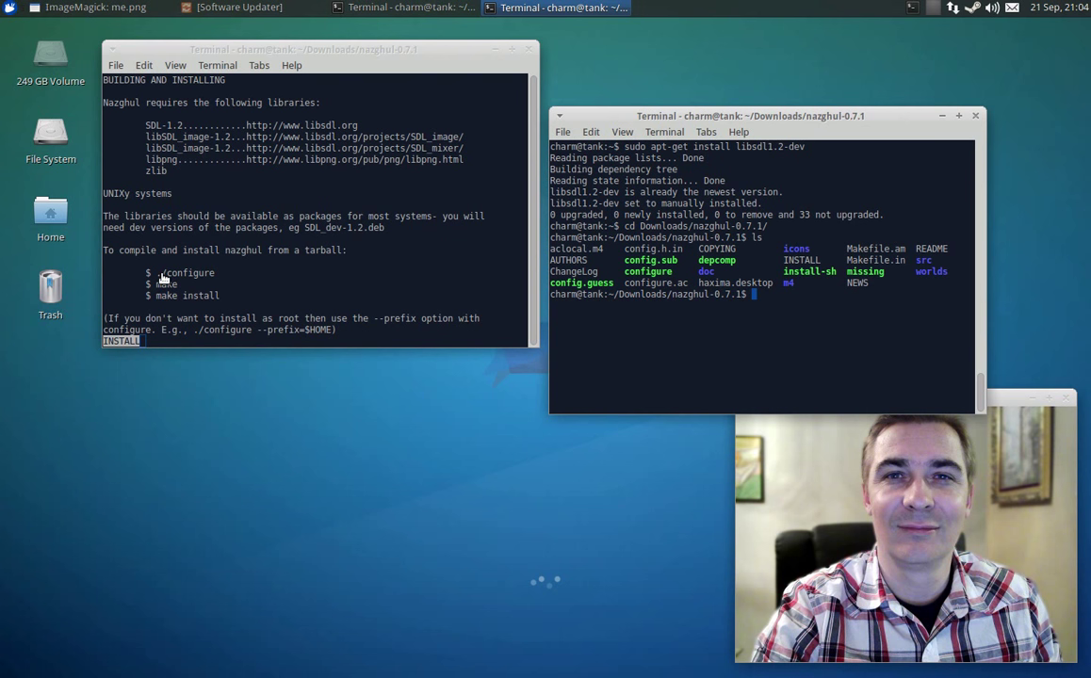
mouse_move(671, 295)
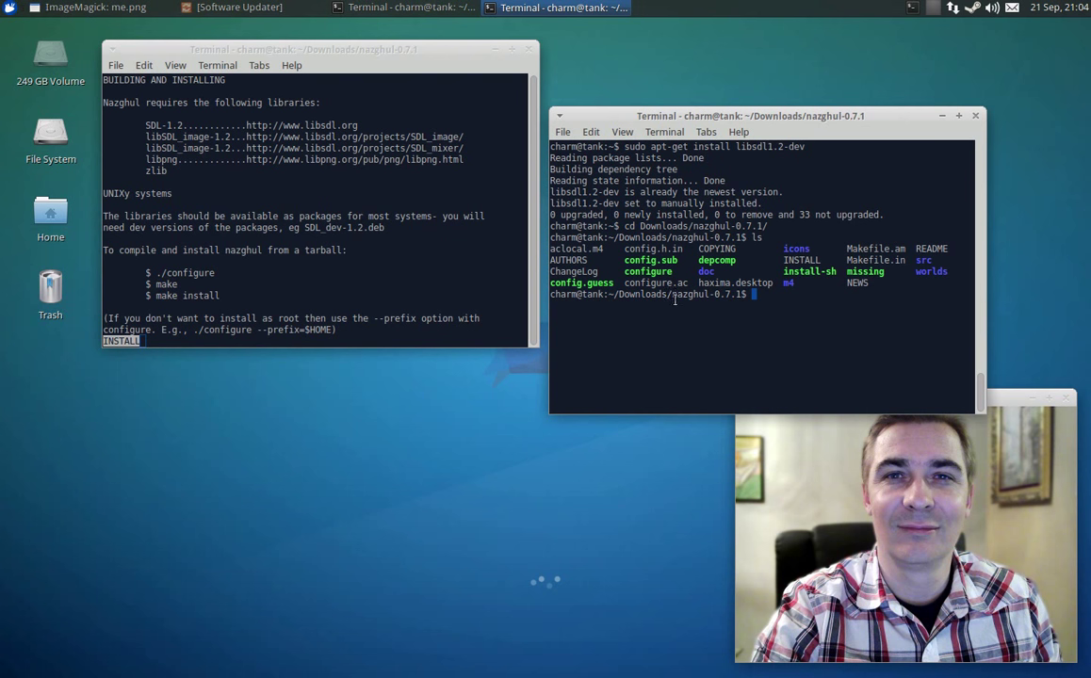
mouse_move(554, 262)
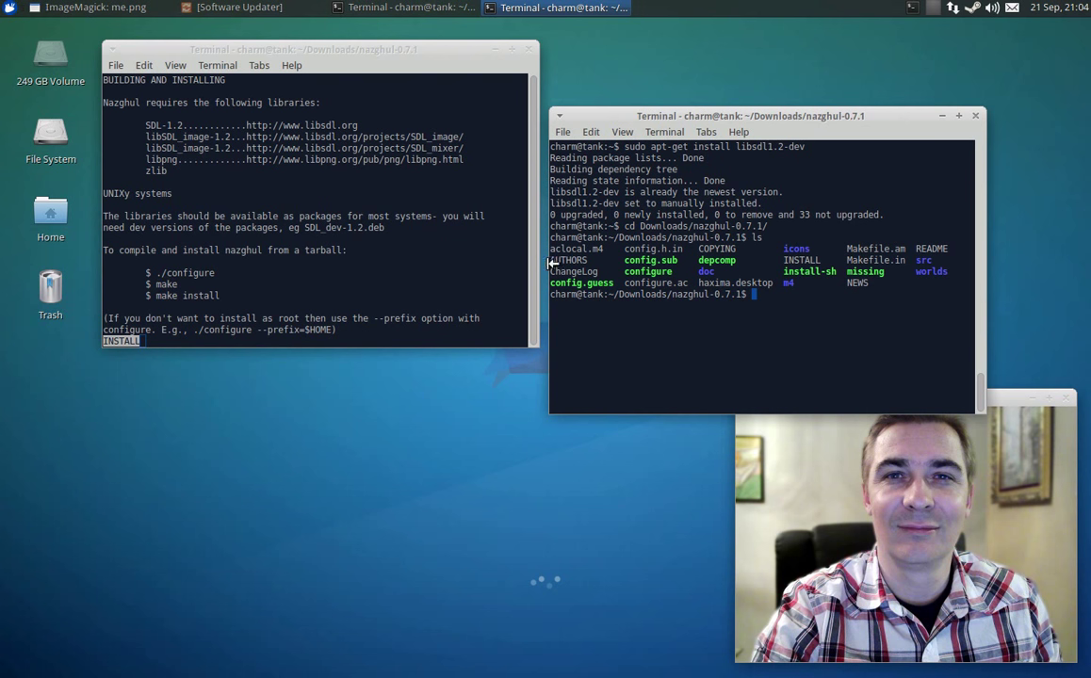
mouse_move(195, 275)
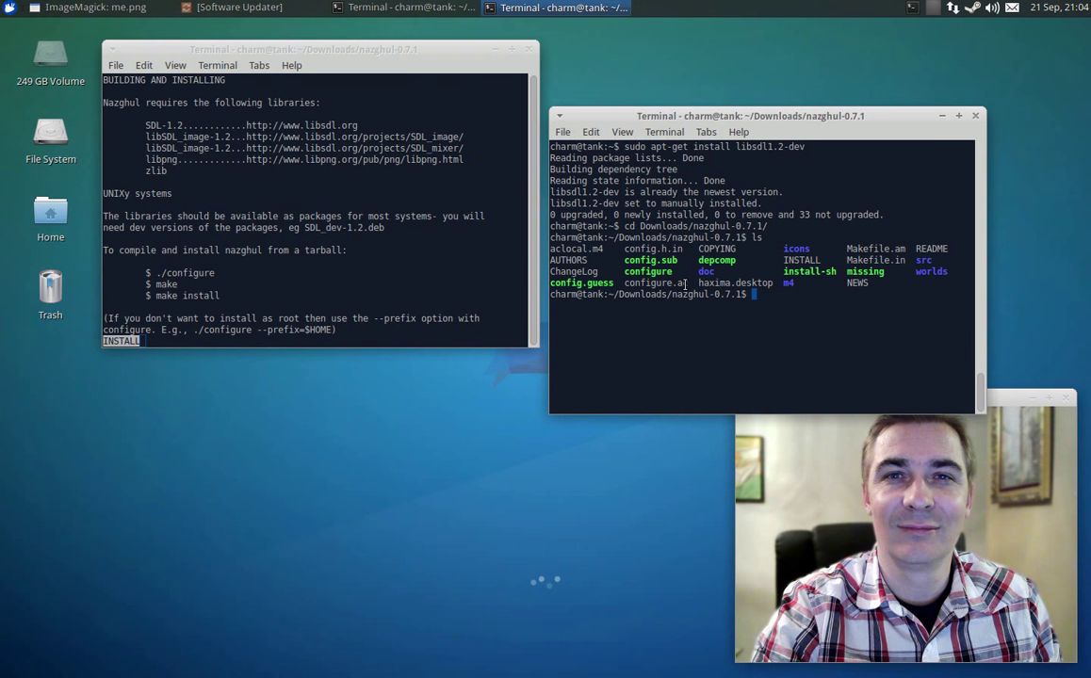
mouse_move(745, 332)
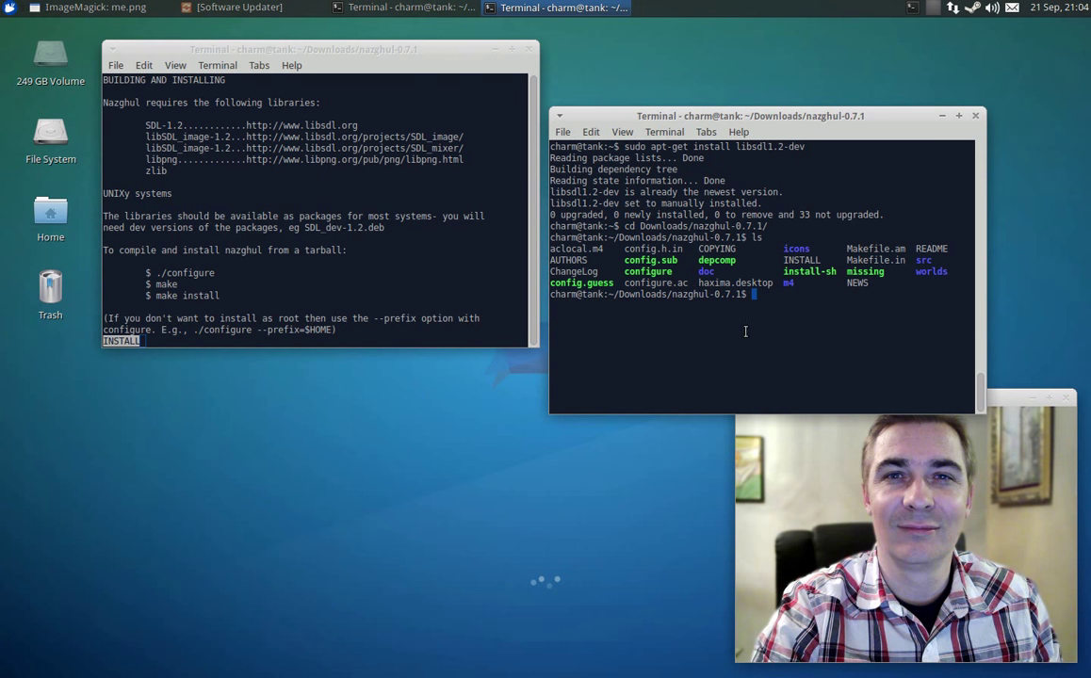
type("co")
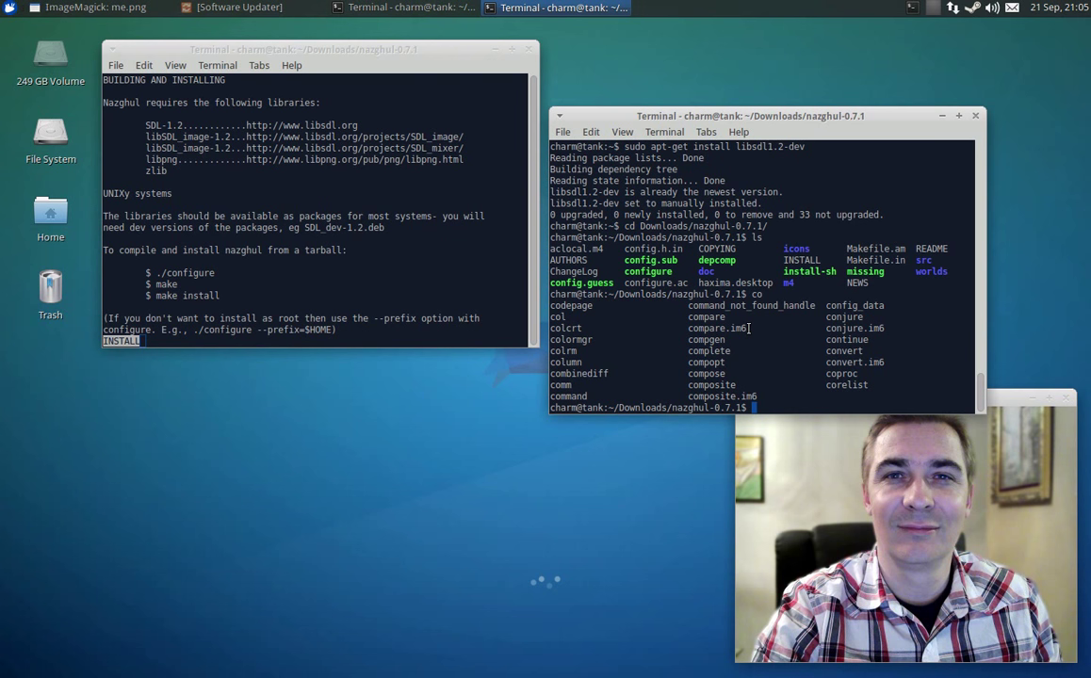
type("clear")
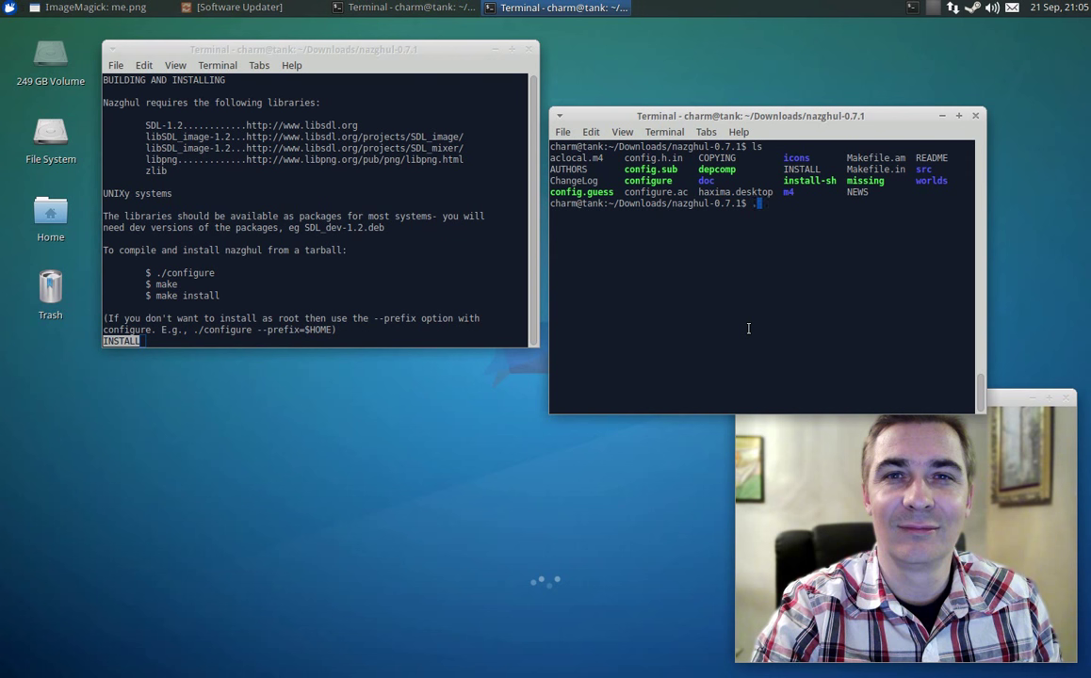
Step: Run ./configure until it reports 'nazghul 0.7.1 configured.'
type("/c")
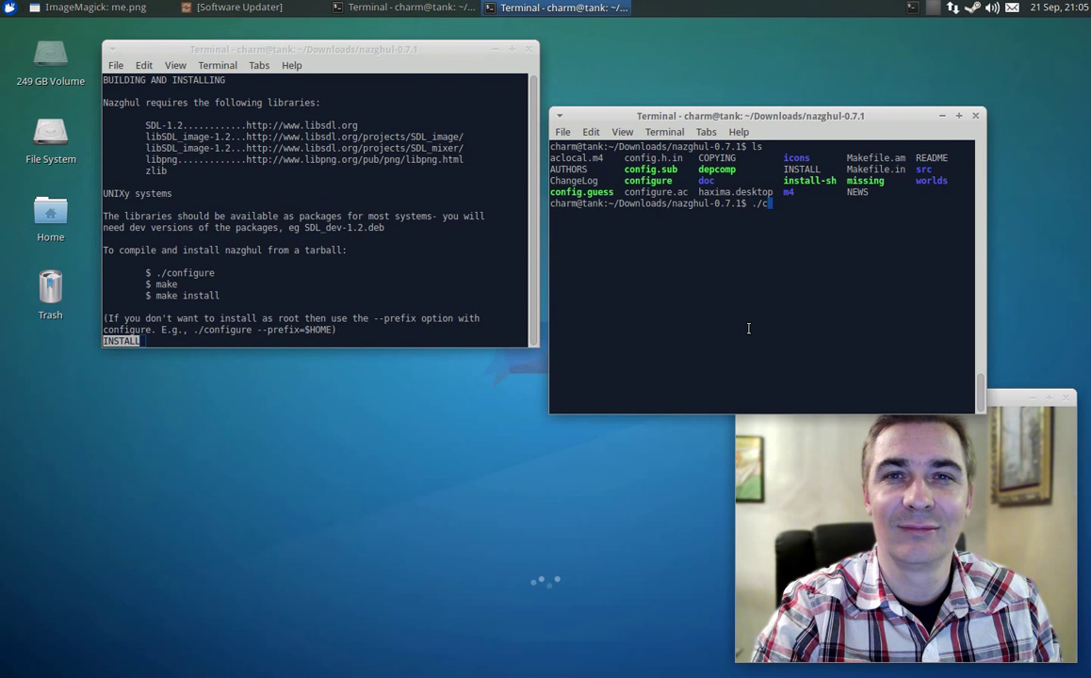
type("onfig")
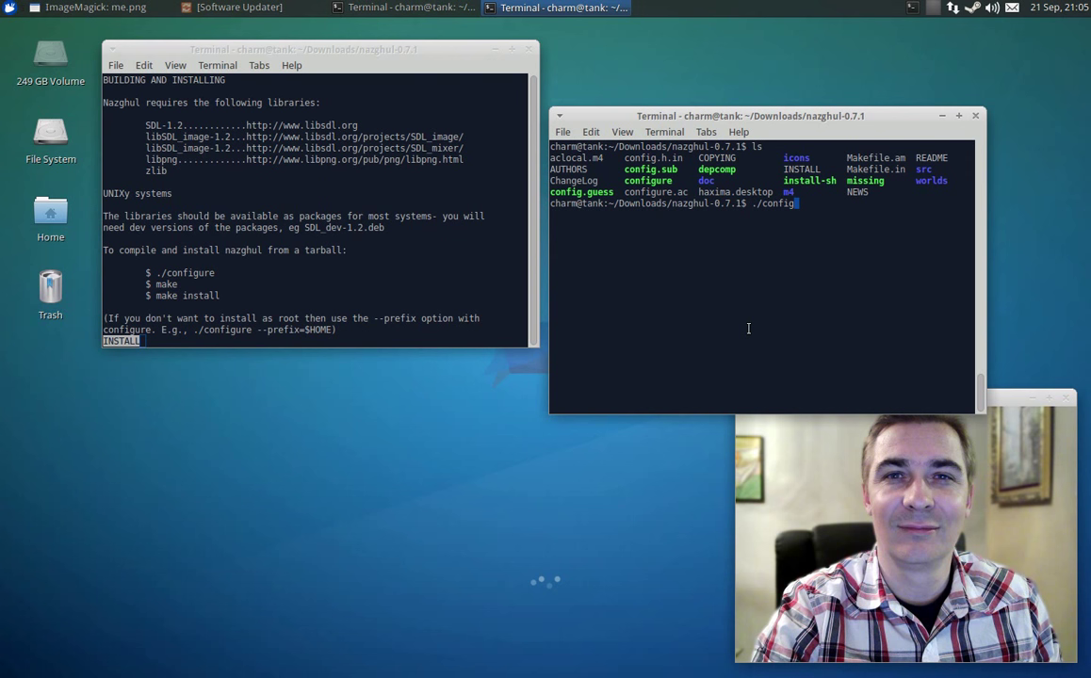
type("ure")
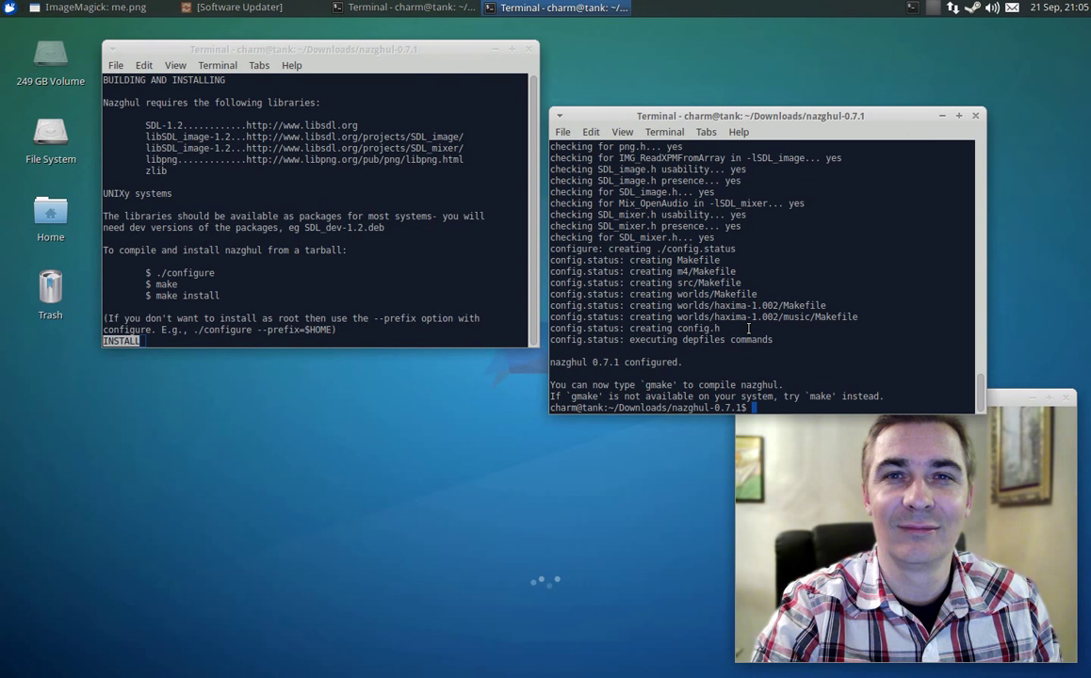
type("make")
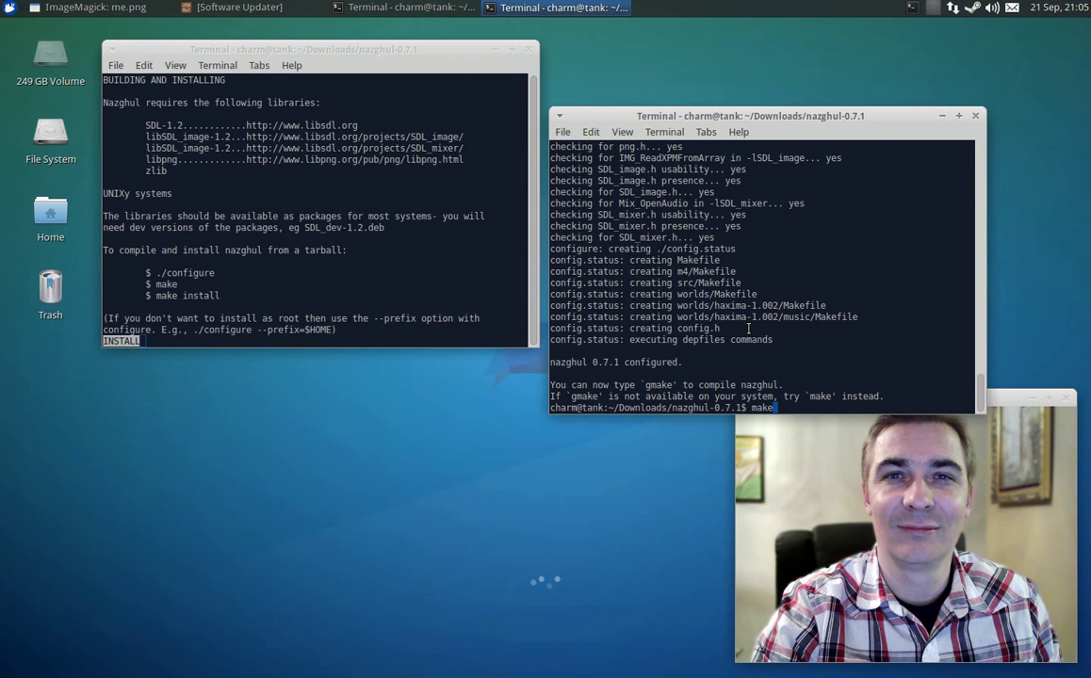
Step: Run make and let the nazghul build finish at the prompt
key("Return")
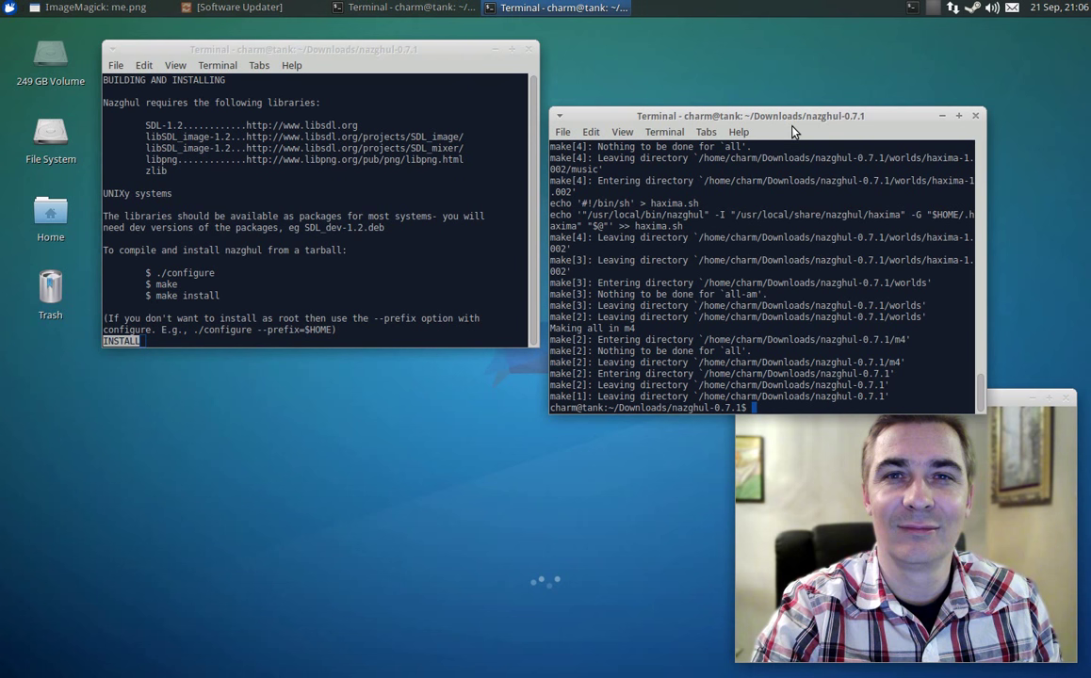
Step: Install nazghul system-wide with sudo make install and clear the screen
type("sudo")
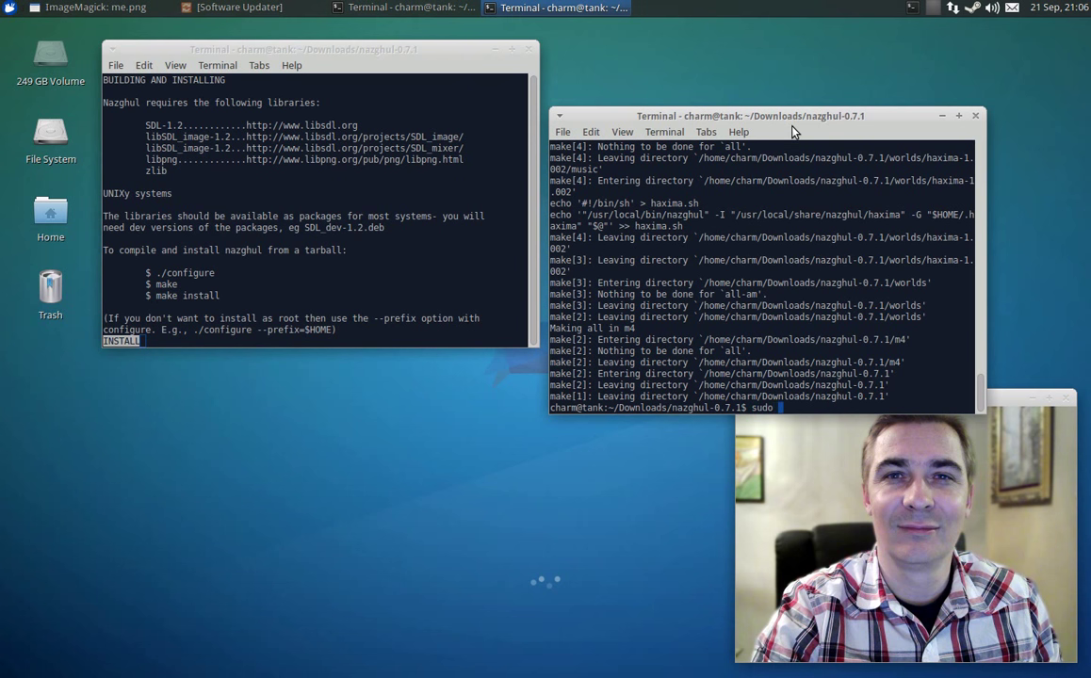
type("make in")
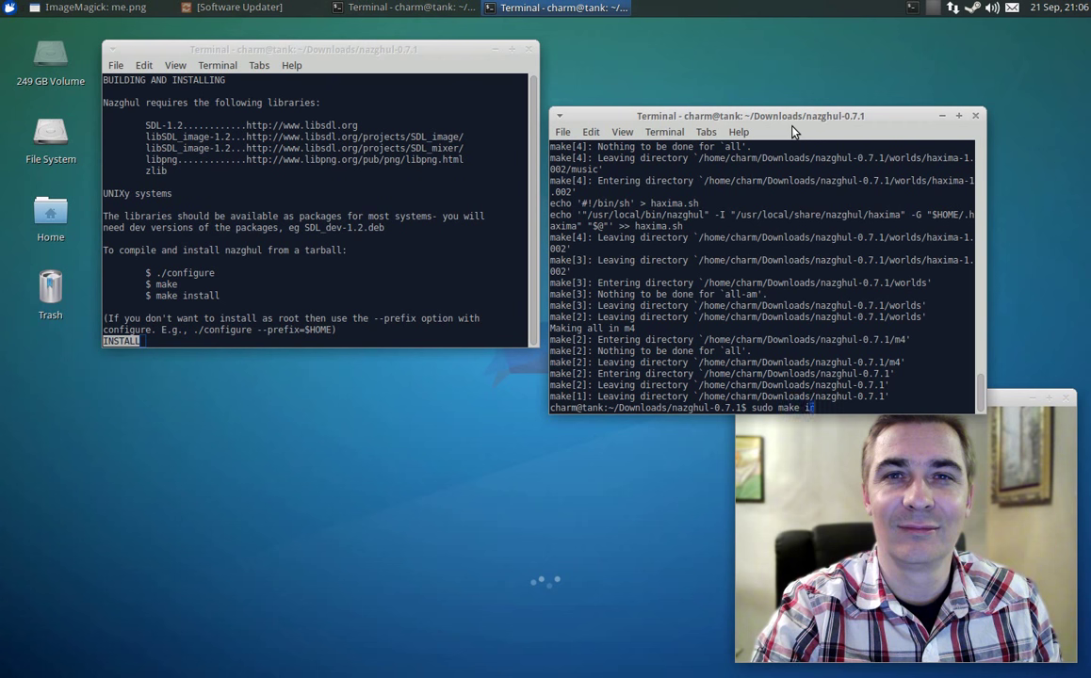
type("nstall")
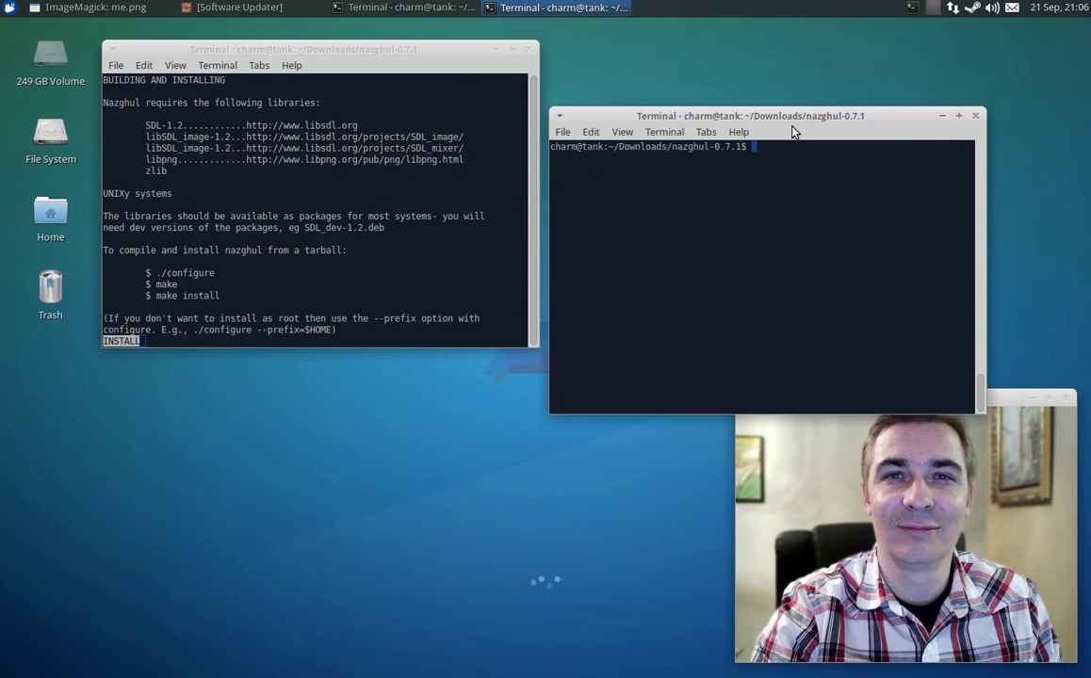
type("haxima.sh")
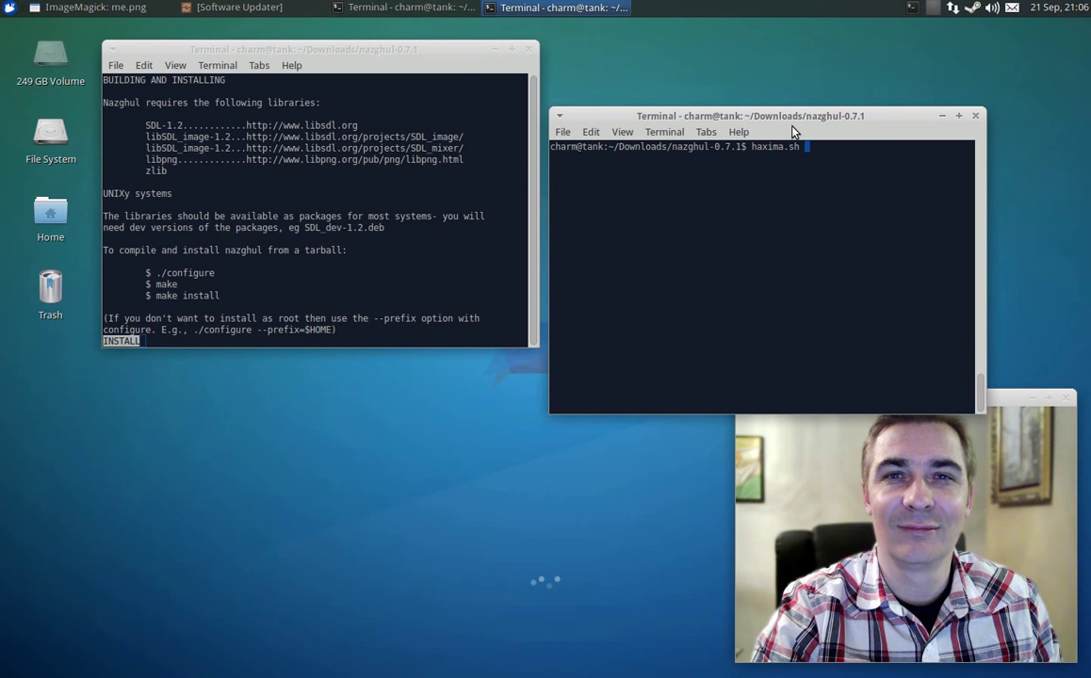
Step: Run haxima.sh to play and quit Haxima, then move the terminal window up
key("Return")
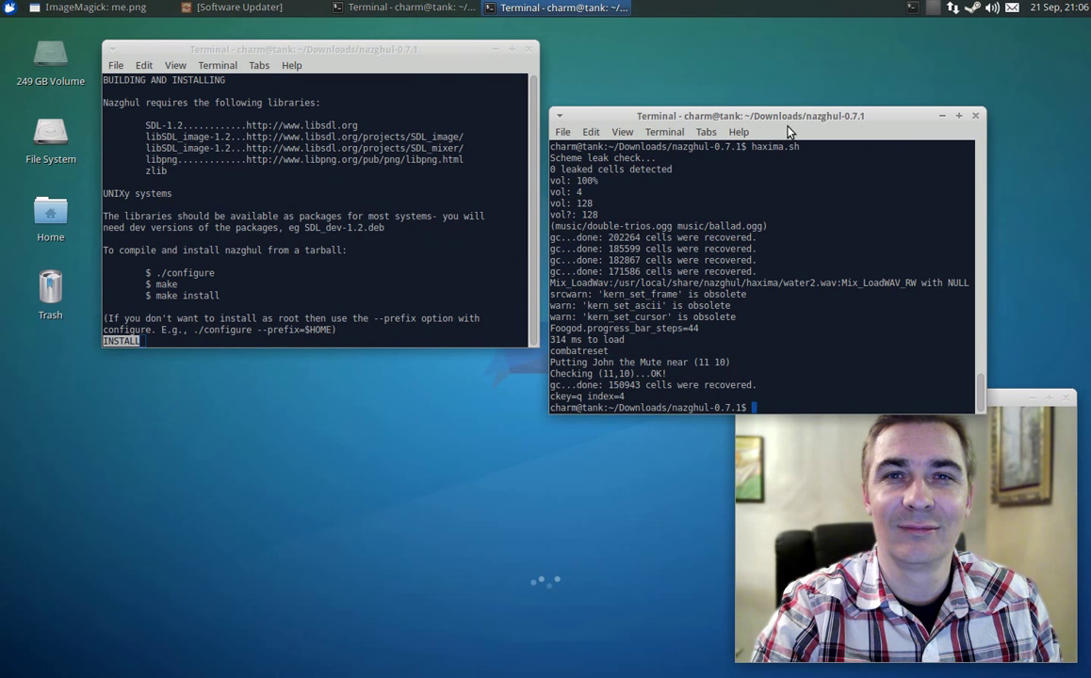
mouse_move(813, 132)
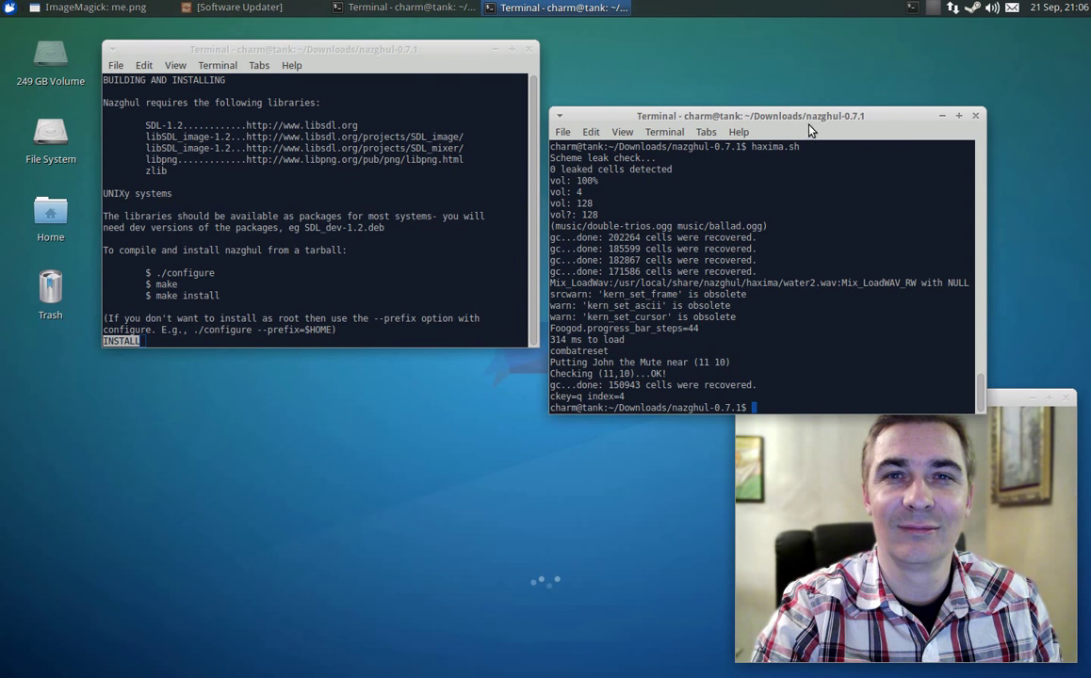
left_click_drag(749, 116, 773, 68)
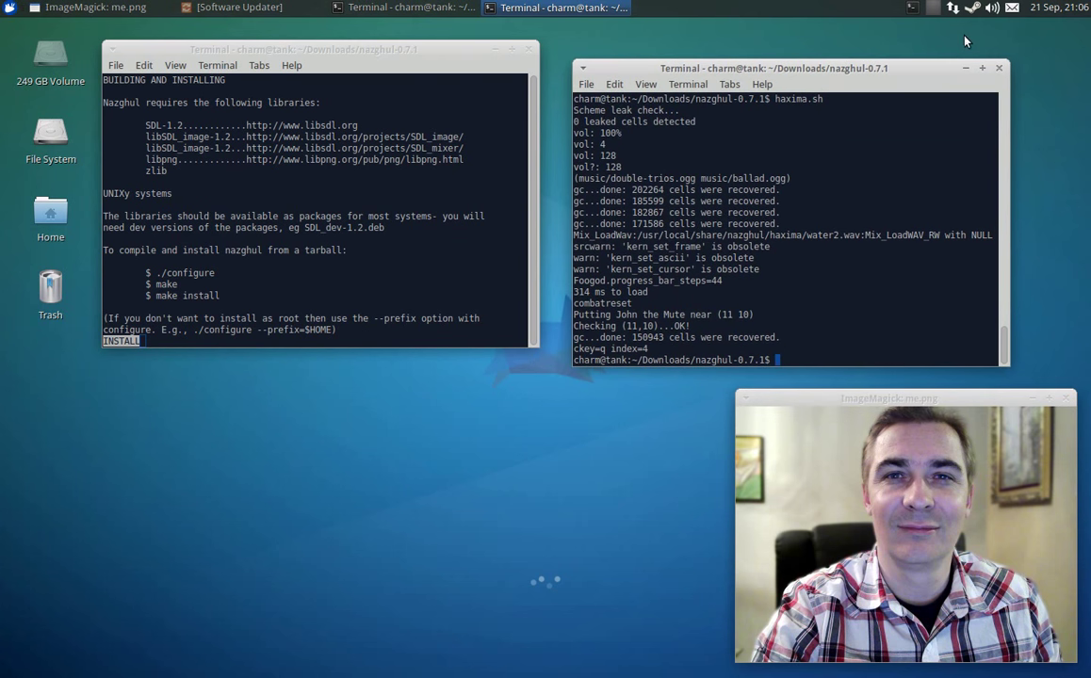